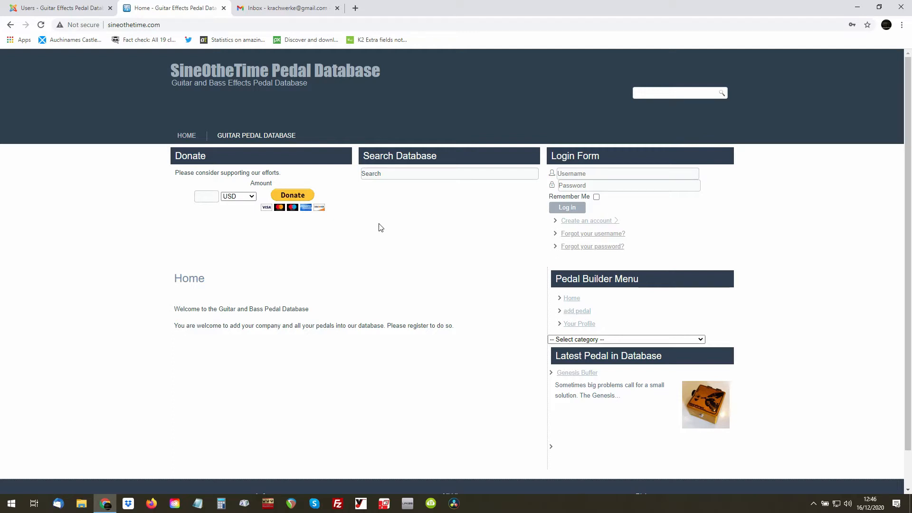
mouse_move(478, 229)
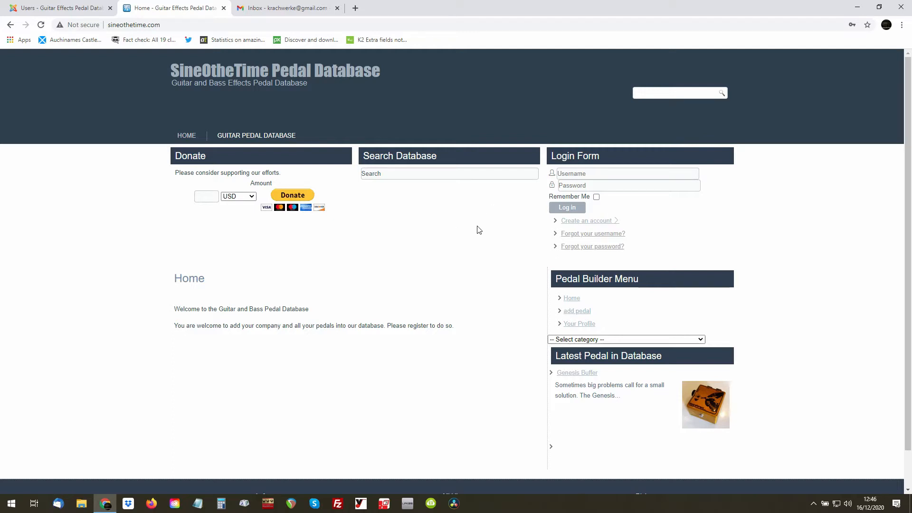
mouse_move(454, 240)
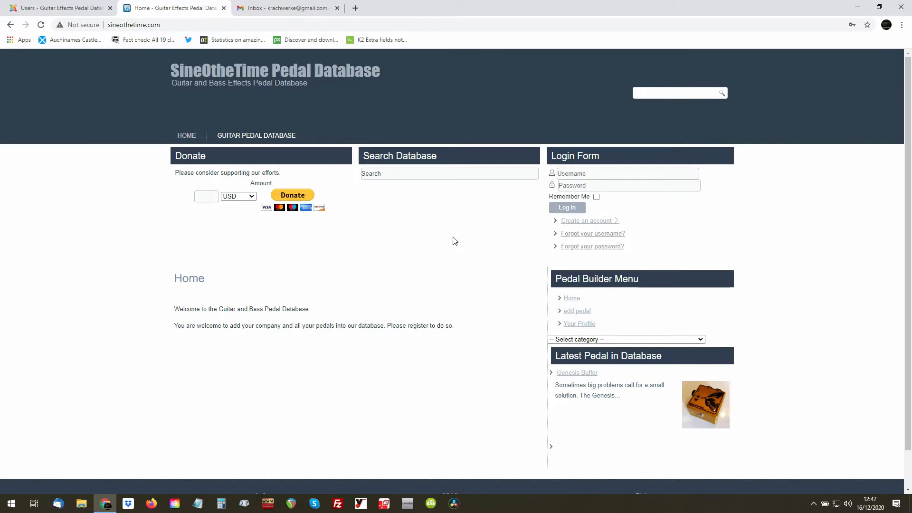
mouse_move(476, 248)
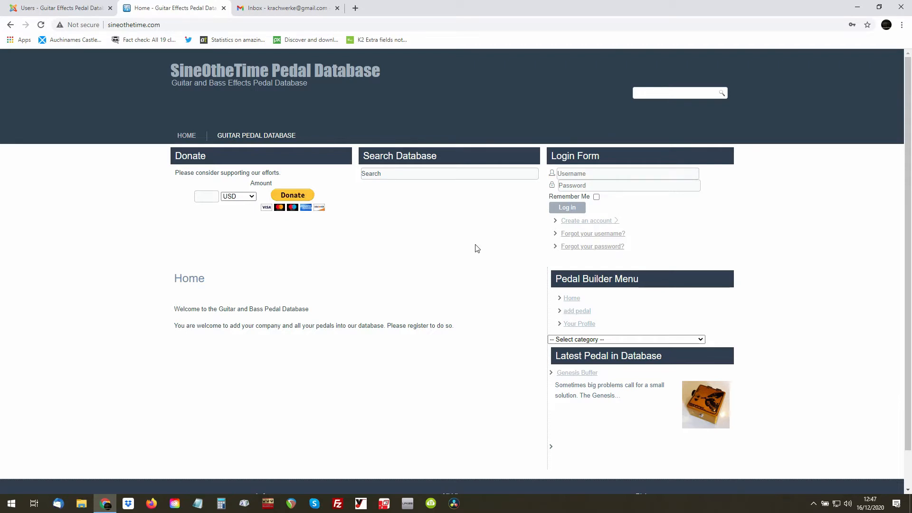
mouse_move(470, 265)
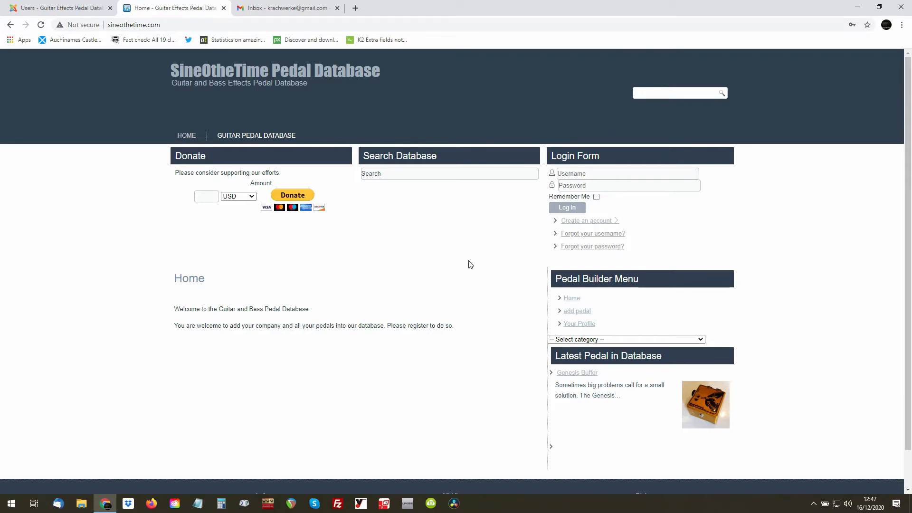
mouse_move(443, 274)
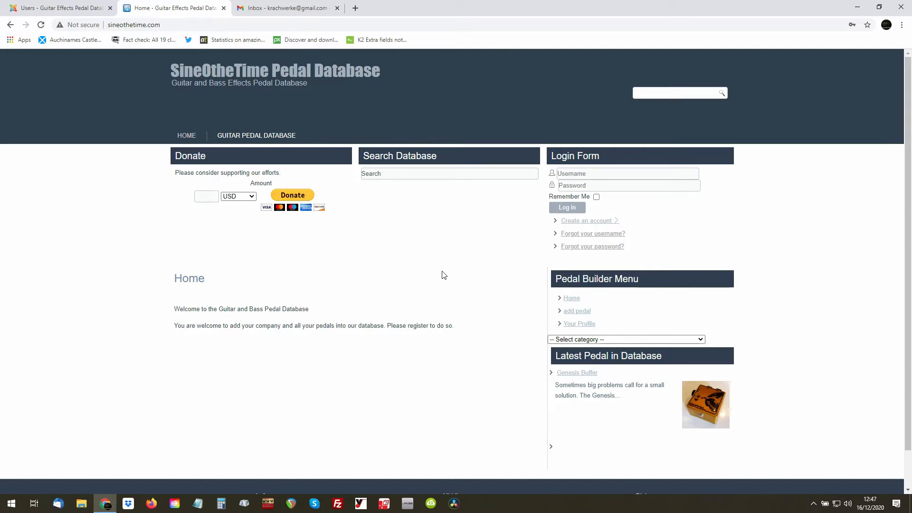
mouse_move(428, 255)
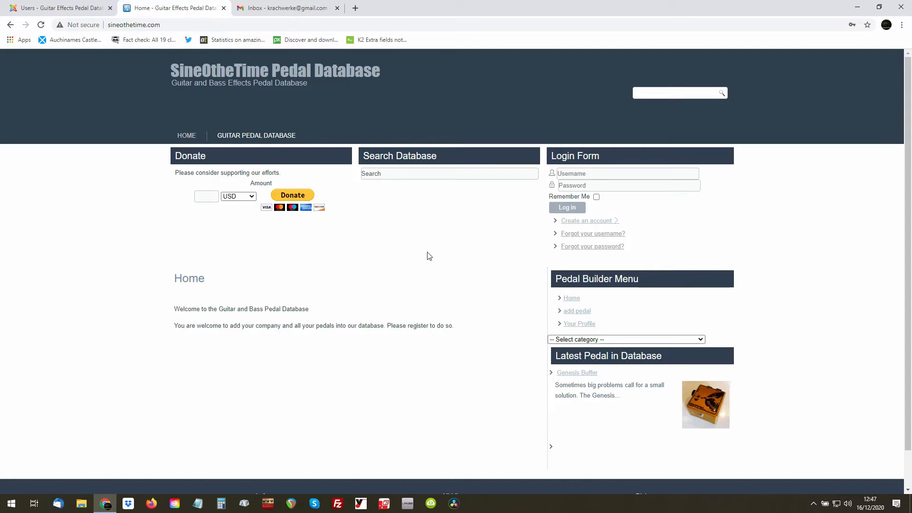
mouse_move(470, 242)
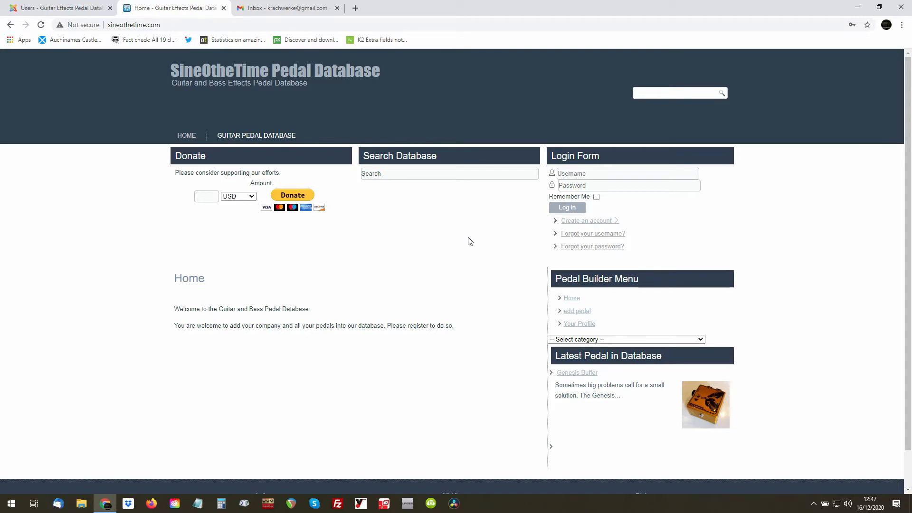
- Start a new account with name and username 'Test Brand'
click(586, 219)
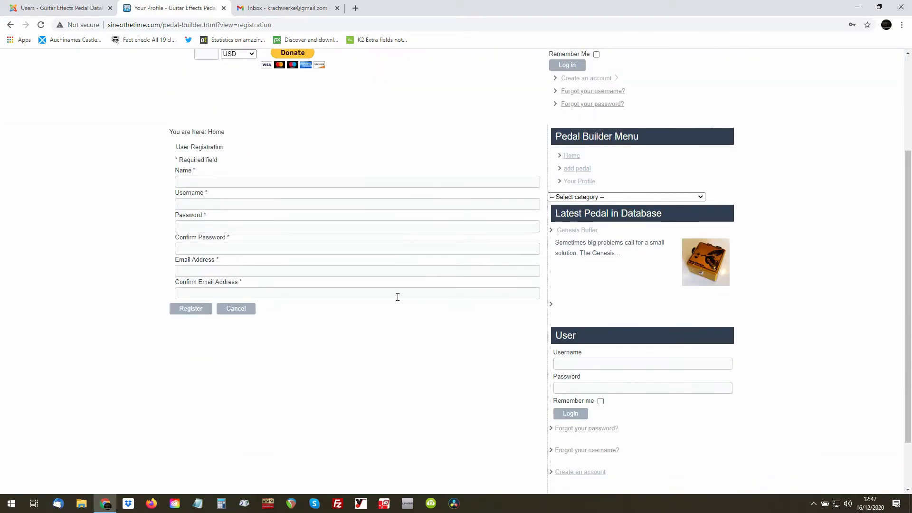
mouse_move(390, 337)
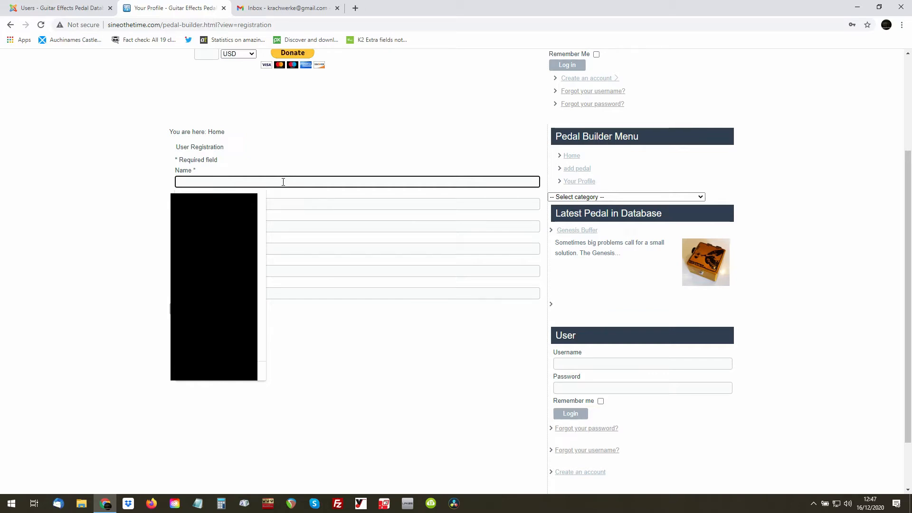
text(Test Brand)
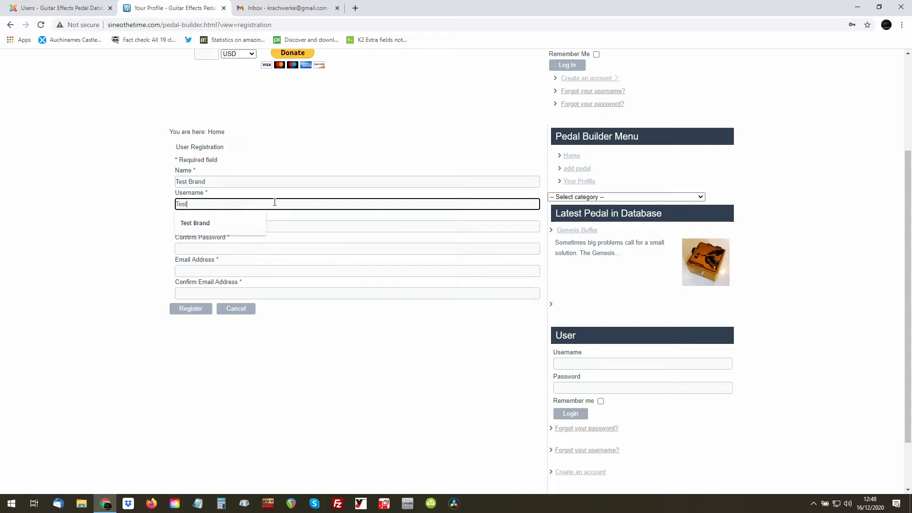
click(194, 222)
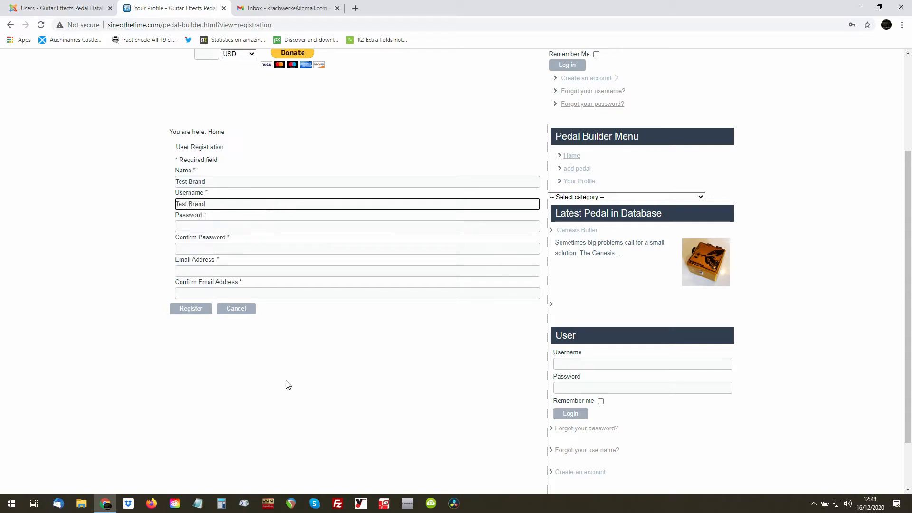
mouse_move(279, 384)
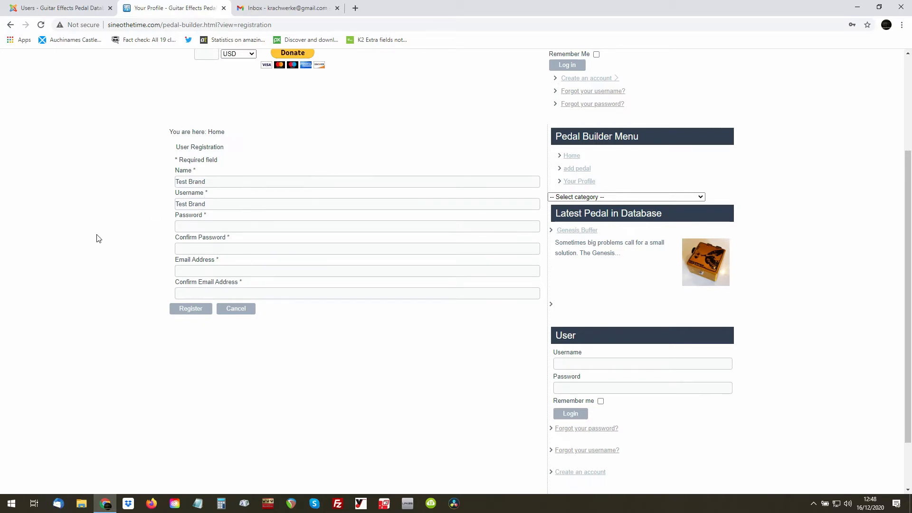
click(357, 227)
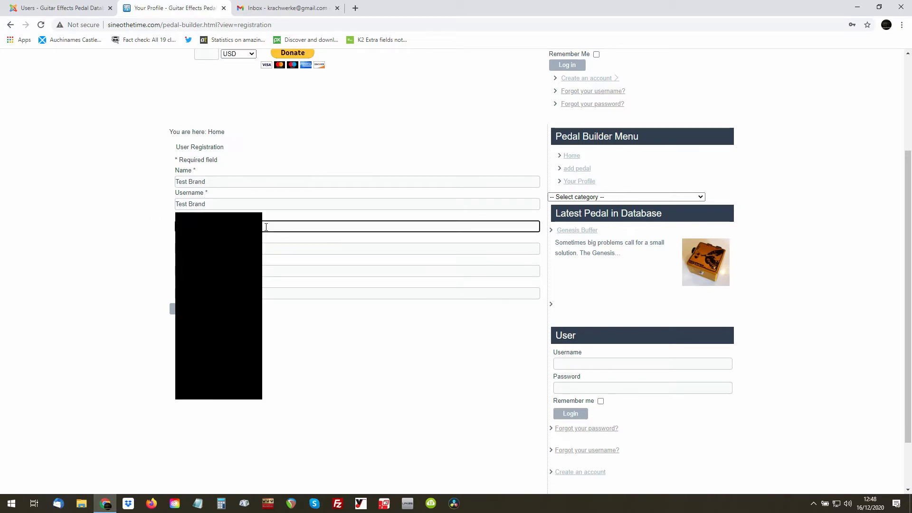
click(400, 247)
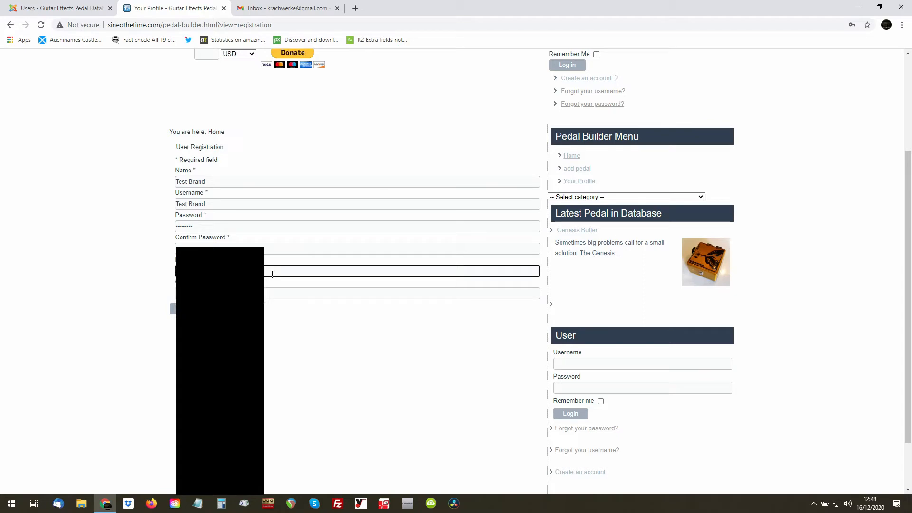
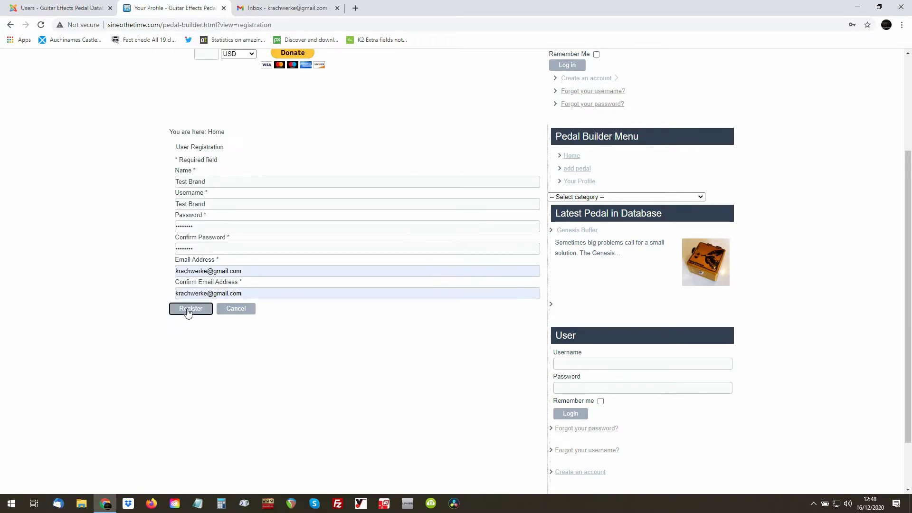
click(191, 307)
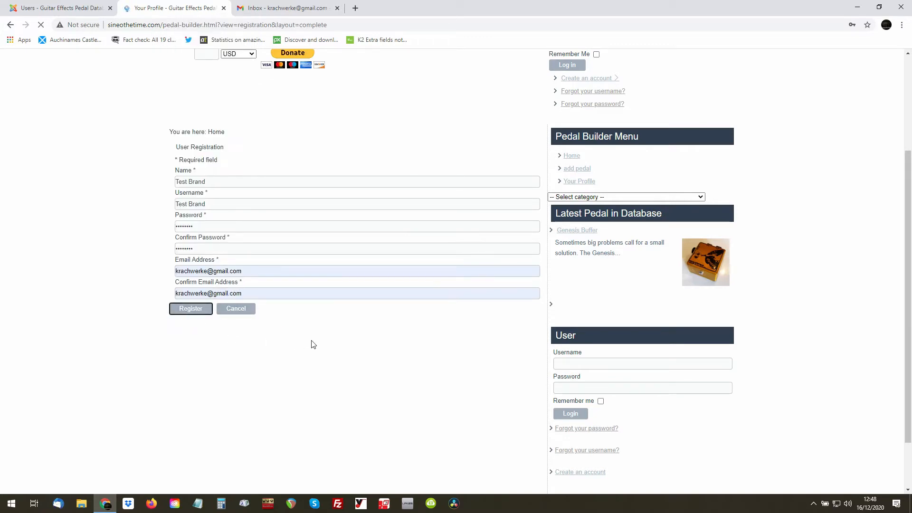
- Reach the registration-complete page confirming the account was created and a verification link emailed
click(191, 308)
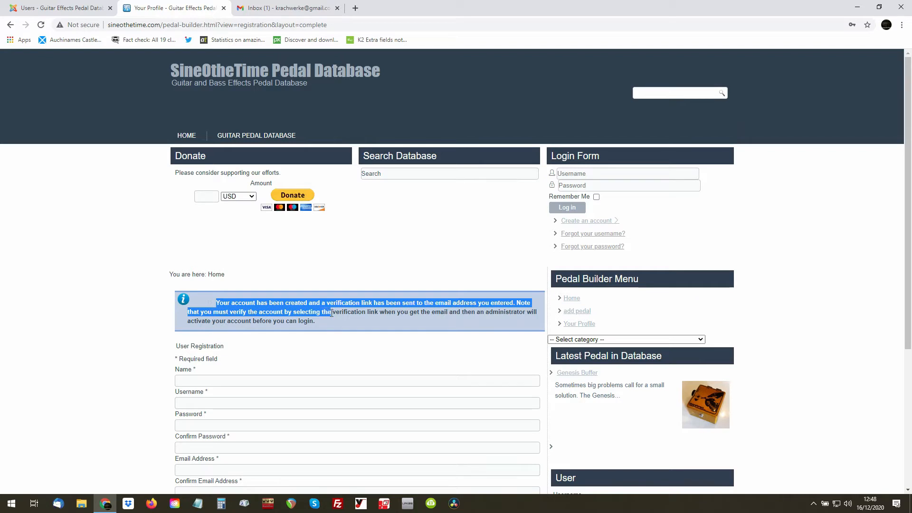
mouse_move(347, 330)
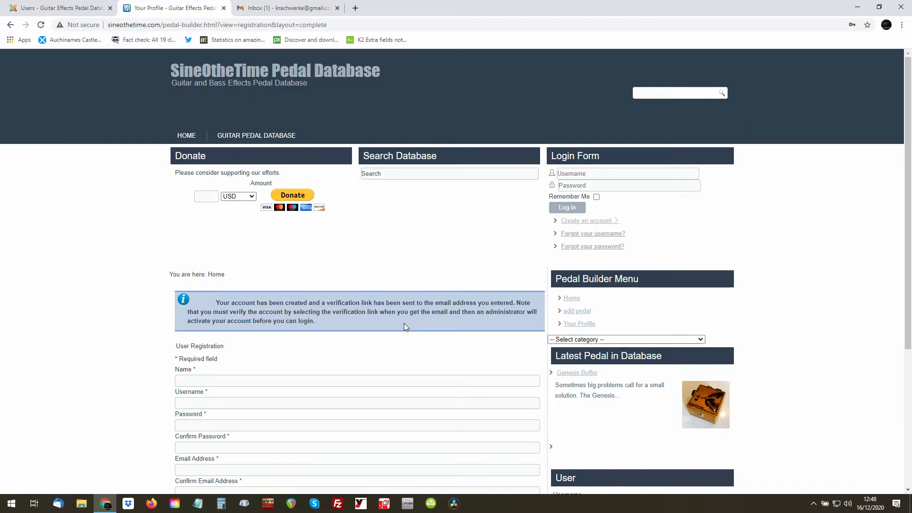
mouse_move(87, 292)
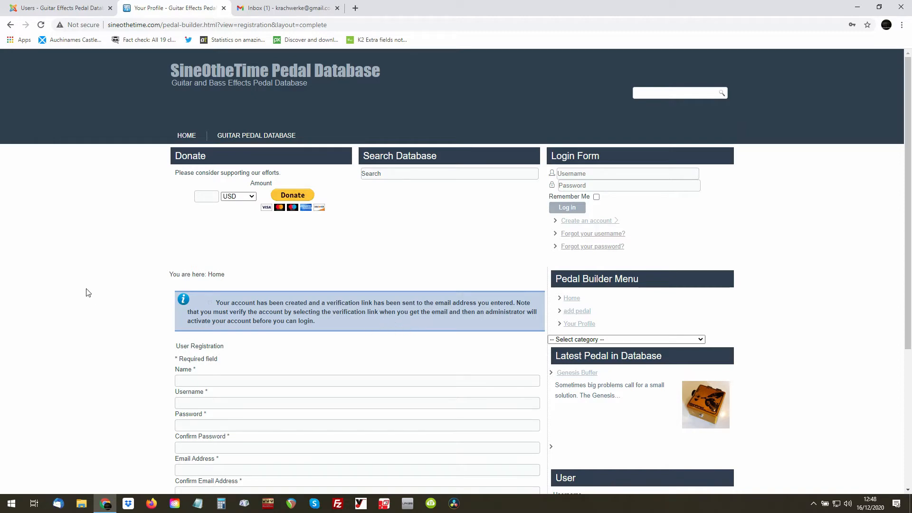
- In Gmail, follow the Account Details email's link to verify the Test Brand email address
click(285, 8)
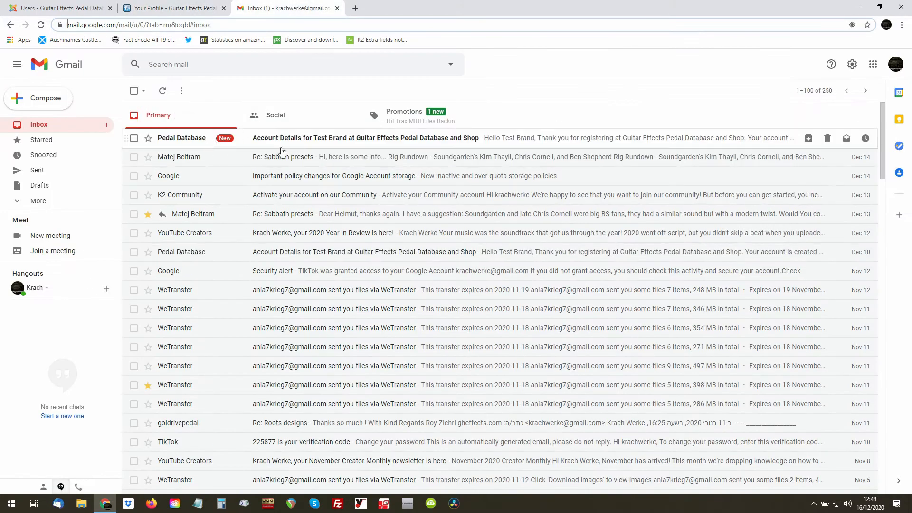
click(365, 138)
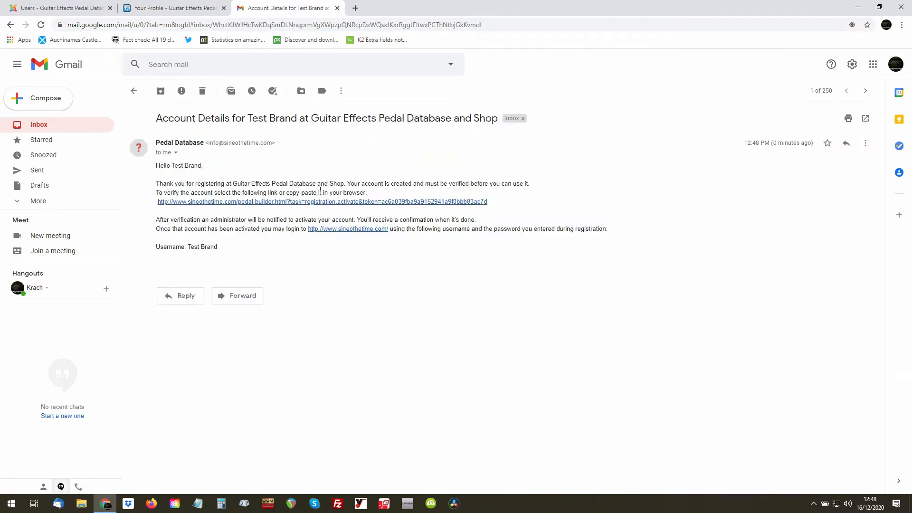
click(321, 201)
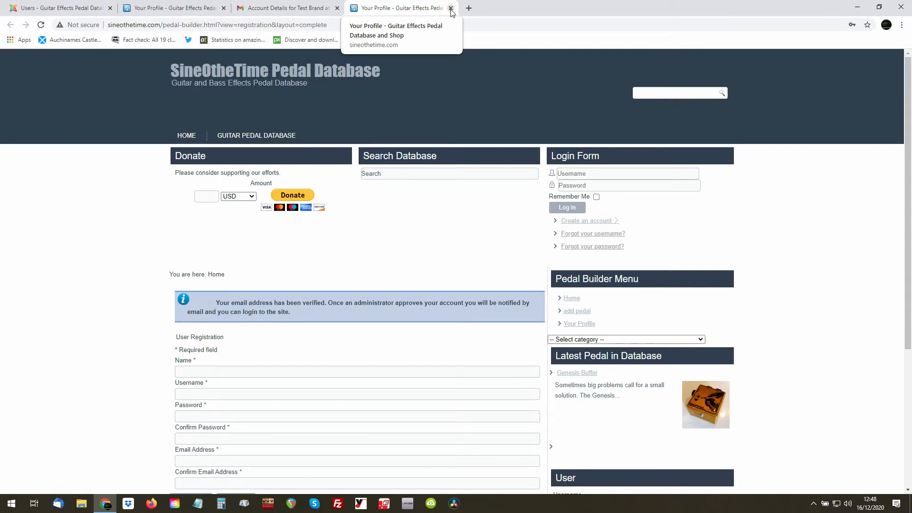
- Enable and activate the Test Brand user in Joomla Administrator, then return to the Gmail inbox
click(451, 7)
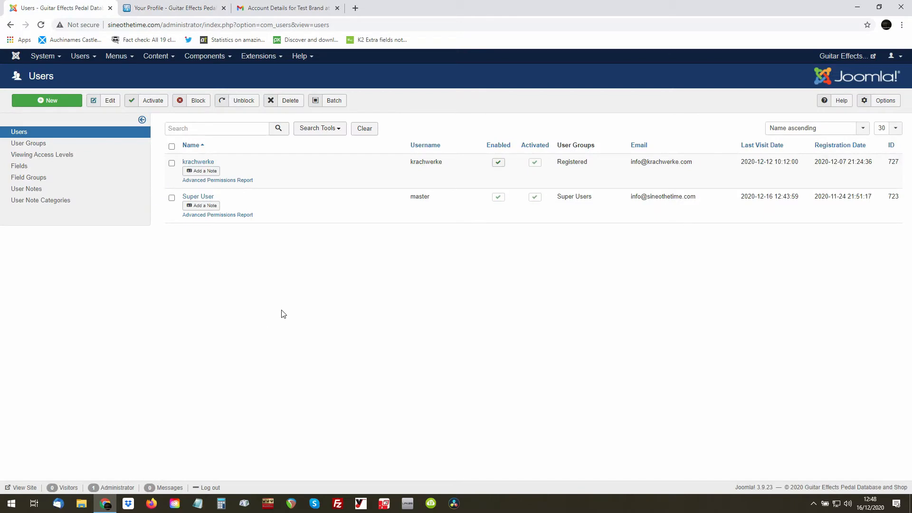
mouse_move(233, 261)
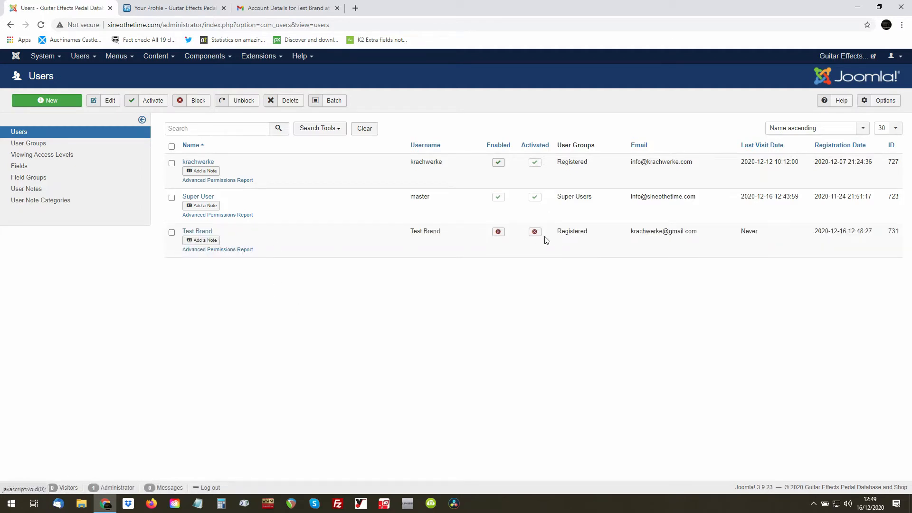
click(497, 232)
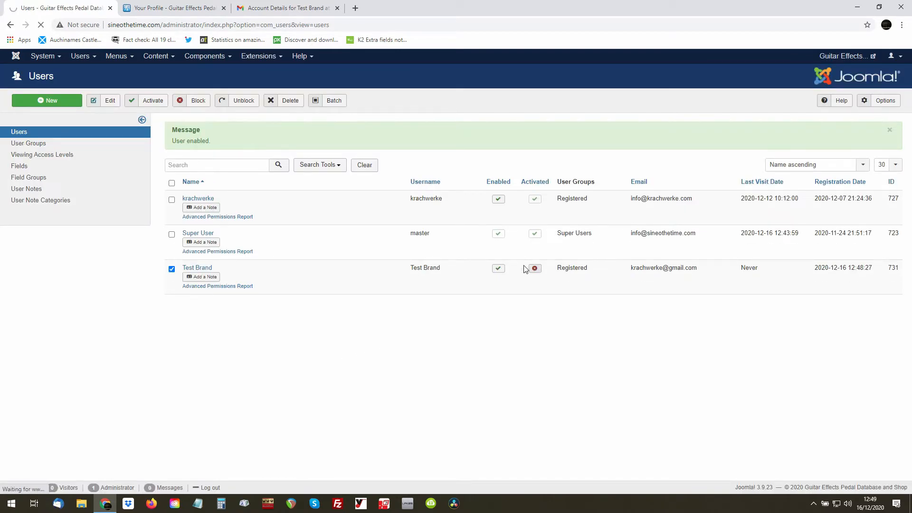
click(534, 268)
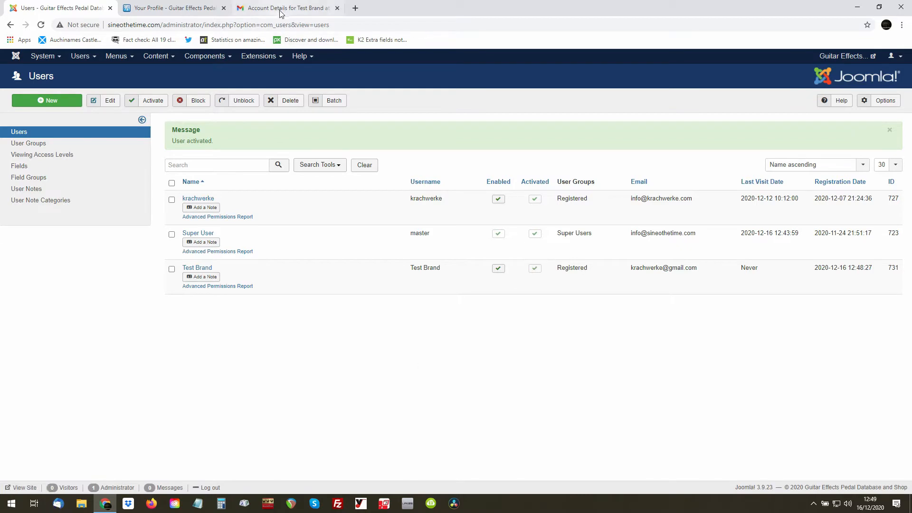
click(285, 8)
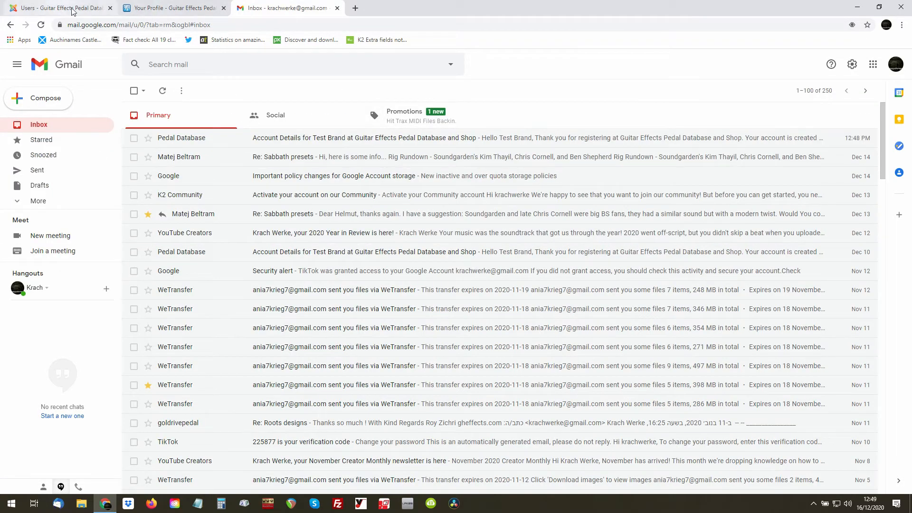
- Log in to the pedal database site as Test Brand with its password
click(173, 8)
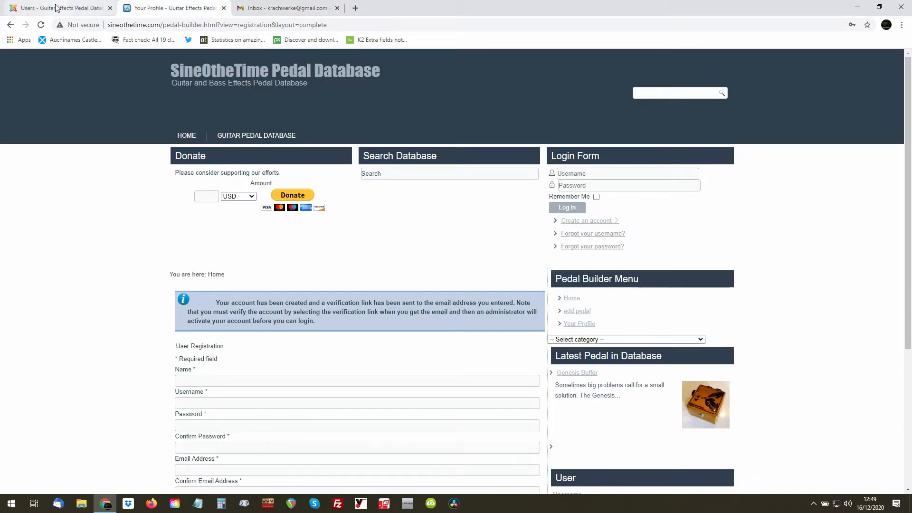
mouse_move(795, 254)
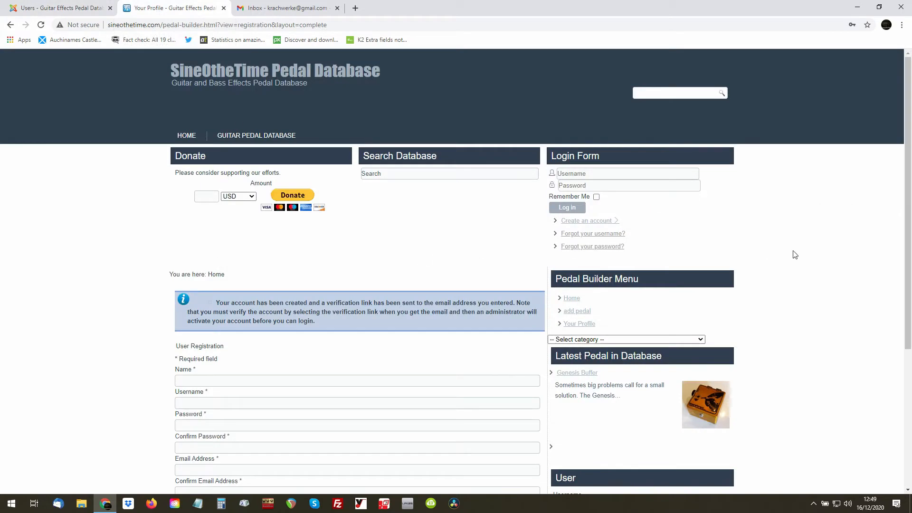
mouse_move(806, 264)
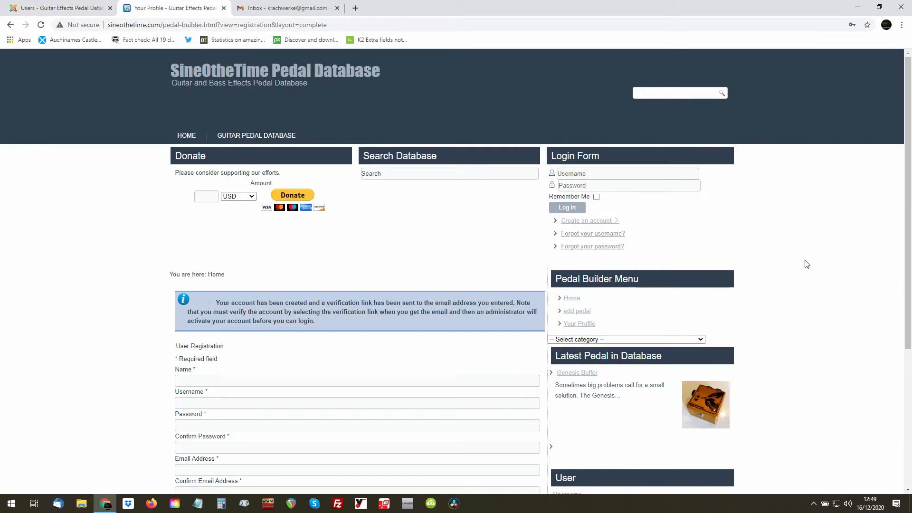
mouse_move(824, 286)
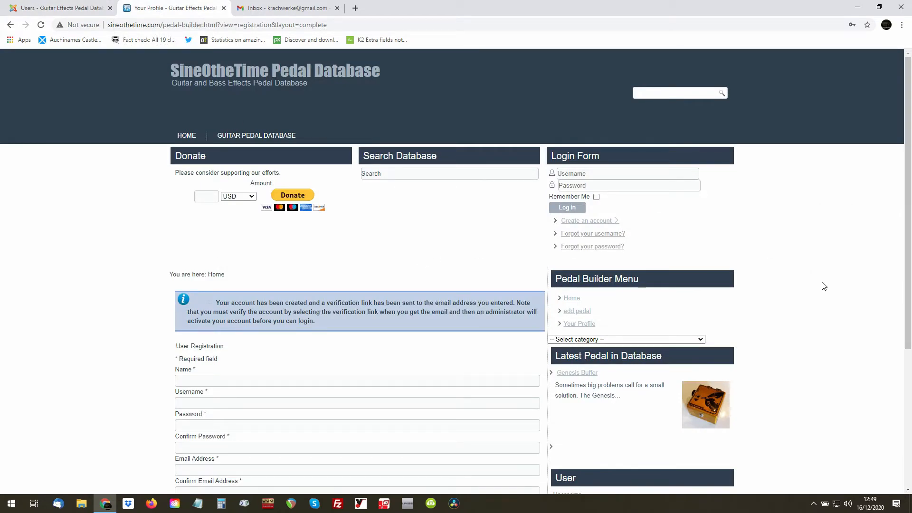
mouse_move(732, 247)
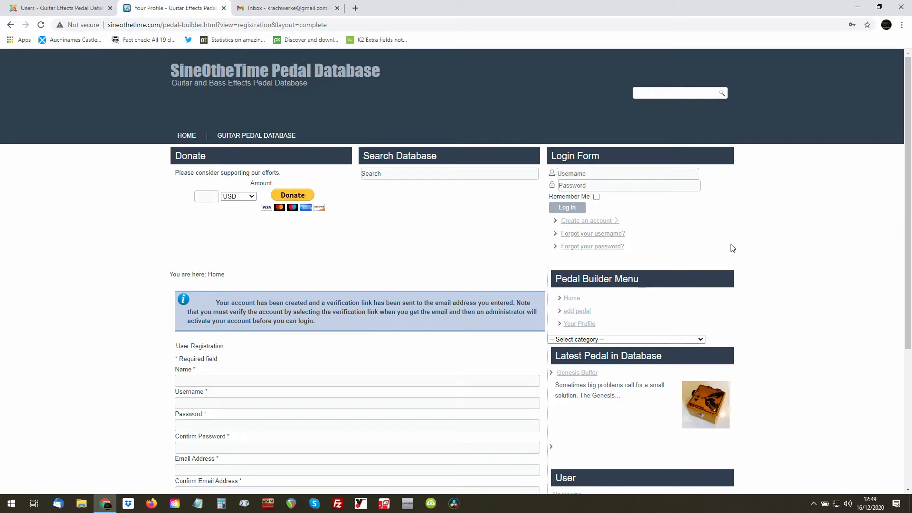
click(625, 173)
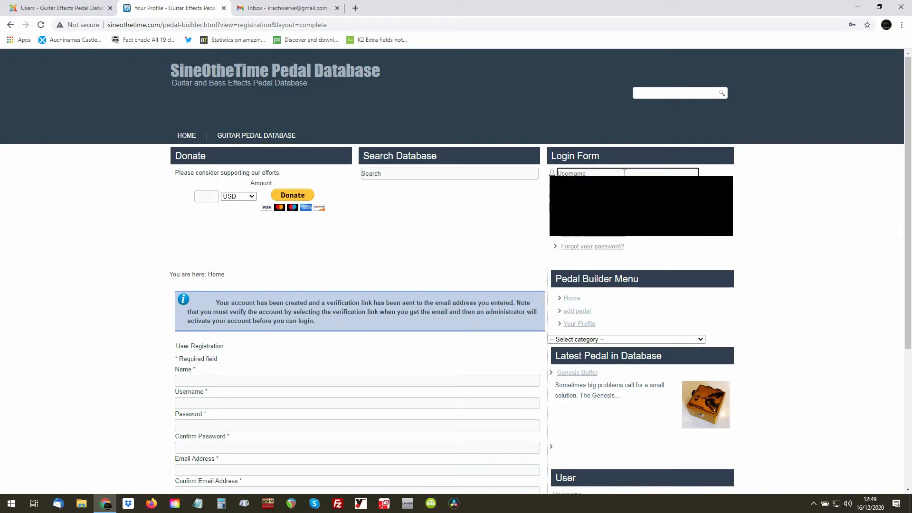
text(Test Brand)
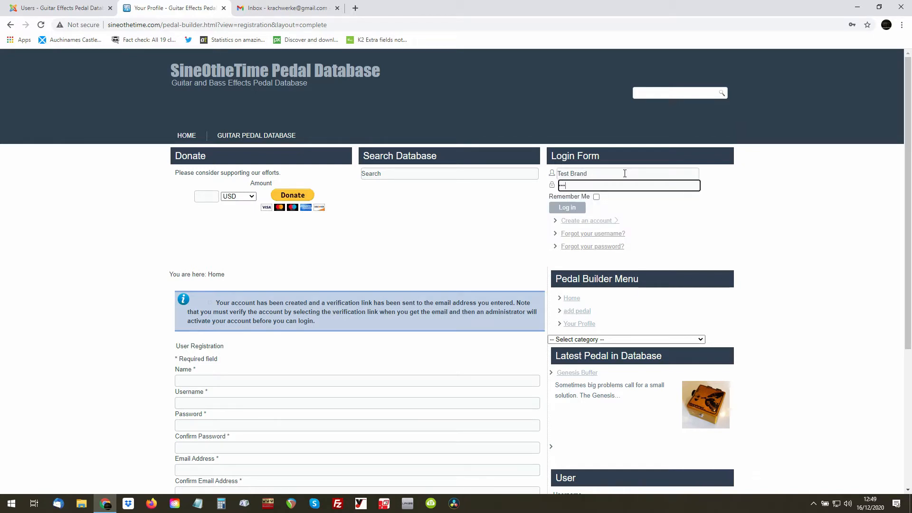
click(566, 208)
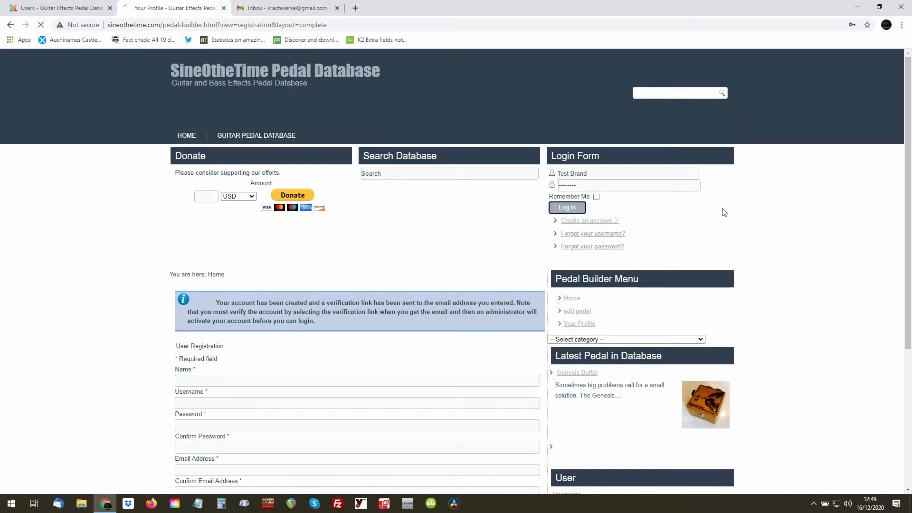
click(578, 323)
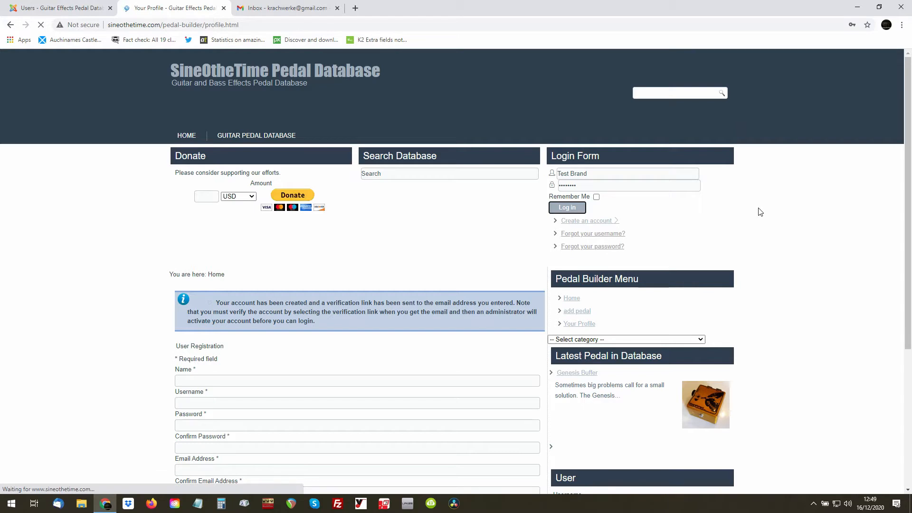
- Scroll through the Your Profile page's account details, personal details and basic settings
click(567, 207)
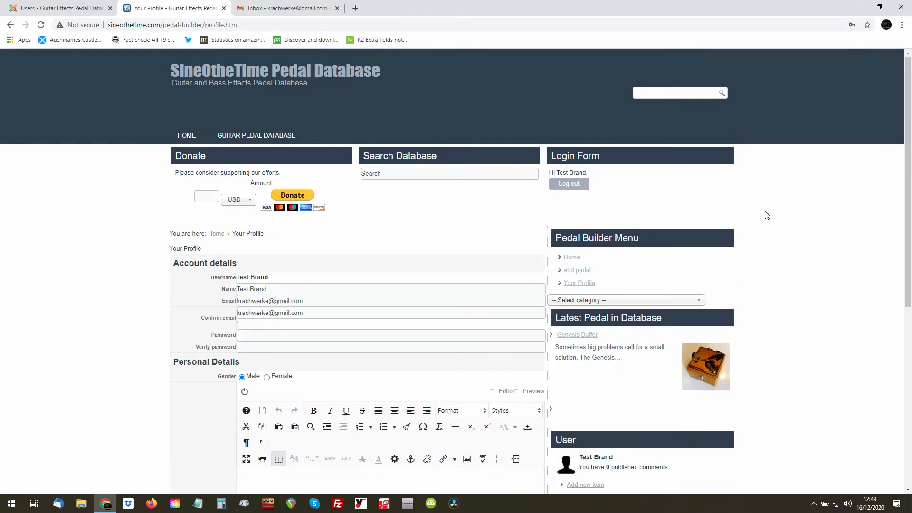
scroll(down, 3)
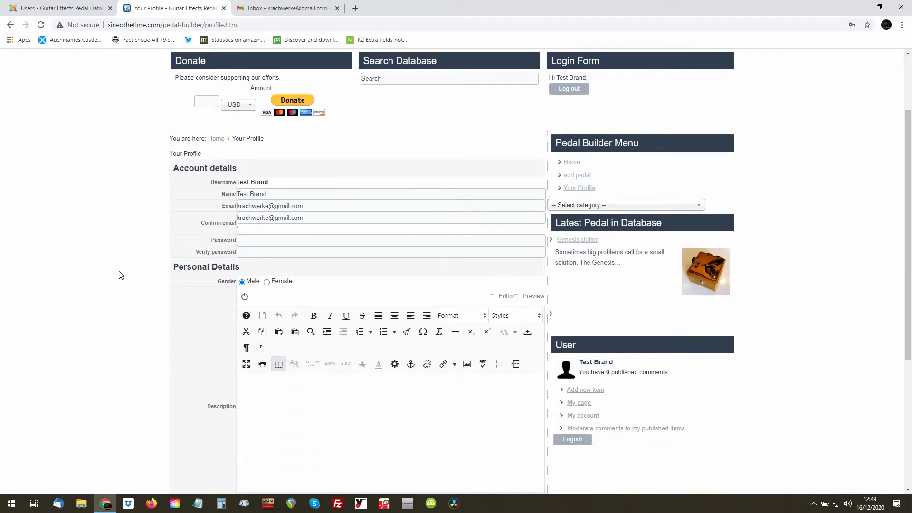
mouse_move(295, 190)
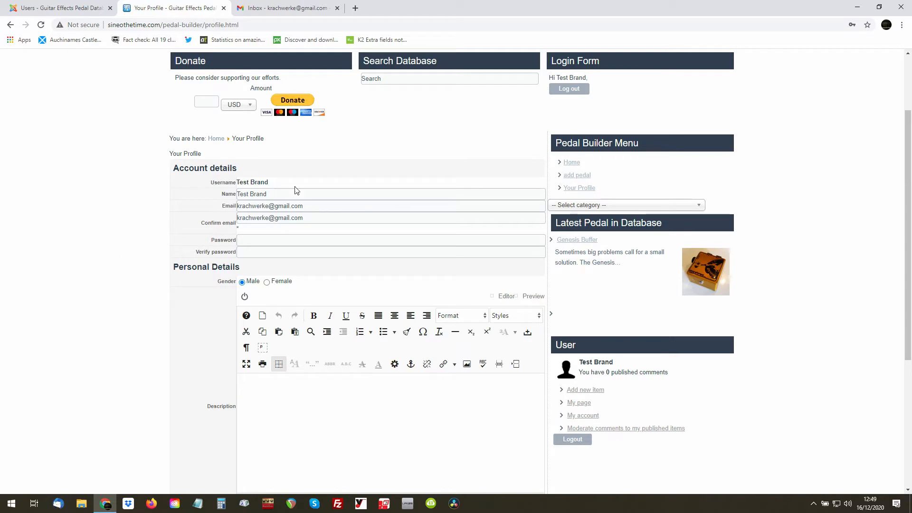
scroll(down, 3)
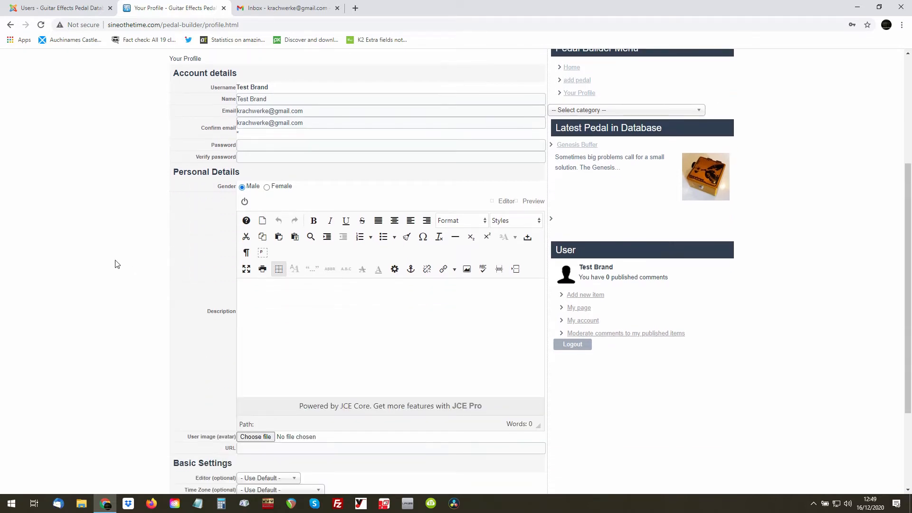
mouse_move(139, 263)
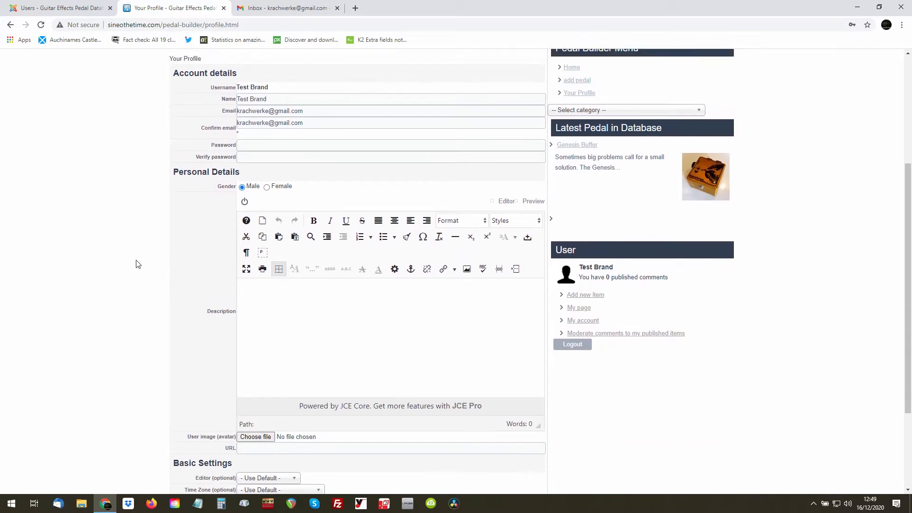
mouse_move(126, 259)
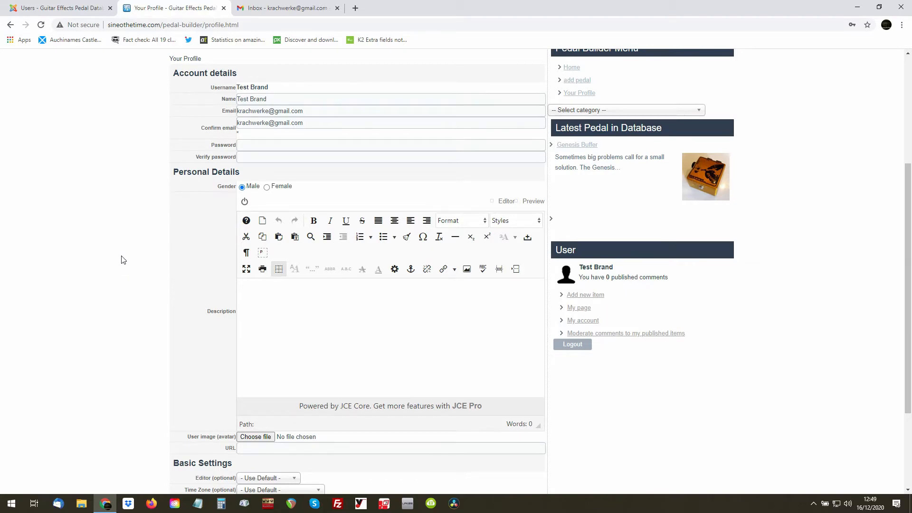
scroll(down, 3)
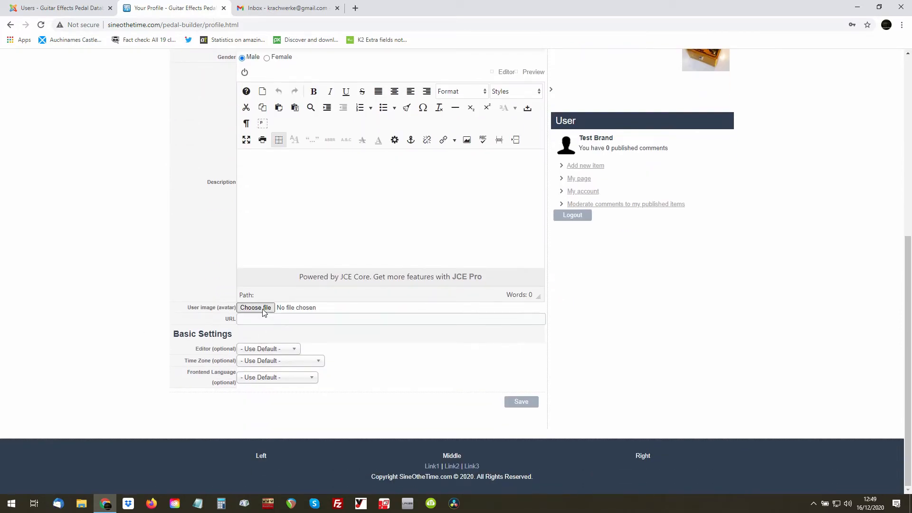
- Choose testlogo.jpg from the Test video folder as the user avatar
click(255, 307)
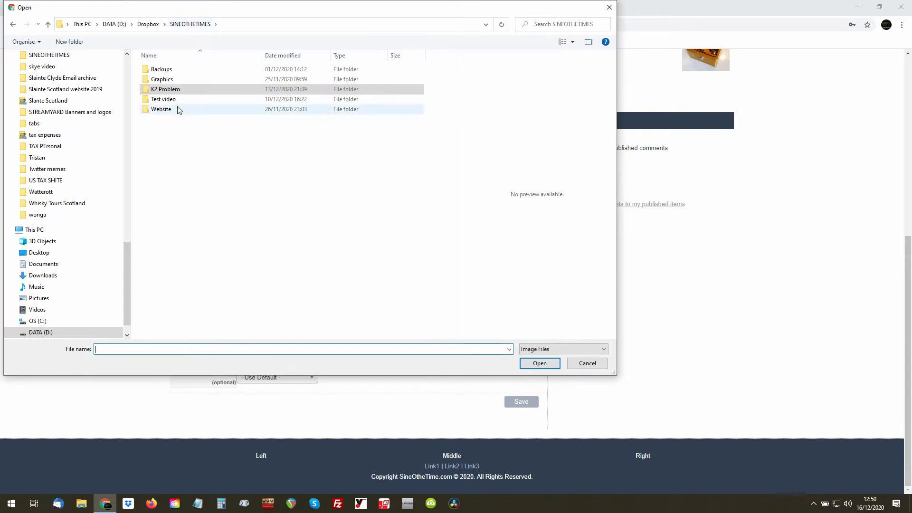
double_click(163, 98)
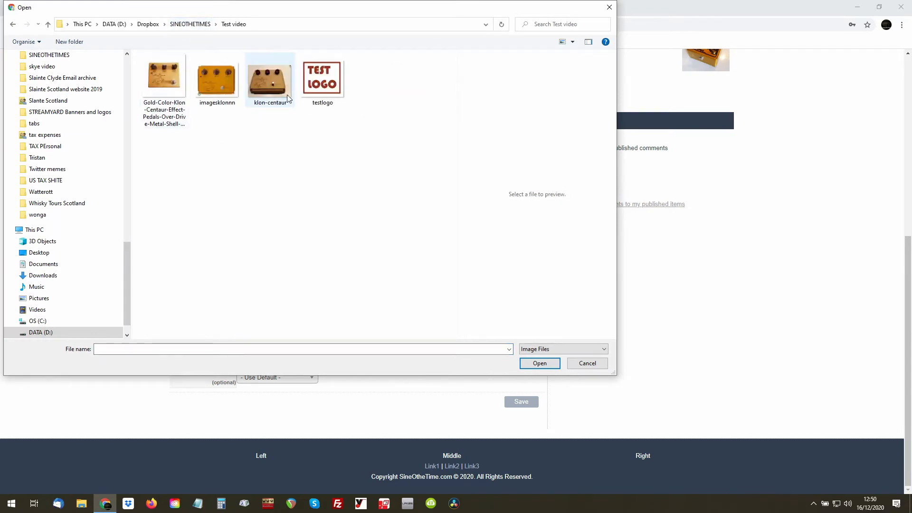
click(540, 363)
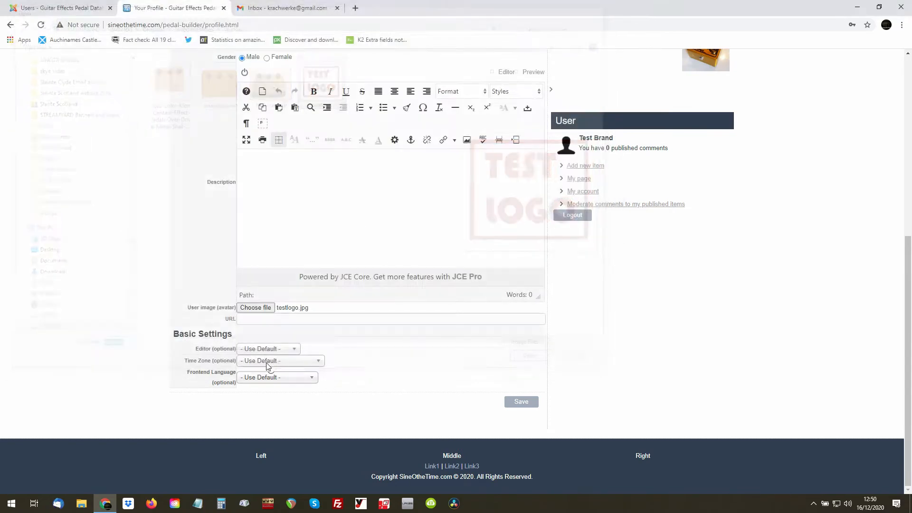
click(302, 319)
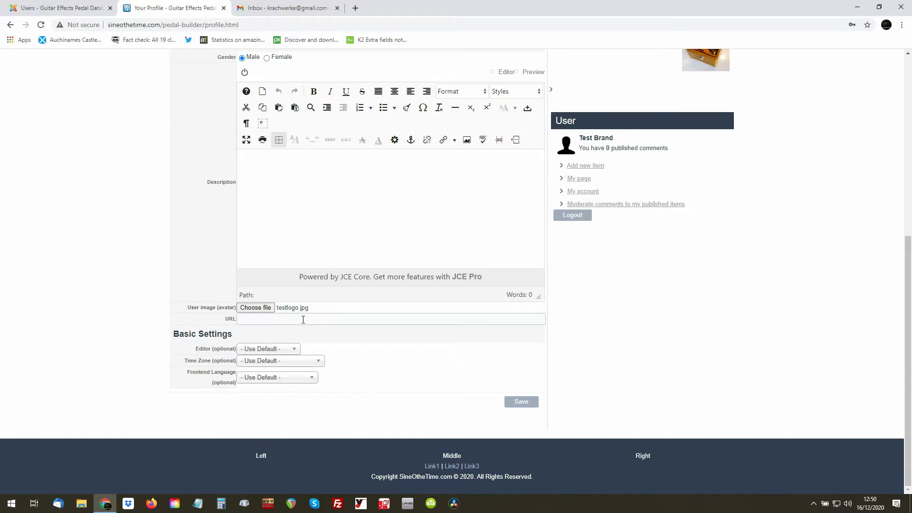
text(http)
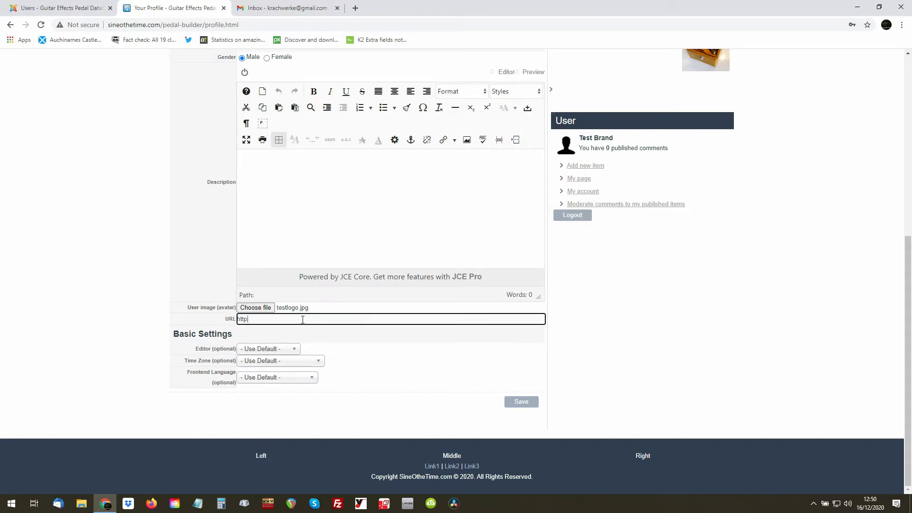
text(://)
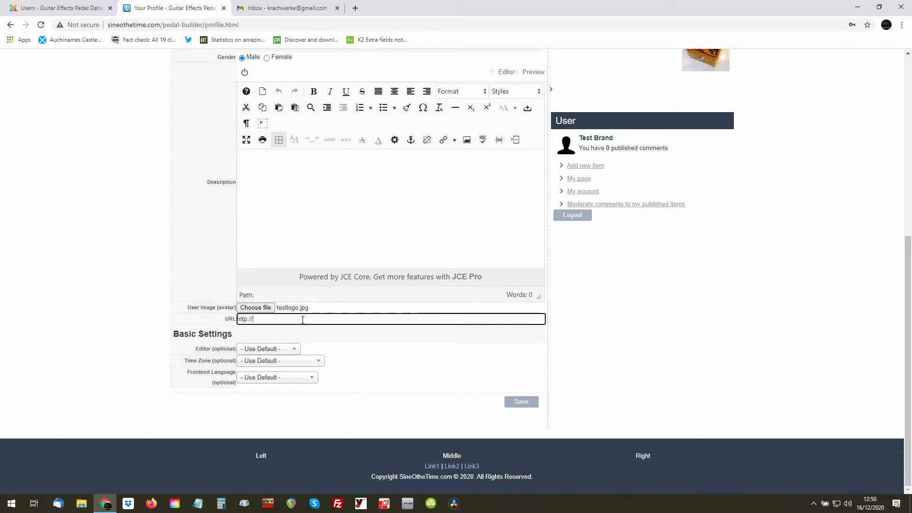
text(url.com)
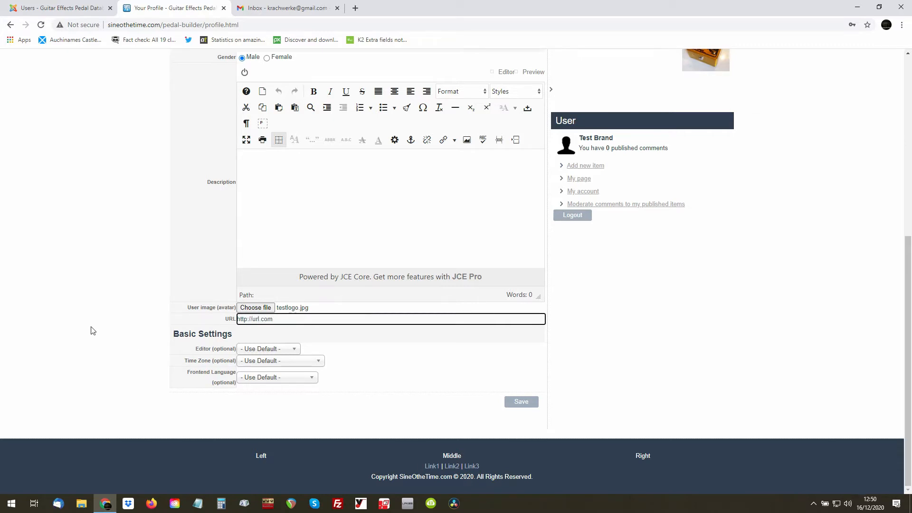
click(134, 316)
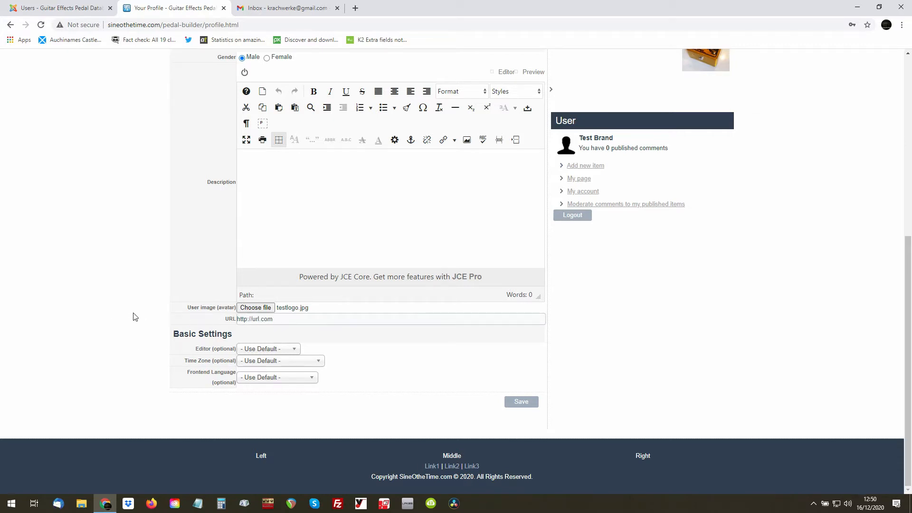
mouse_move(120, 304)
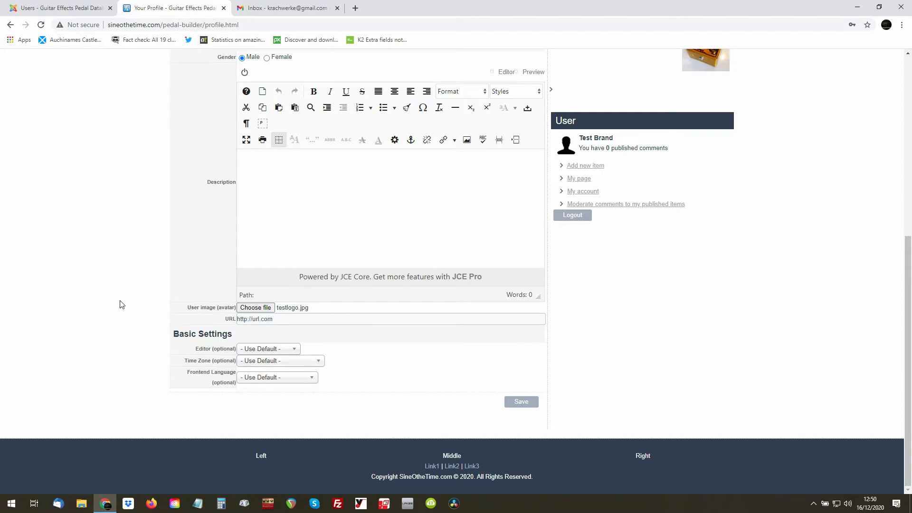
- Write the description 'A html editor add as much your compnay' in the profile's editor
scroll(up, 3)
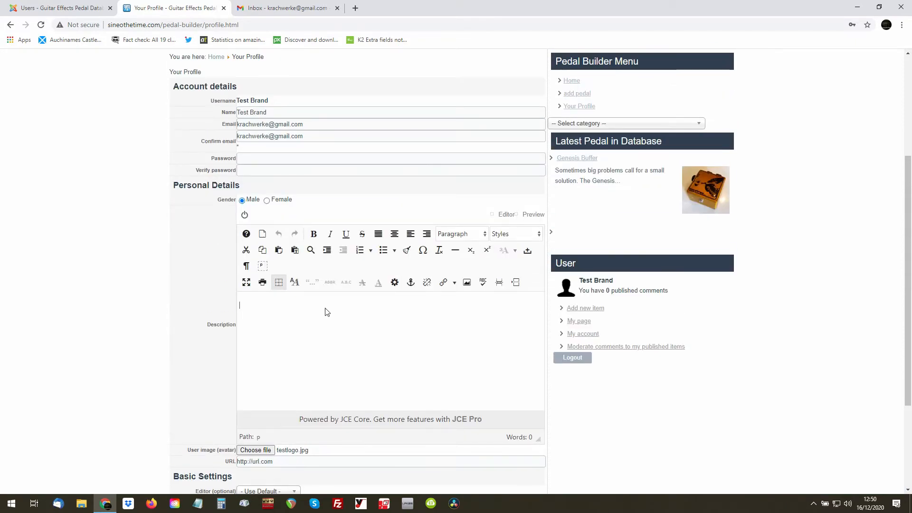
text(A htm)
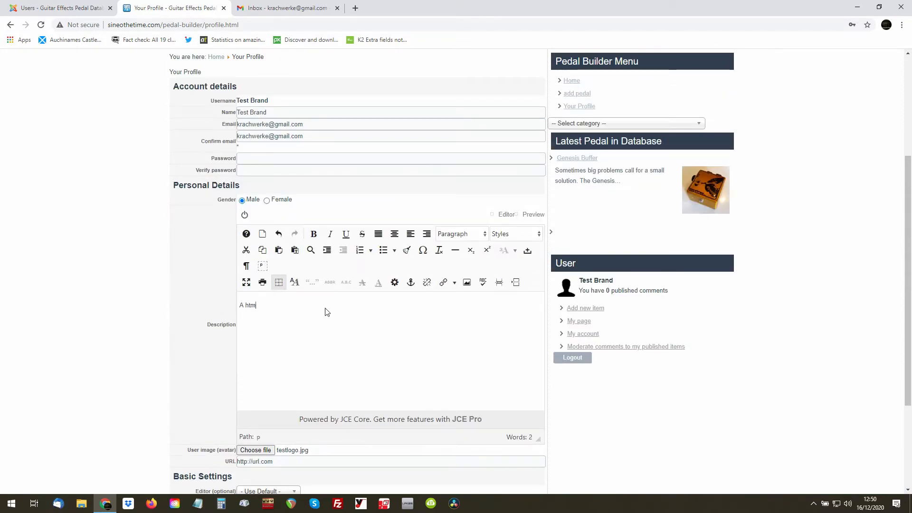
text(editin)
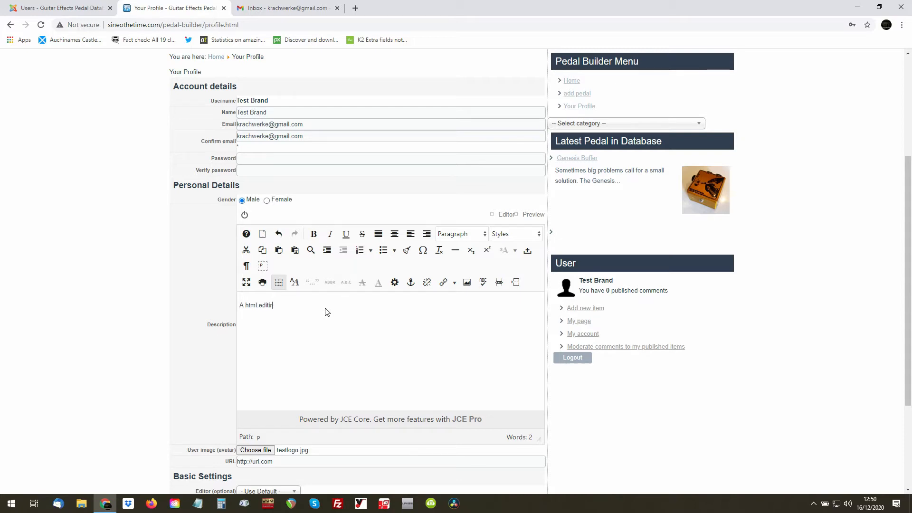
text(or)
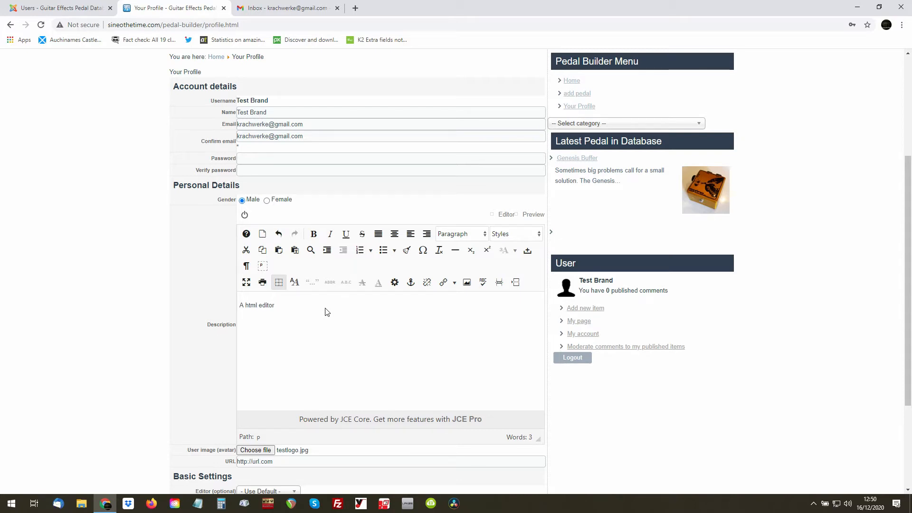
text(add as m)
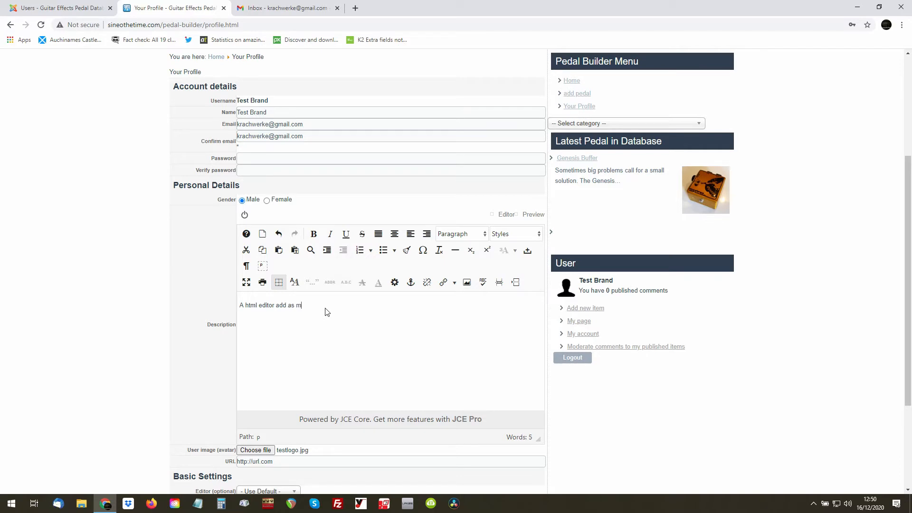
text(uch your c)
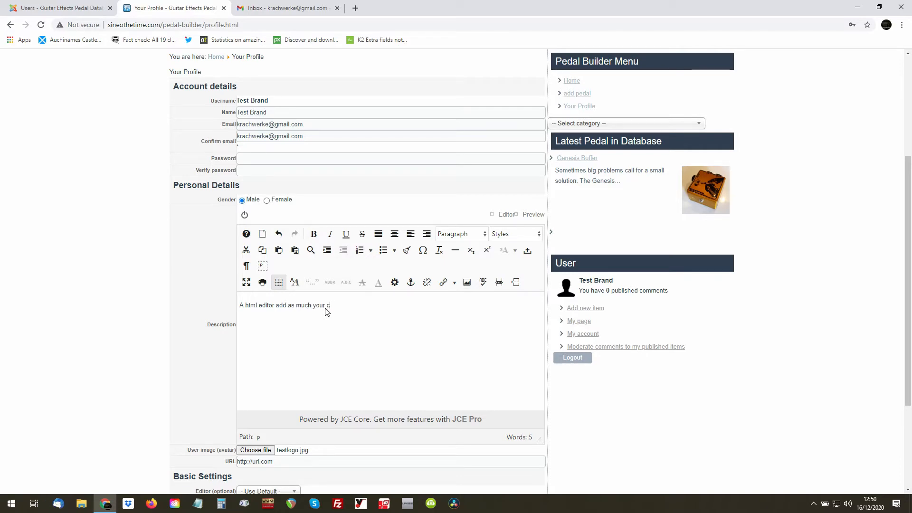
text(omp)
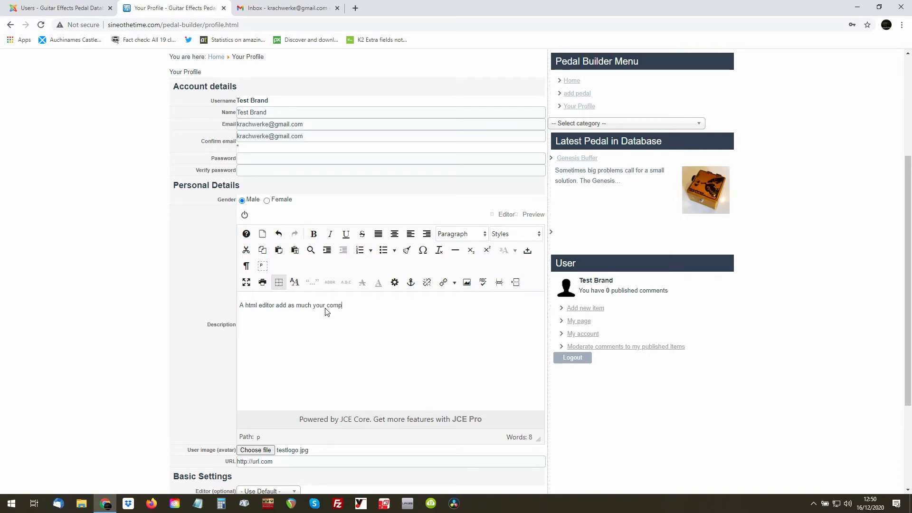
text(nay)
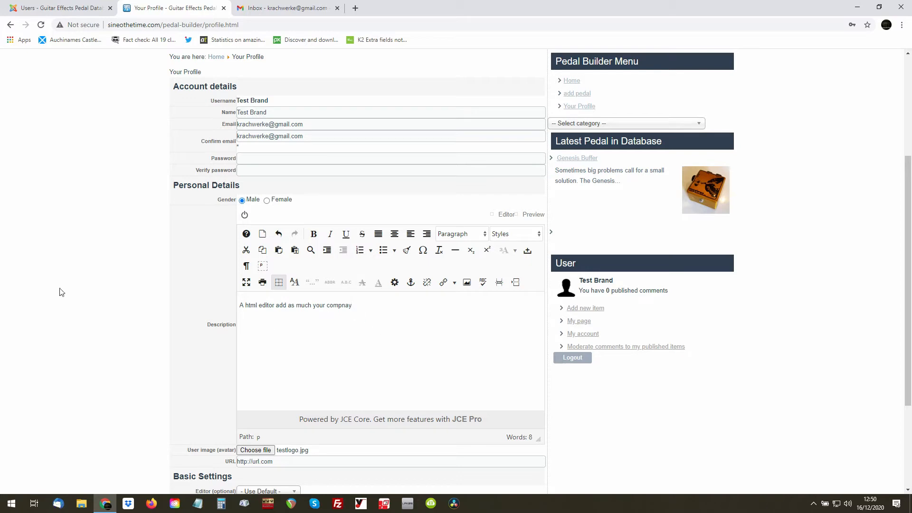
scroll(down, 3)
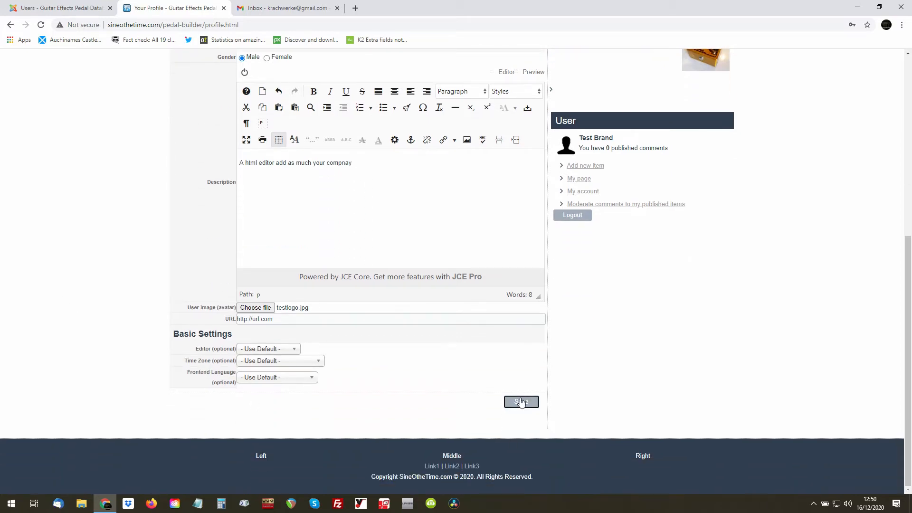
- Save the profile with the TEST LOGO avatar and return to the home page
click(520, 401)
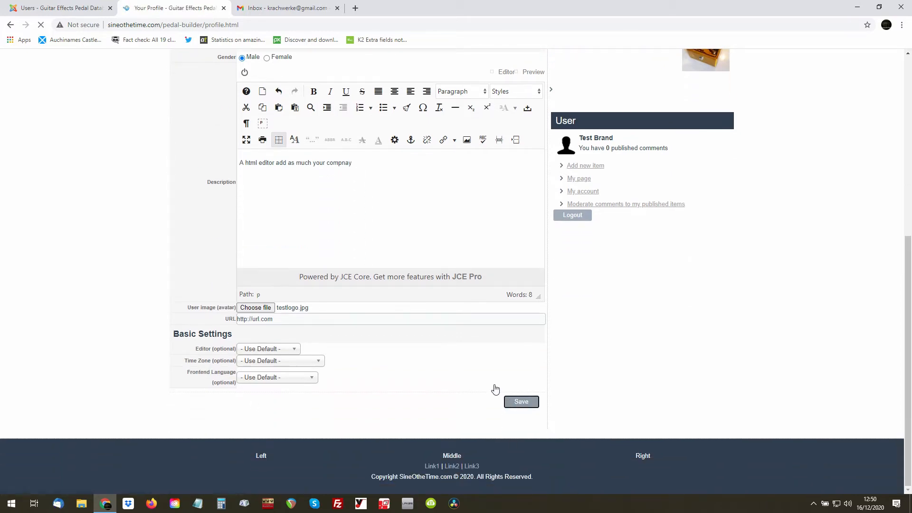
click(520, 401)
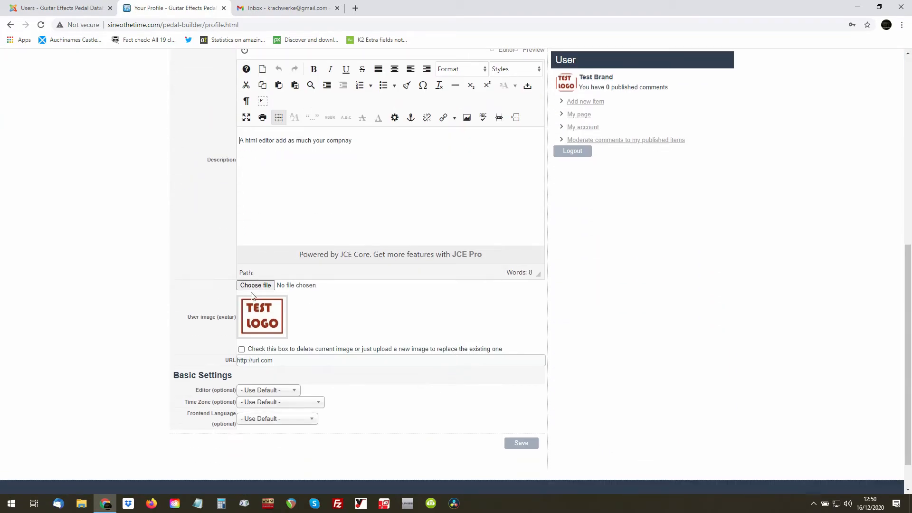
scroll(up, 3)
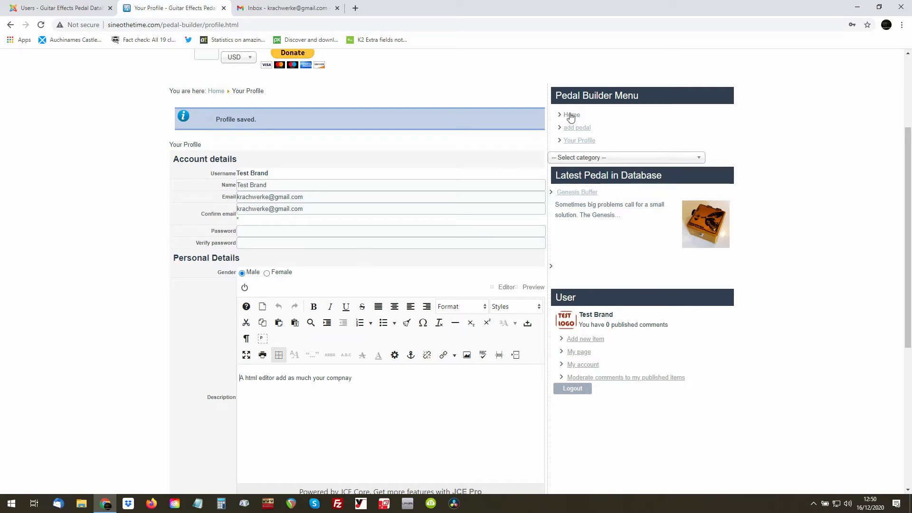
click(572, 115)
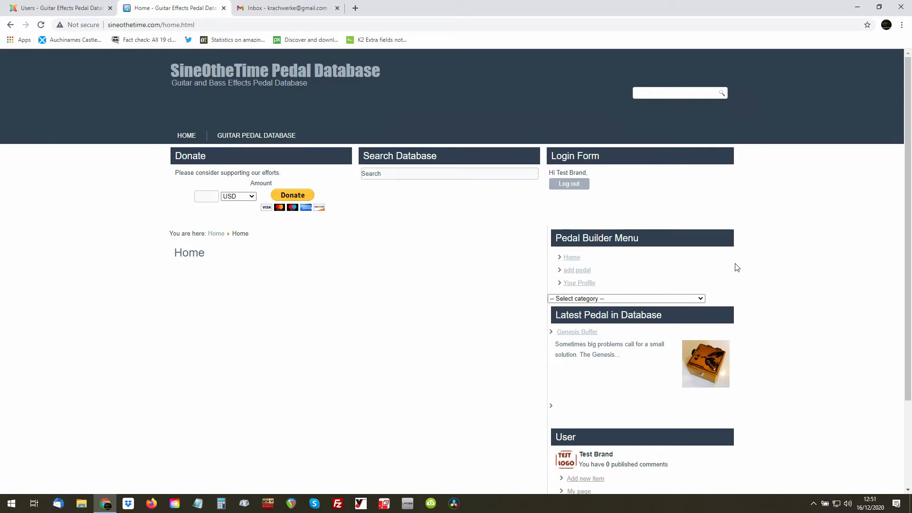
mouse_move(576, 269)
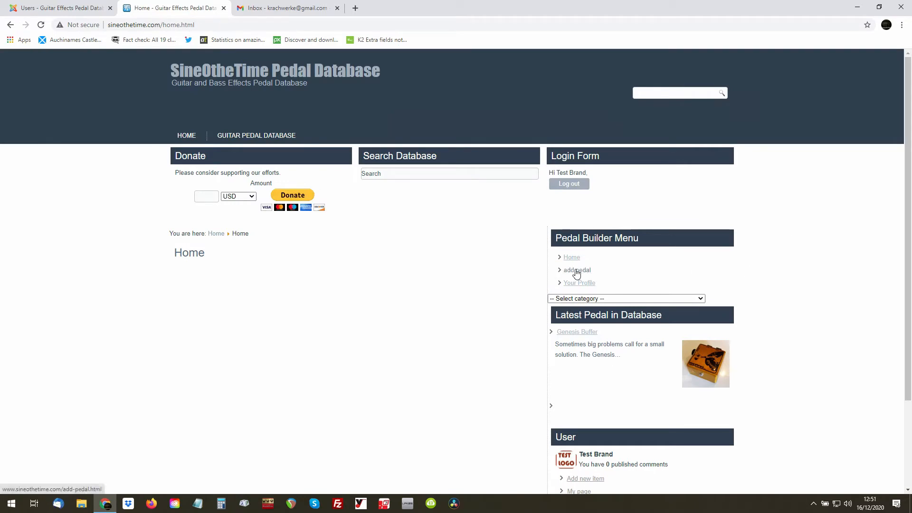
- Start a new pedal item titled 'Test klon pedal'
click(577, 270)
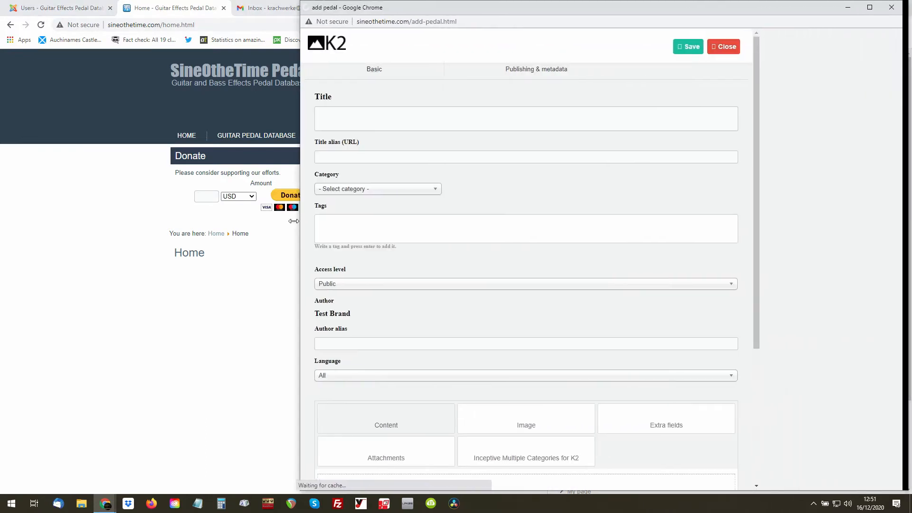
click(525, 119)
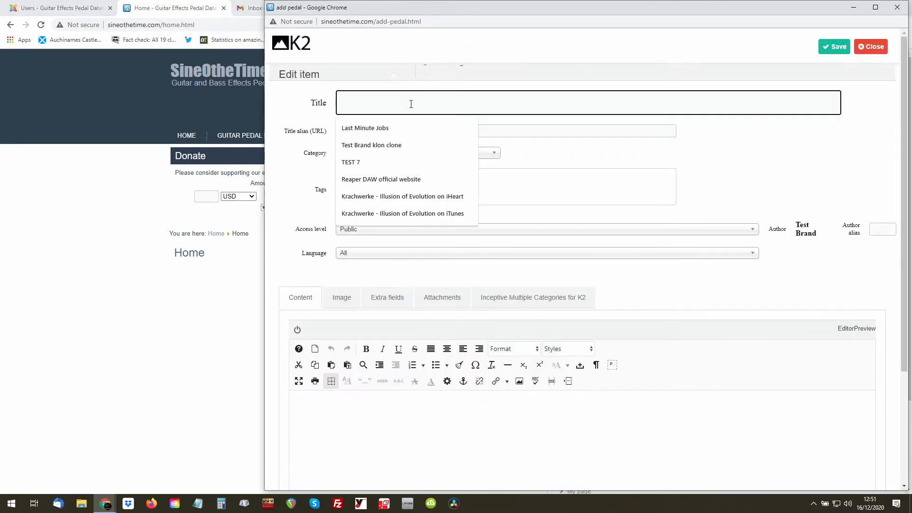
text(Test)
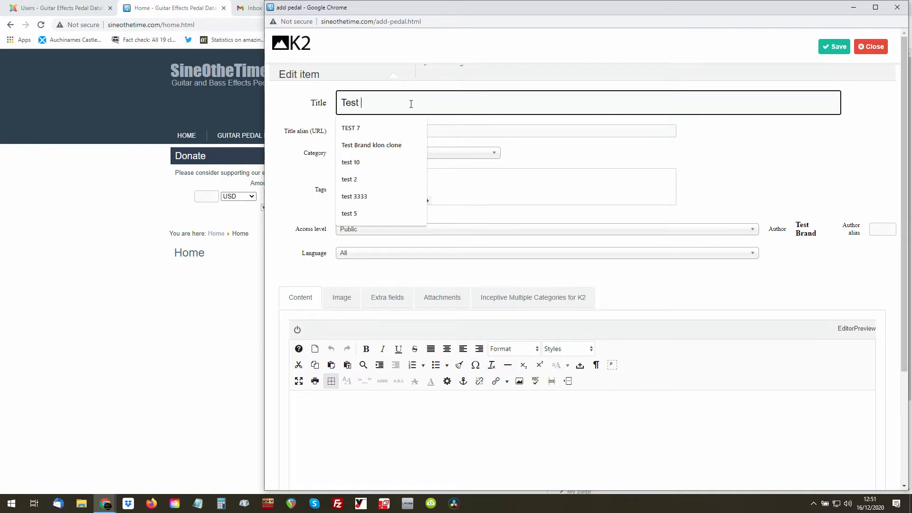
text(klon pedal)
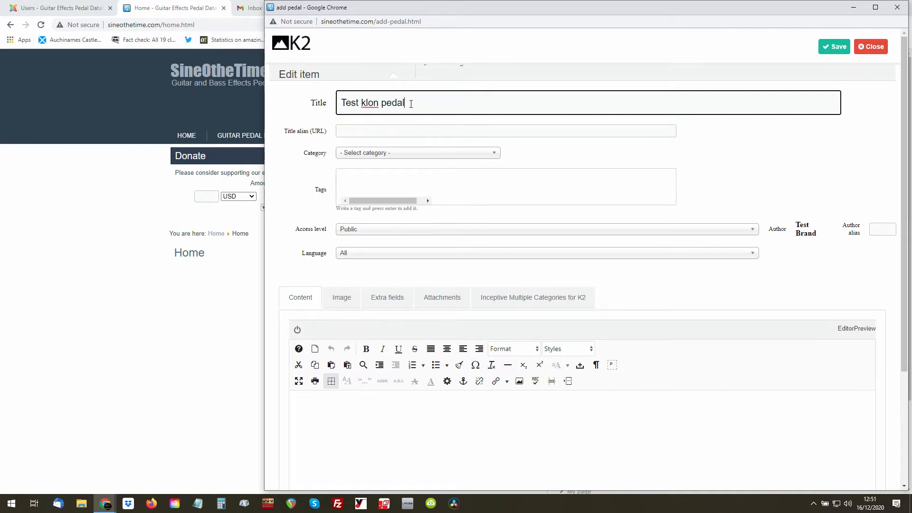
mouse_move(301, 202)
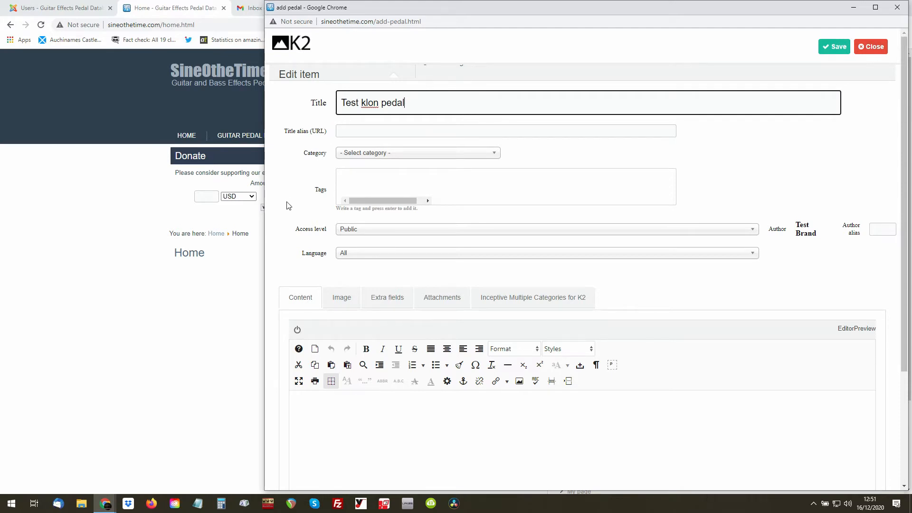
mouse_move(416, 159)
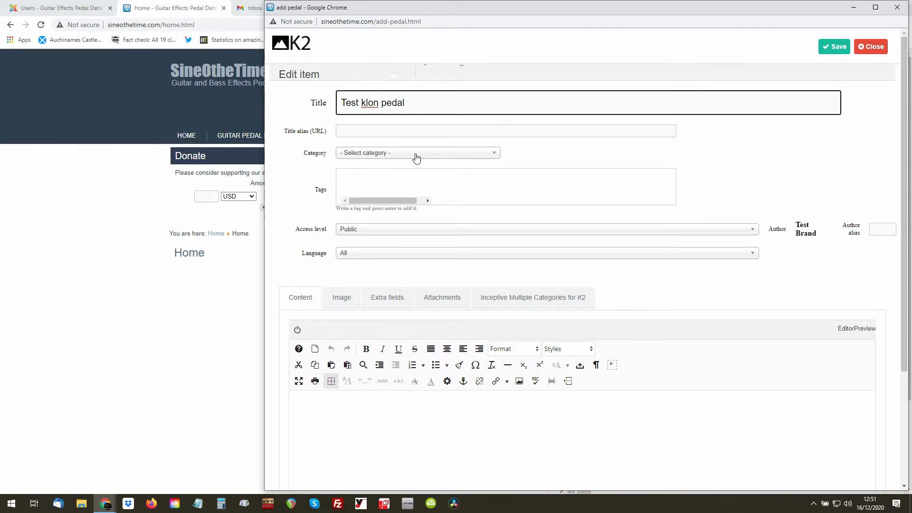
- Put it in OverDrive Pedals and tag it klon, koln clone, drive and od
click(416, 152)
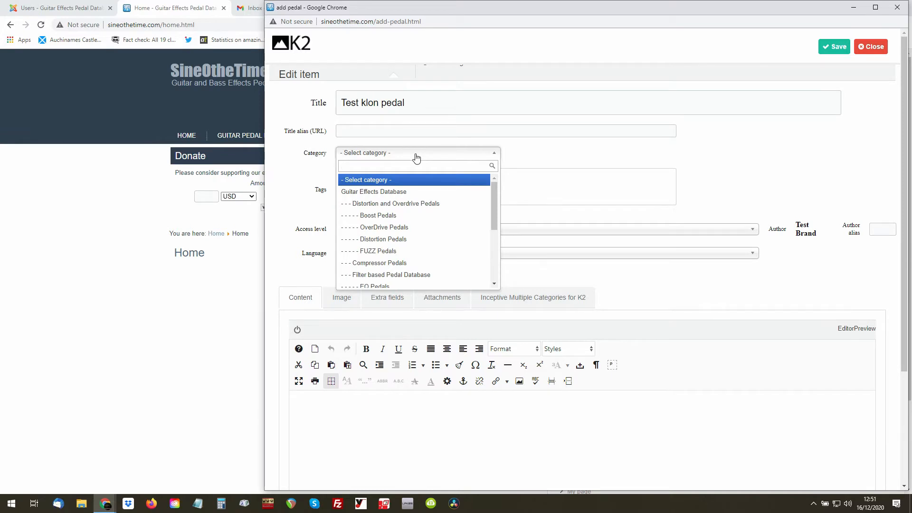
mouse_move(417, 160)
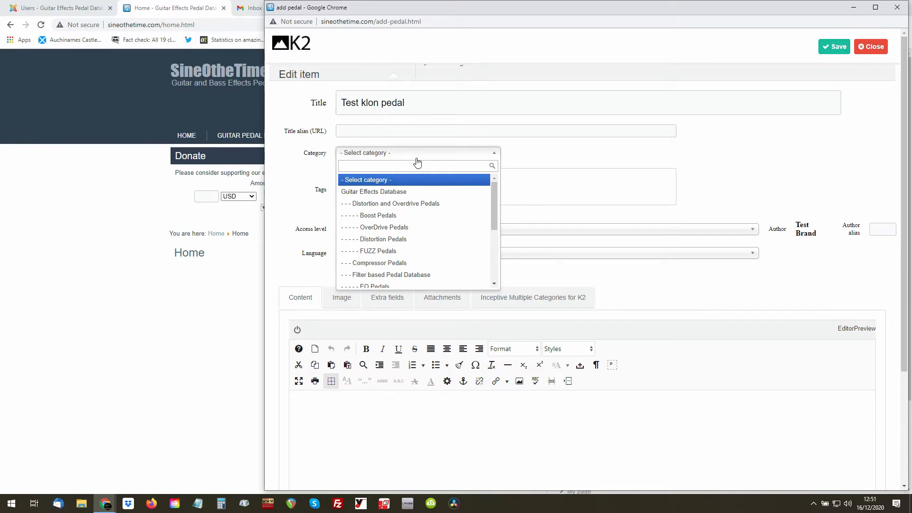
mouse_move(405, 227)
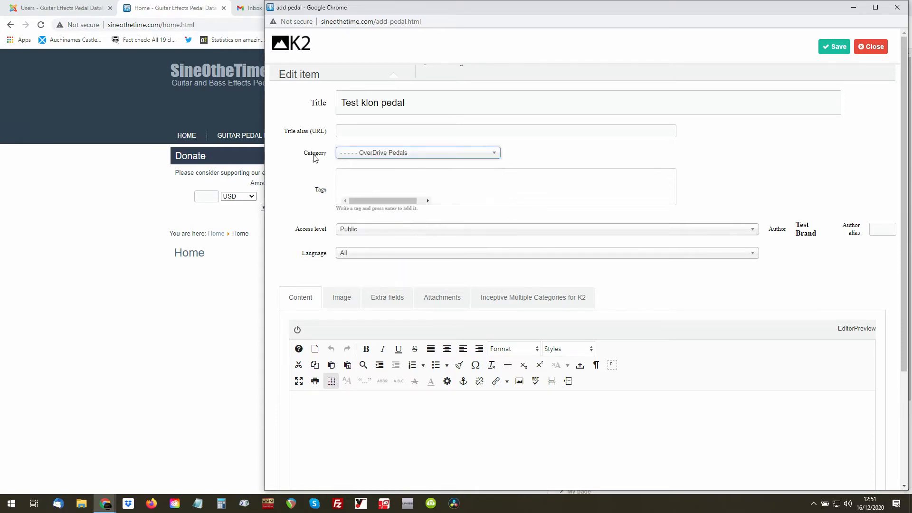
text(k)
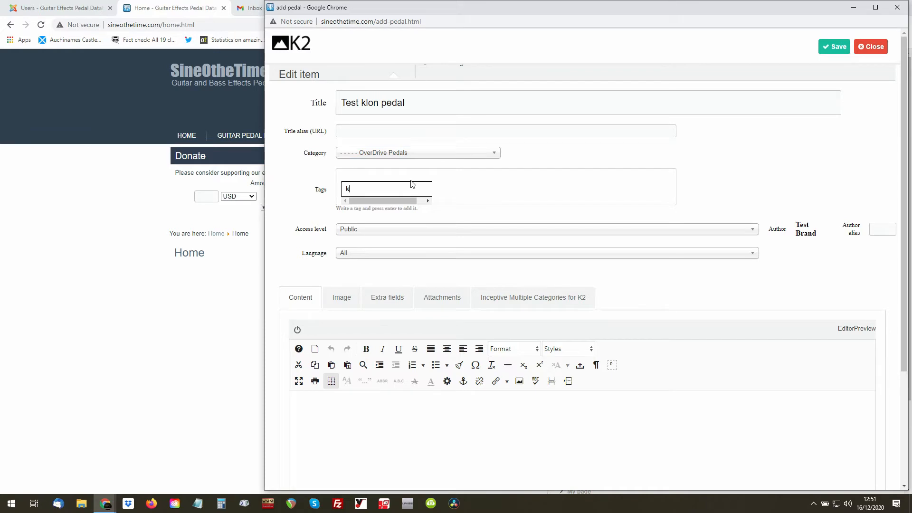
key(Return)
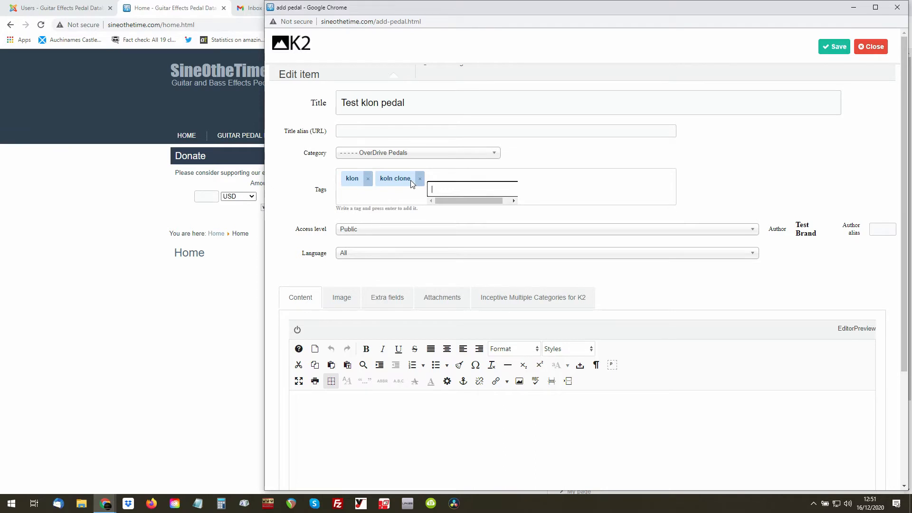
text(drive)
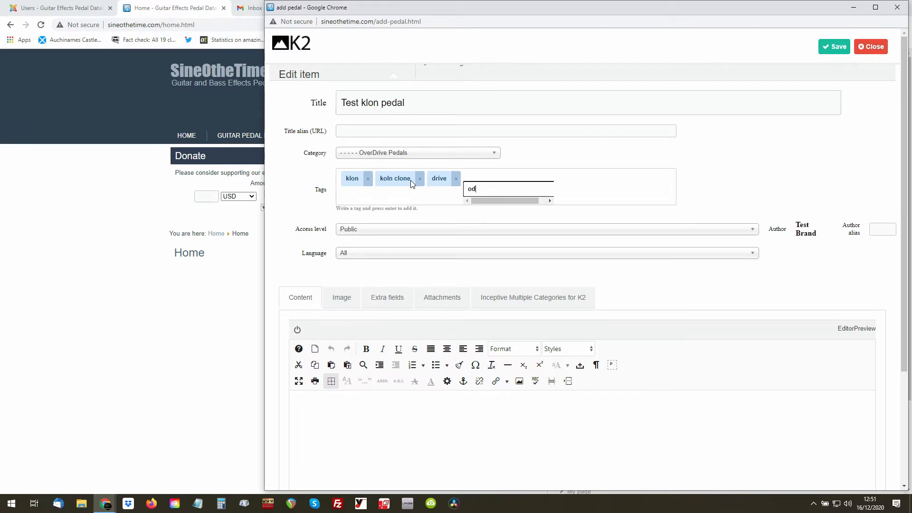
key(Return)
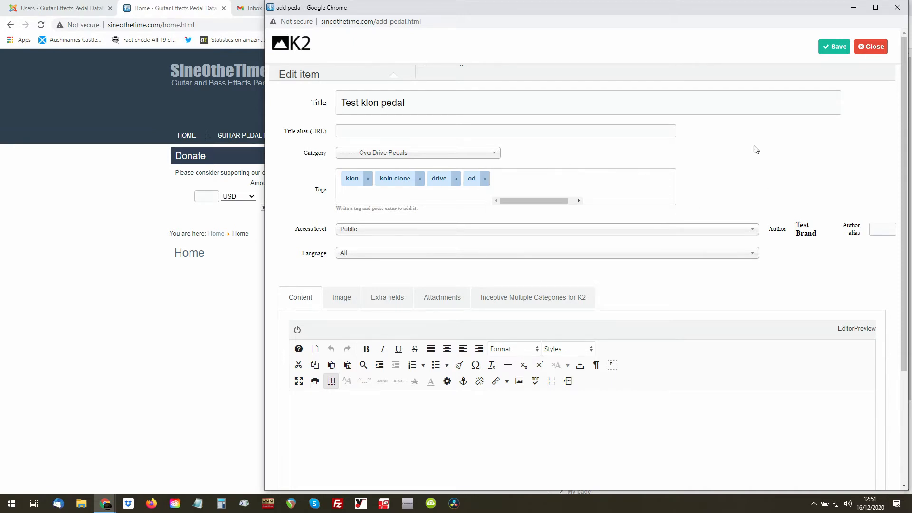
- Write 'A good detailed description... Intro text' in the content and add a read-more break after it
scroll(down, 3)
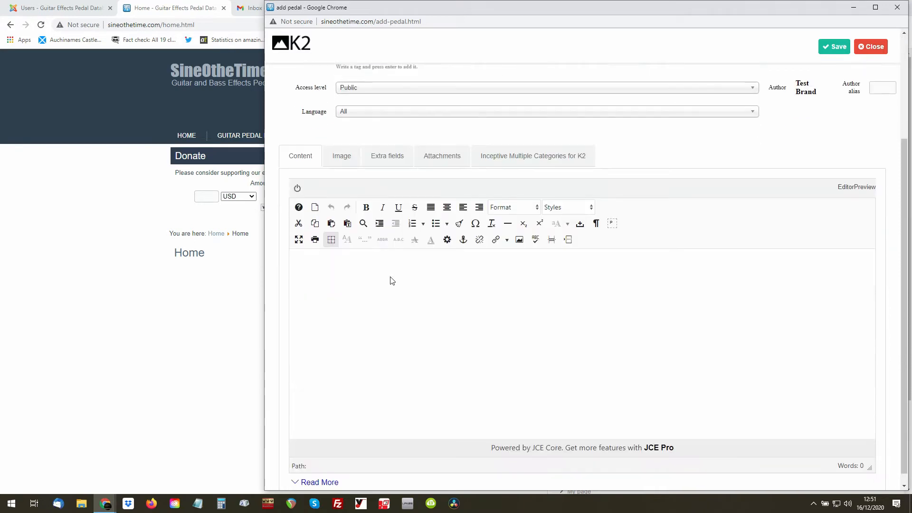
click(407, 279)
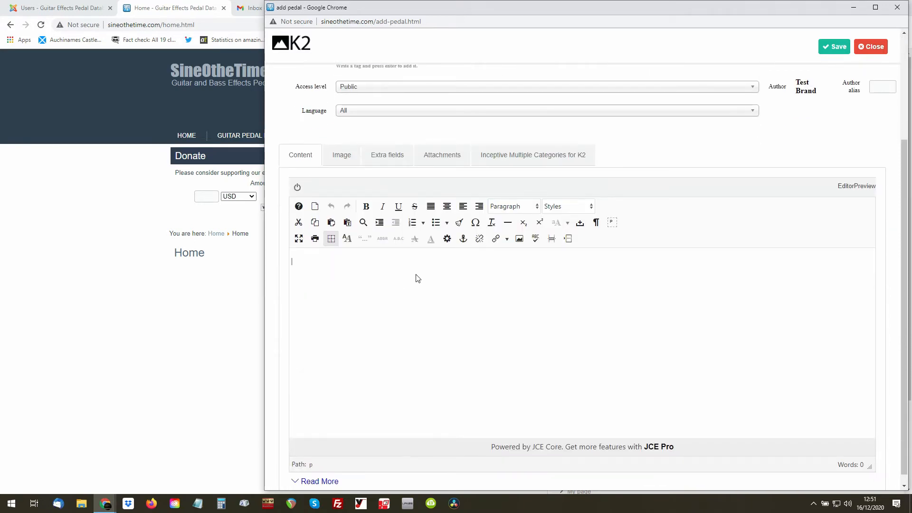
text(A good d)
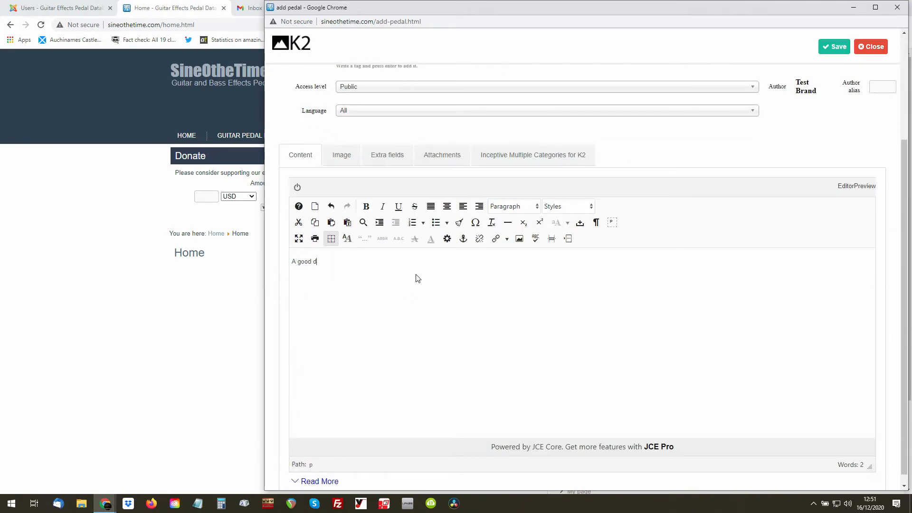
text(dta)
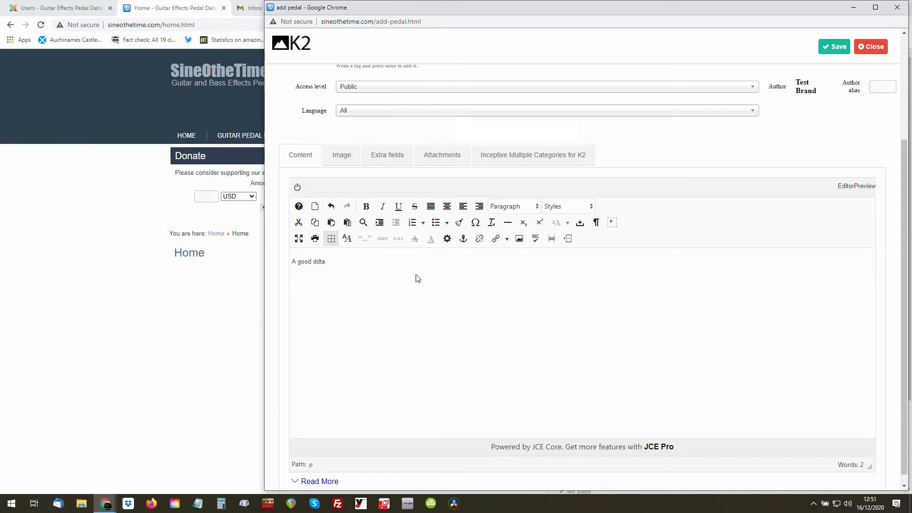
text(detailed)
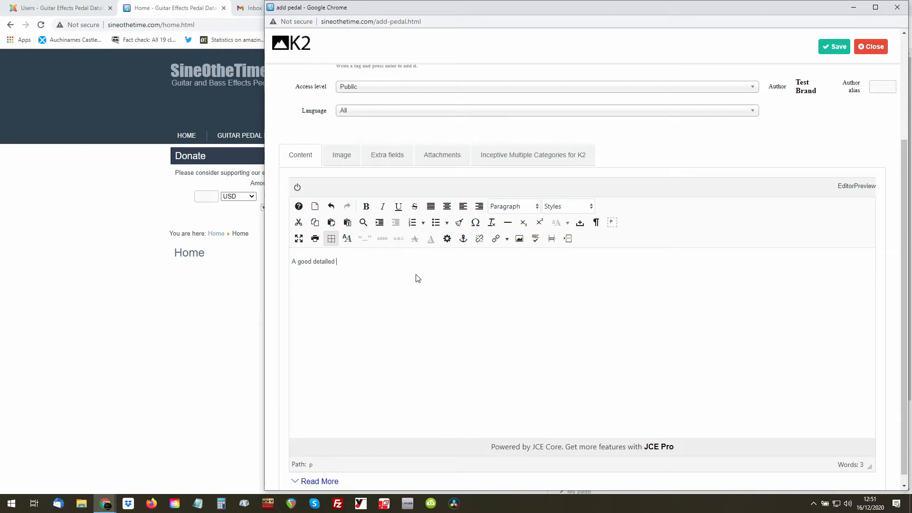
text(desctiption)
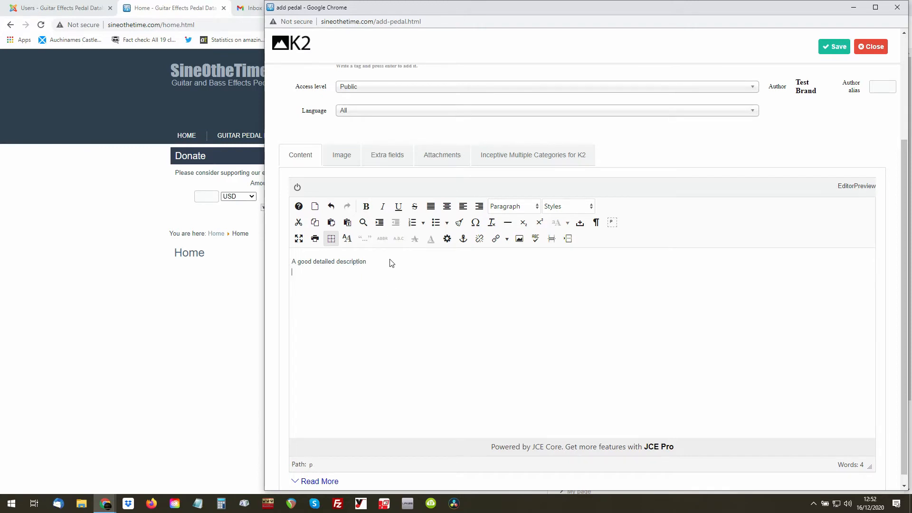
mouse_move(301, 122)
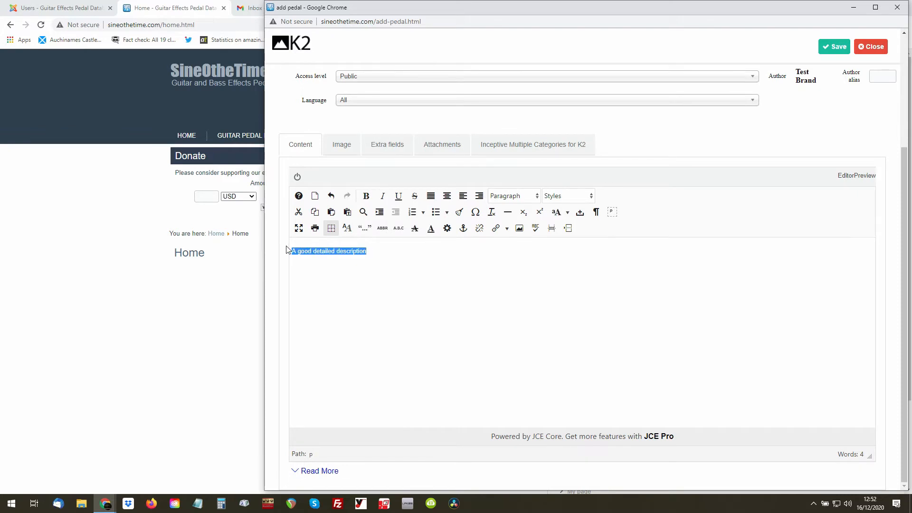
text(Intro text)
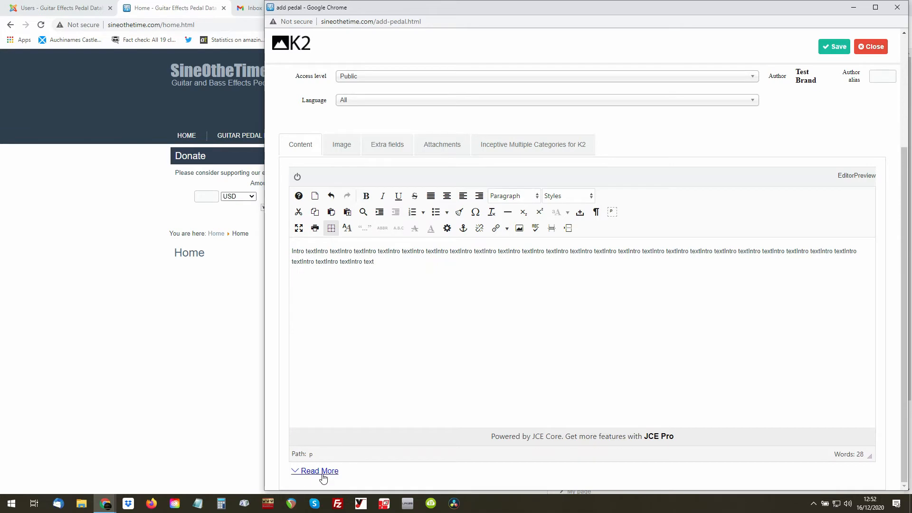
click(320, 471)
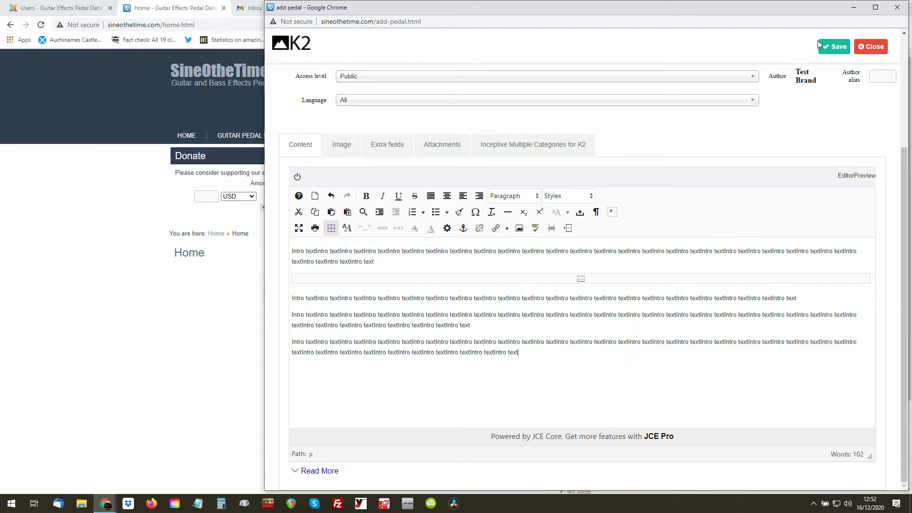
- Save the new pedal item so it awaits admin approval and reach its image settings
click(833, 47)
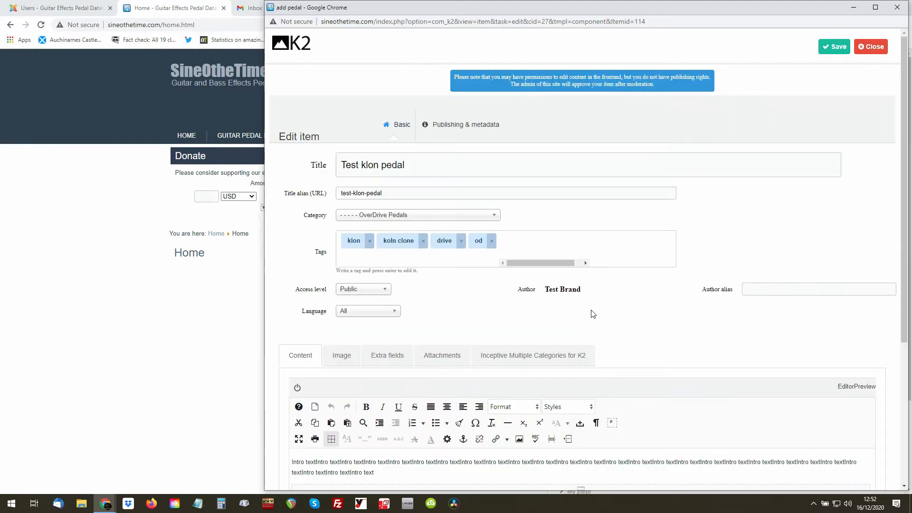
scroll(down, 3)
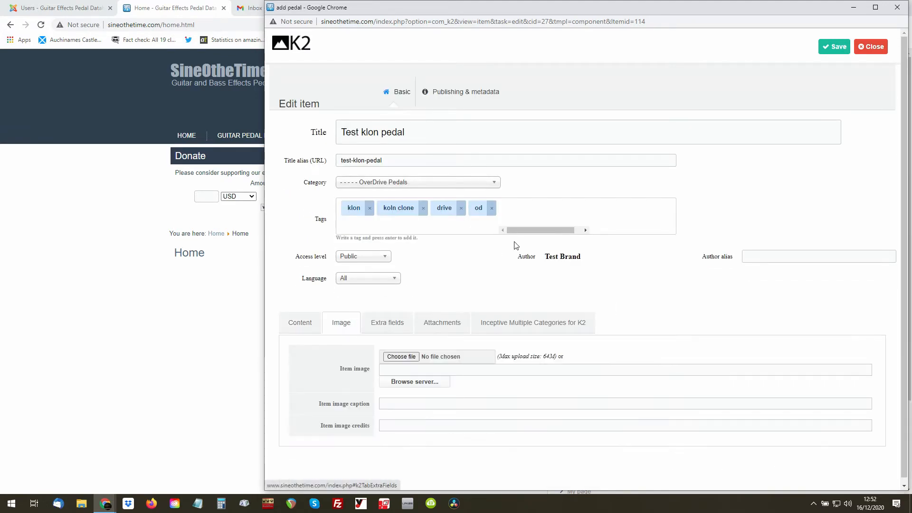
- Attach imagesklonnn.jpg as the item image, captioned 'My klon clone' with credits 'I took this picture'
click(400, 356)
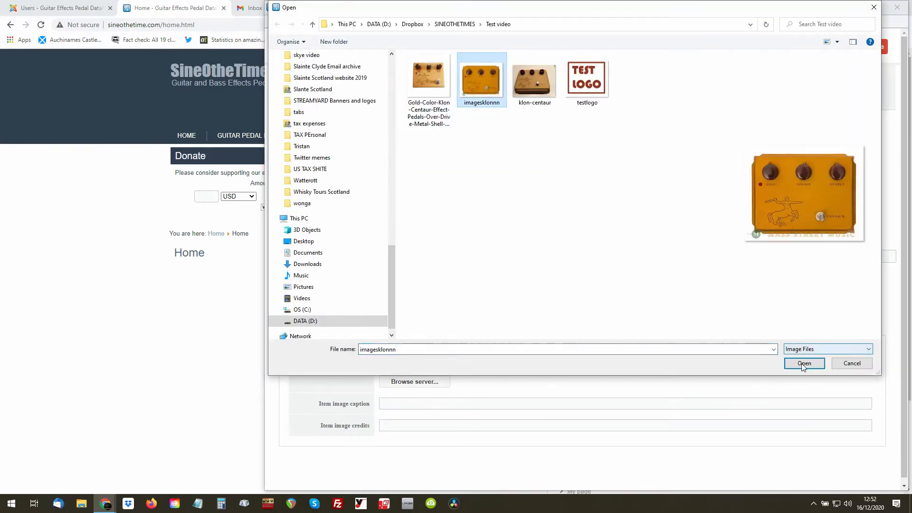
click(804, 363)
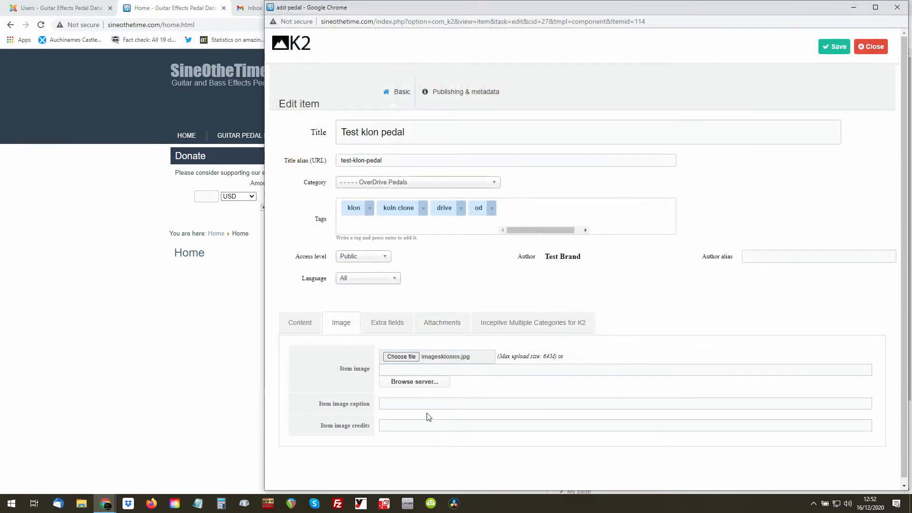
click(581, 402)
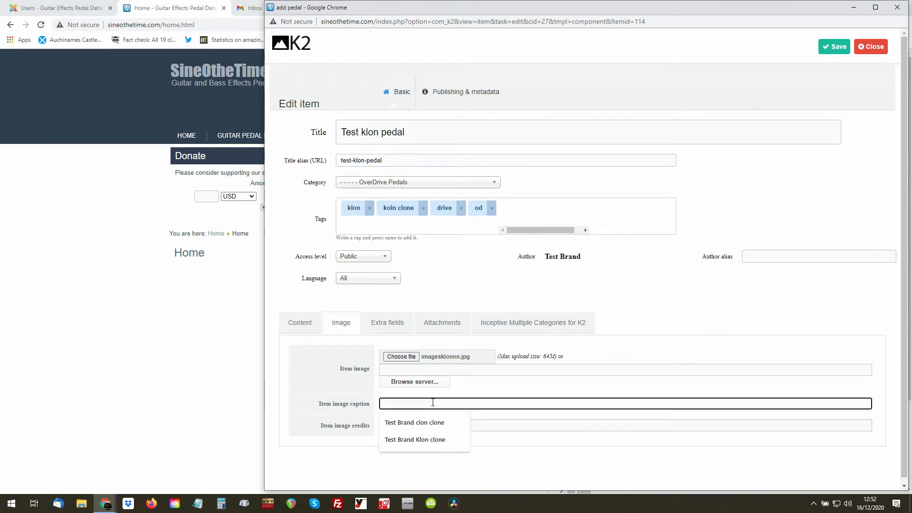
text(My klon)
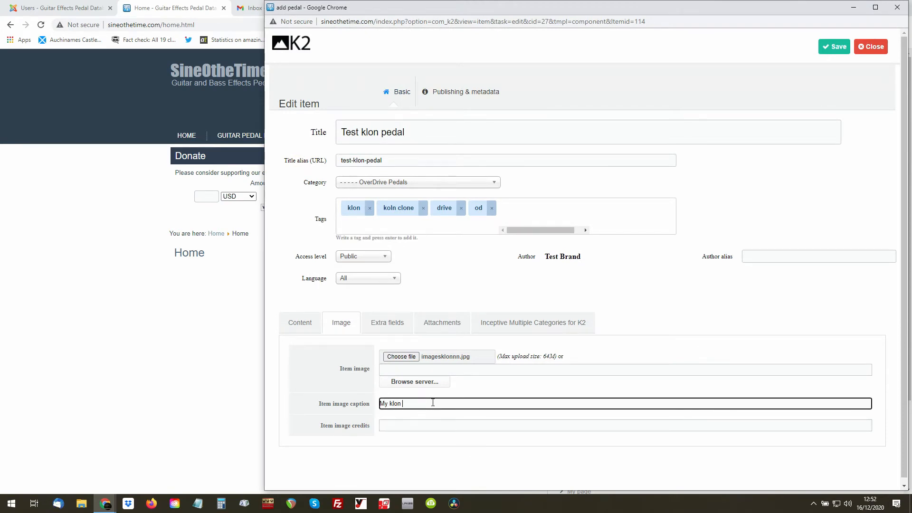
text(clone)
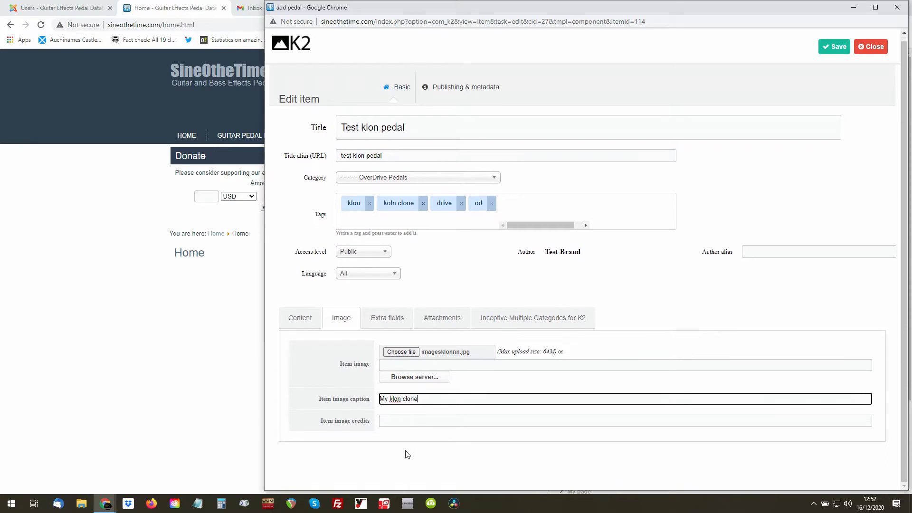
click(581, 421)
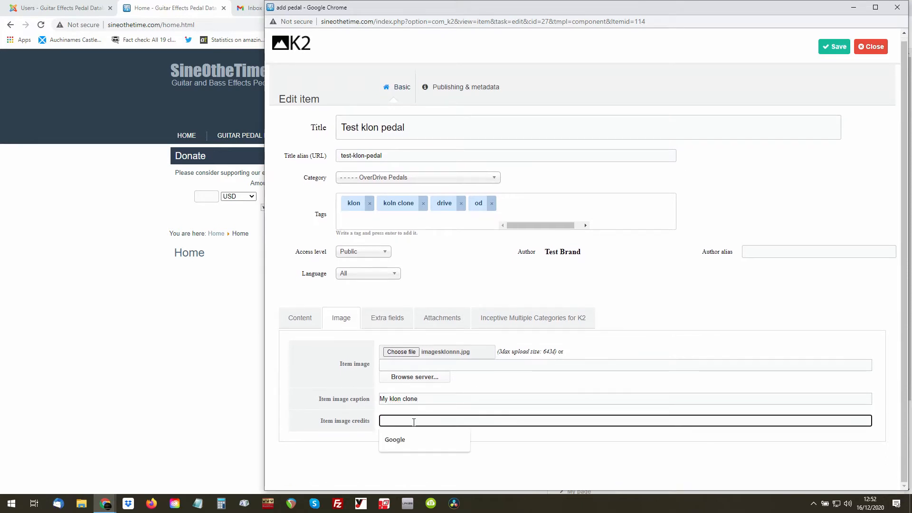
text(I took this picture)
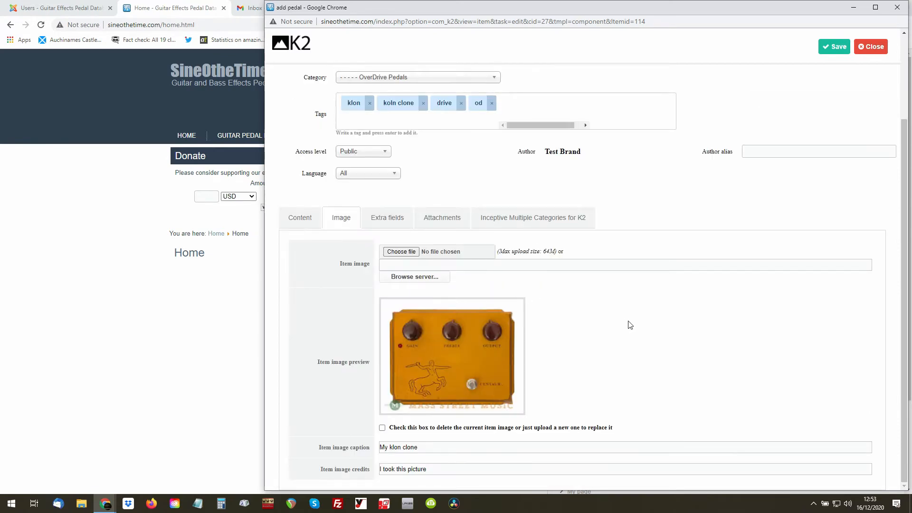
- Review the item's extra fields list (voltage, power supply, current draw) with default placeholders
click(300, 218)
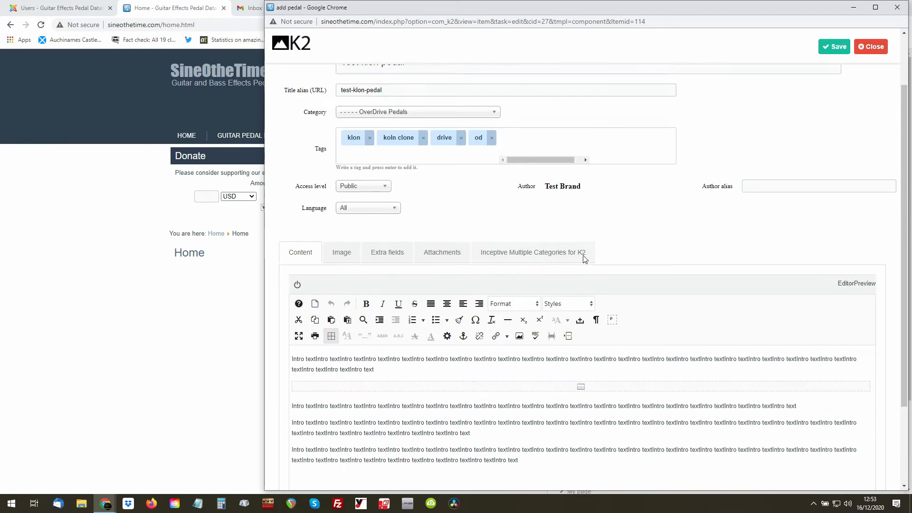
click(387, 252)
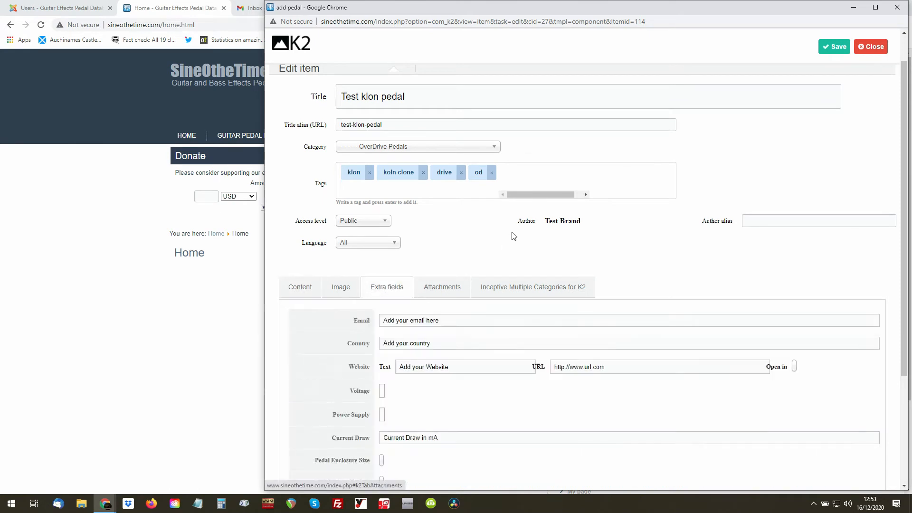
mouse_move(487, 245)
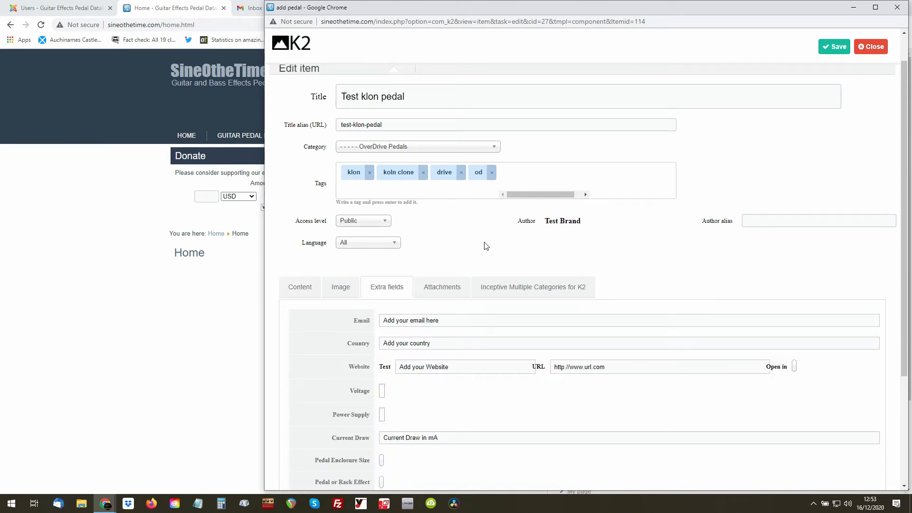
scroll(down, 3)
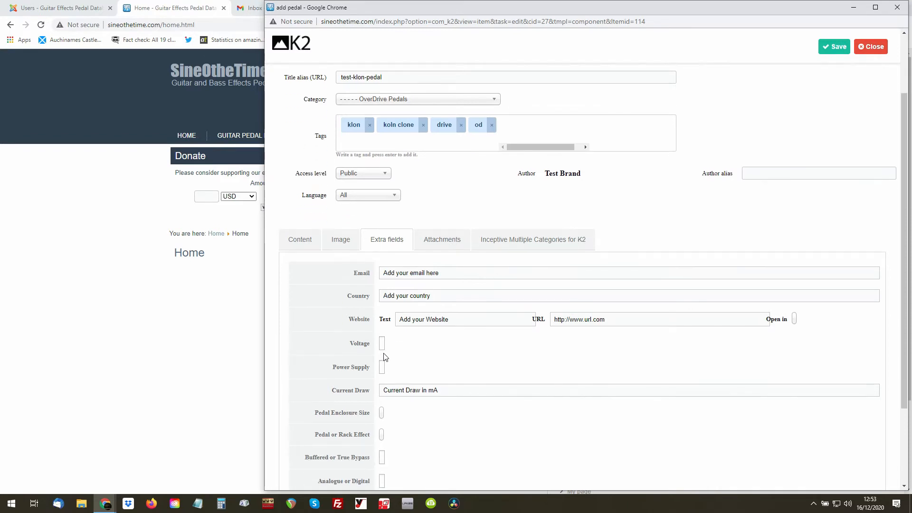
scroll(down, 3)
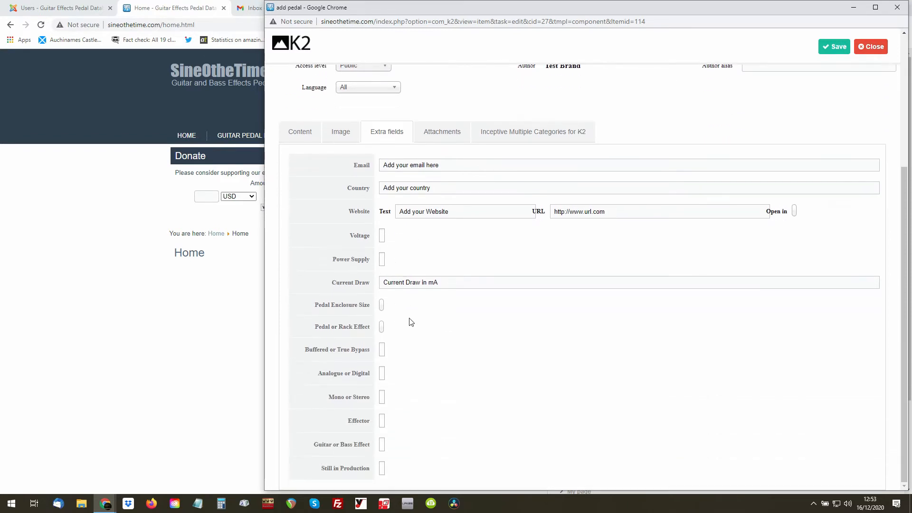
mouse_move(417, 347)
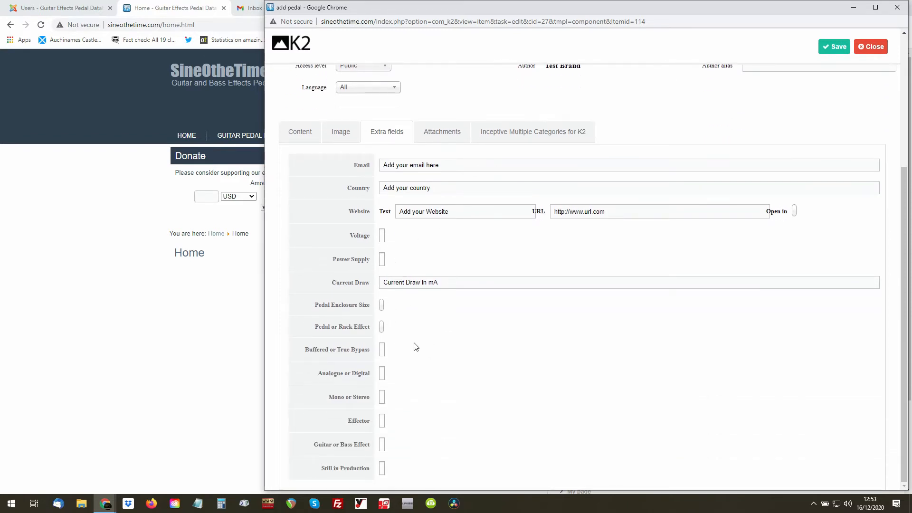
mouse_move(464, 351)
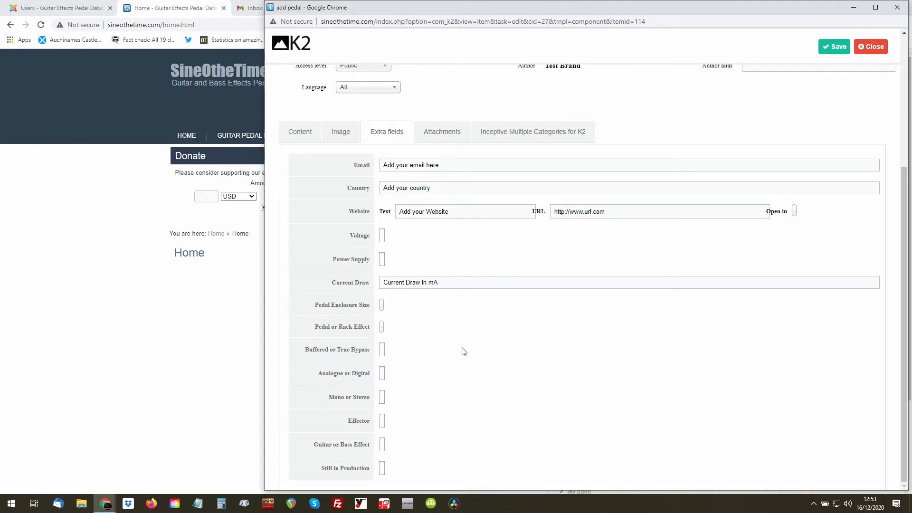
mouse_move(503, 371)
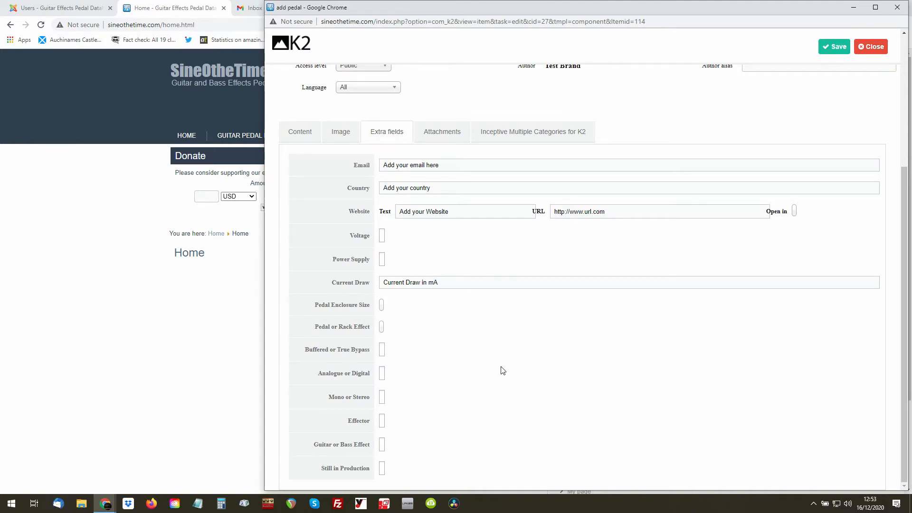
mouse_move(502, 367)
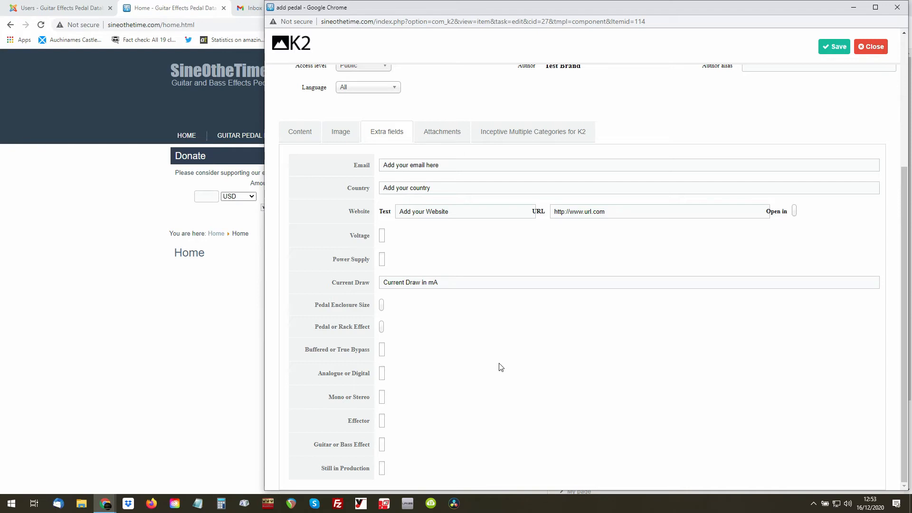
scroll(up, 3)
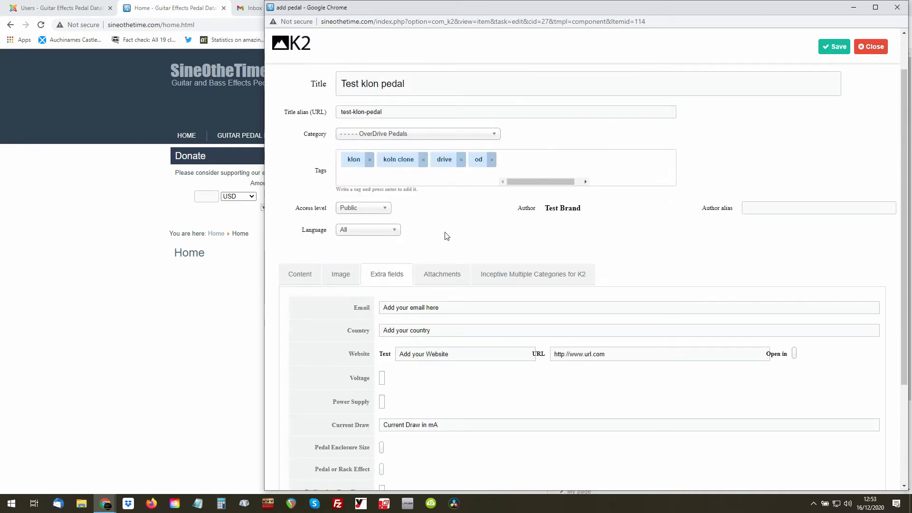
- Move the item to Distortion Pedals and set 12v, Battery and Power Supply, 100mA current draw
click(417, 133)
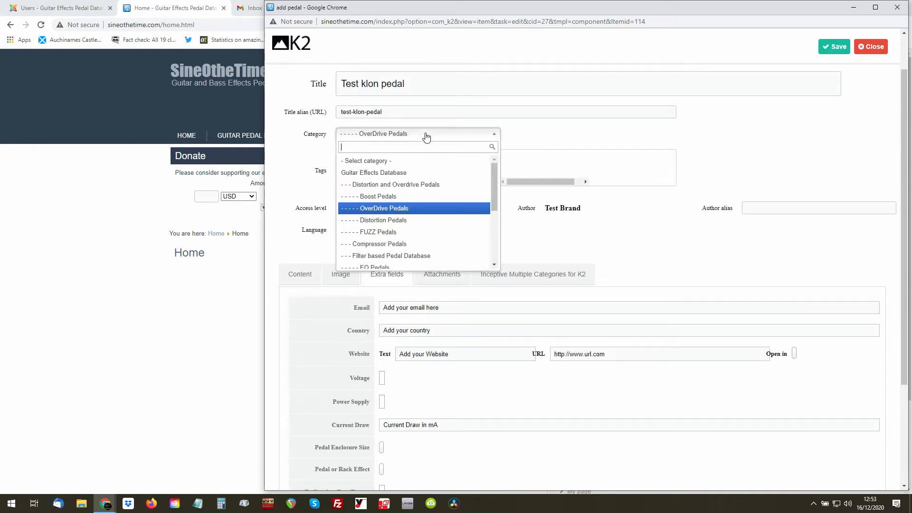
click(386, 220)
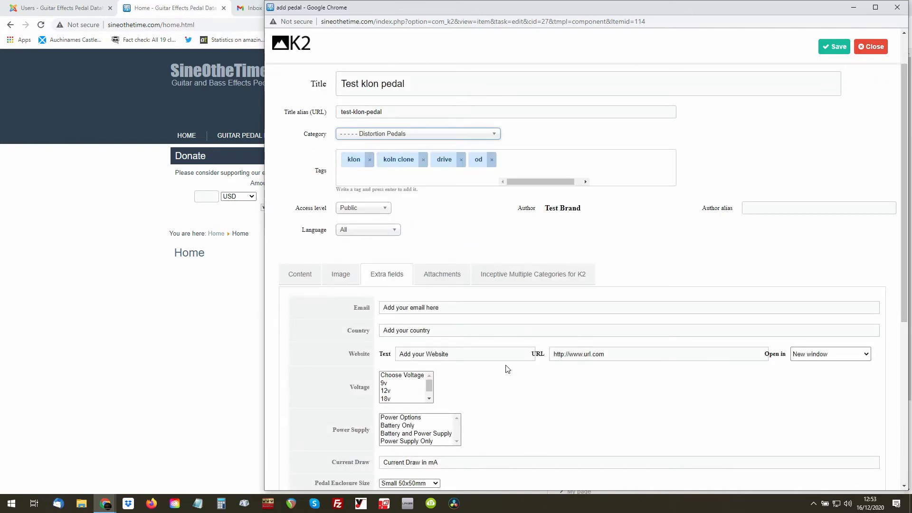
scroll(down, 3)
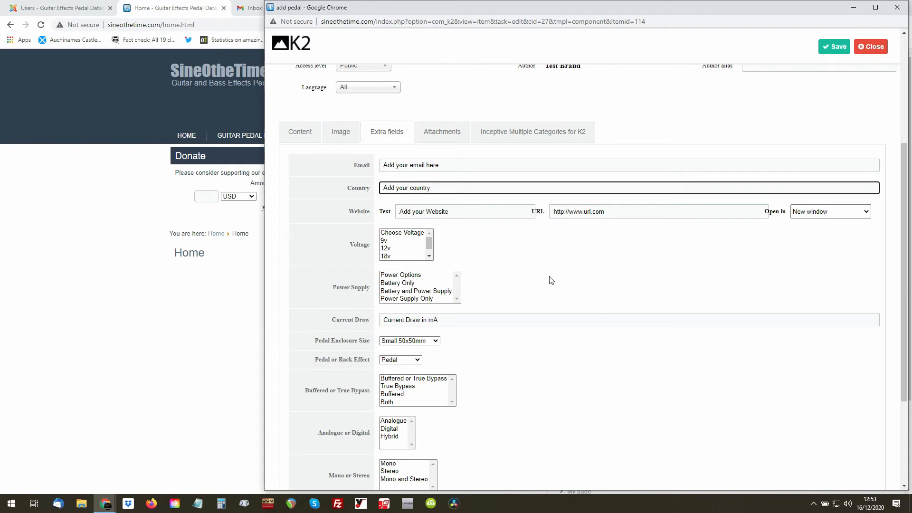
click(464, 211)
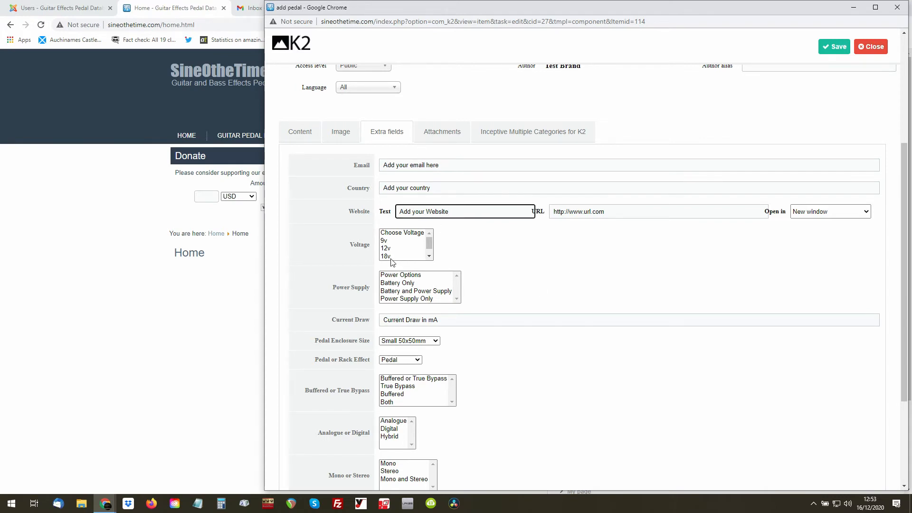
click(387, 240)
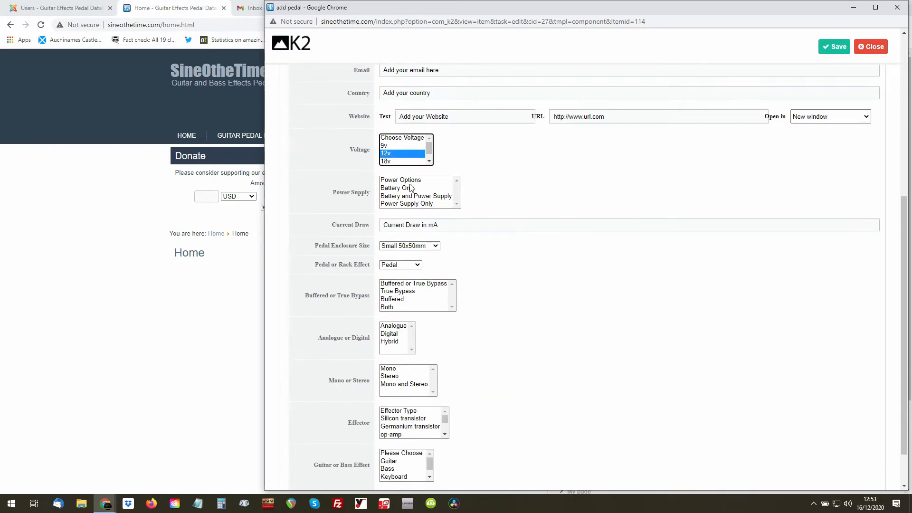
click(398, 188)
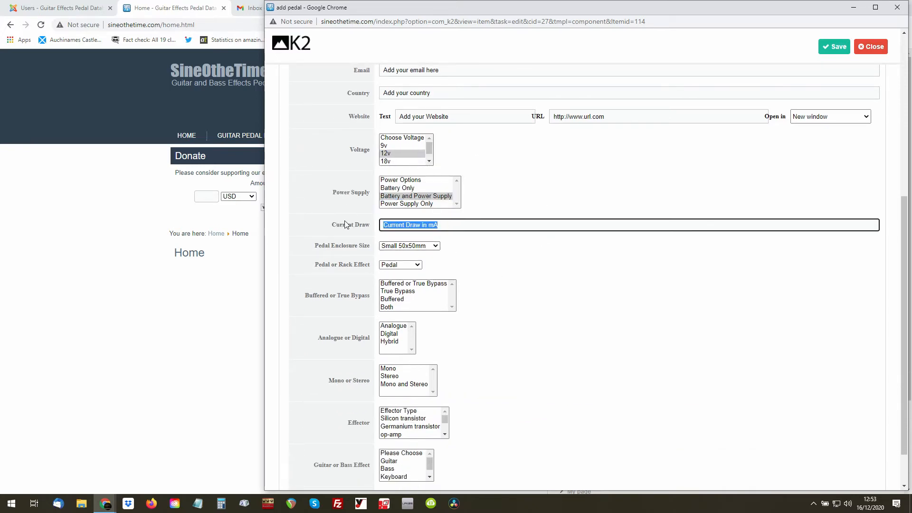
text(100mA)
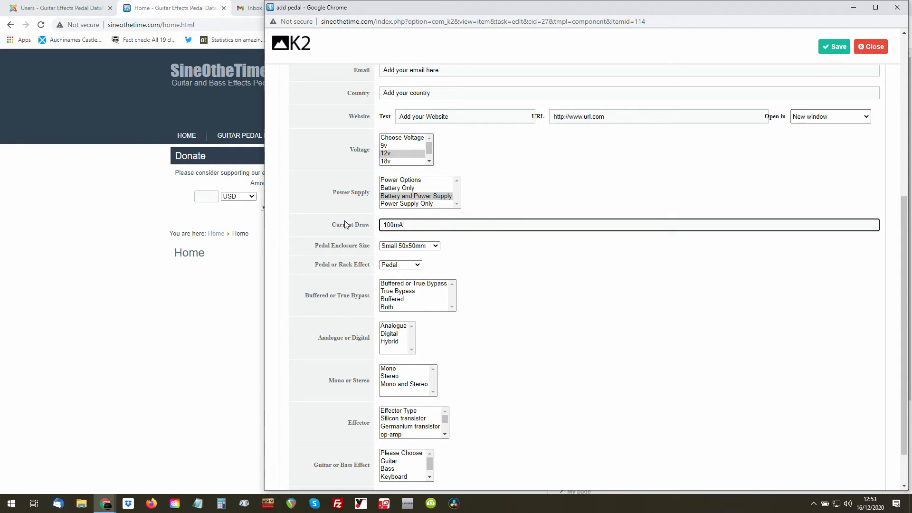
- Set 1590B 112x60mm enclosure, Rack Effect, Buffered, Digital and Mono and Stereo output
click(408, 245)
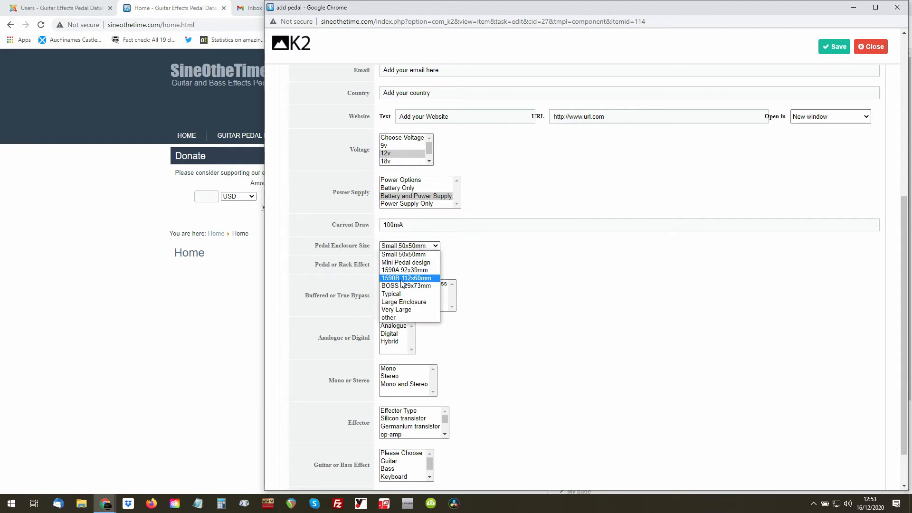
click(408, 278)
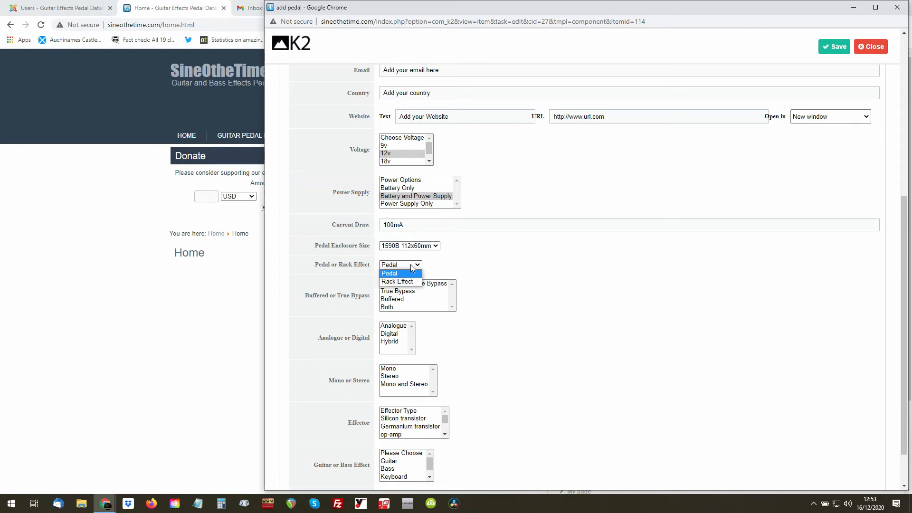
click(398, 281)
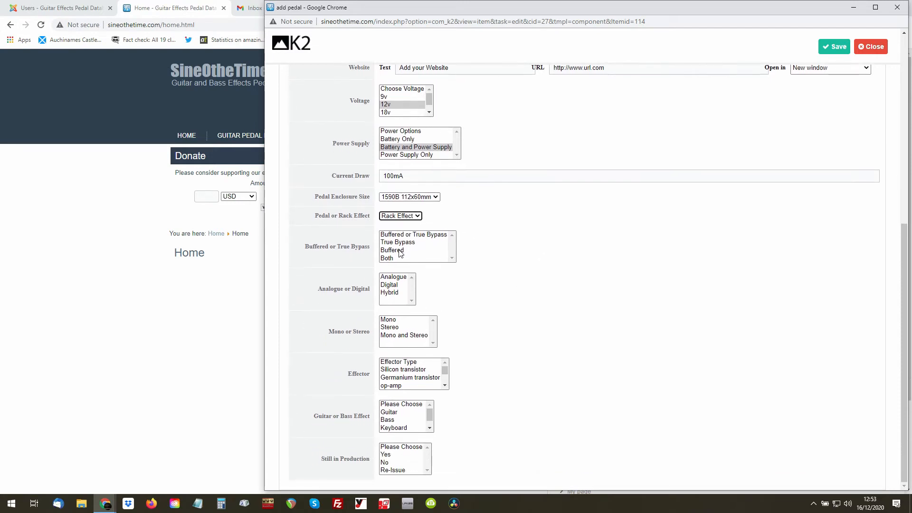
click(393, 250)
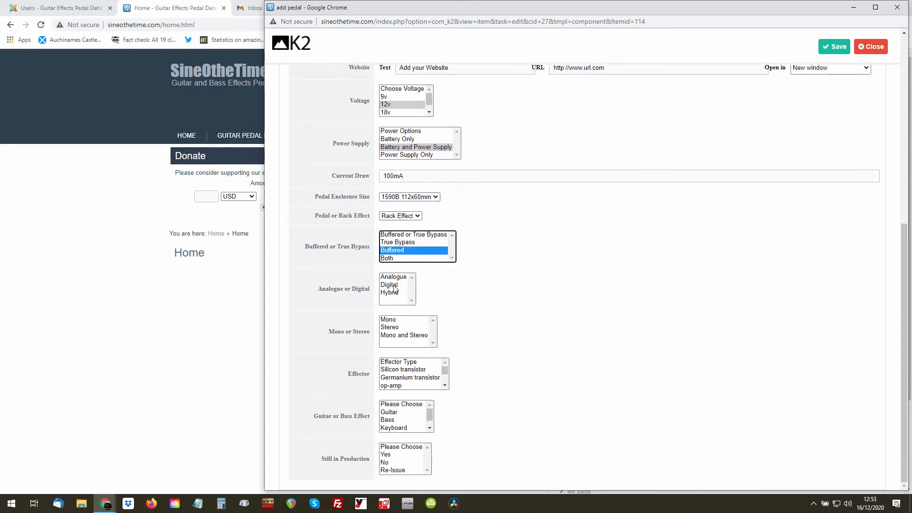
click(390, 285)
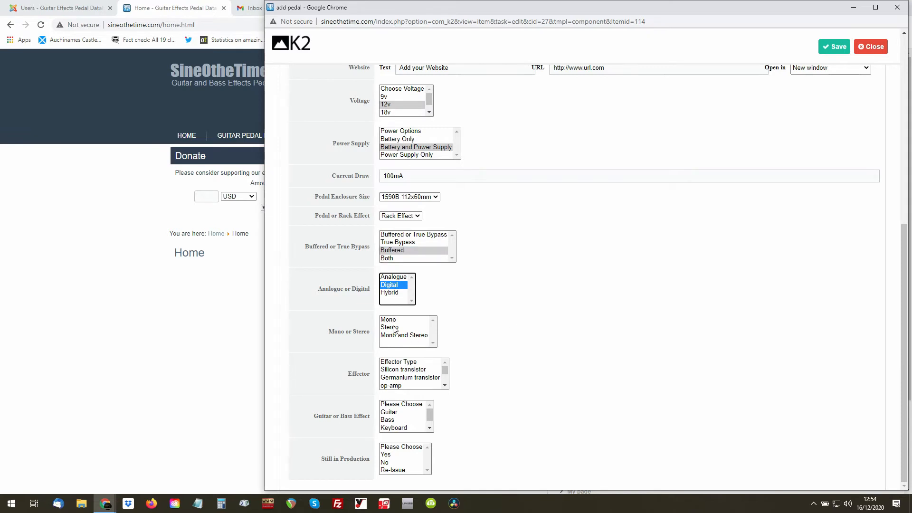
click(403, 336)
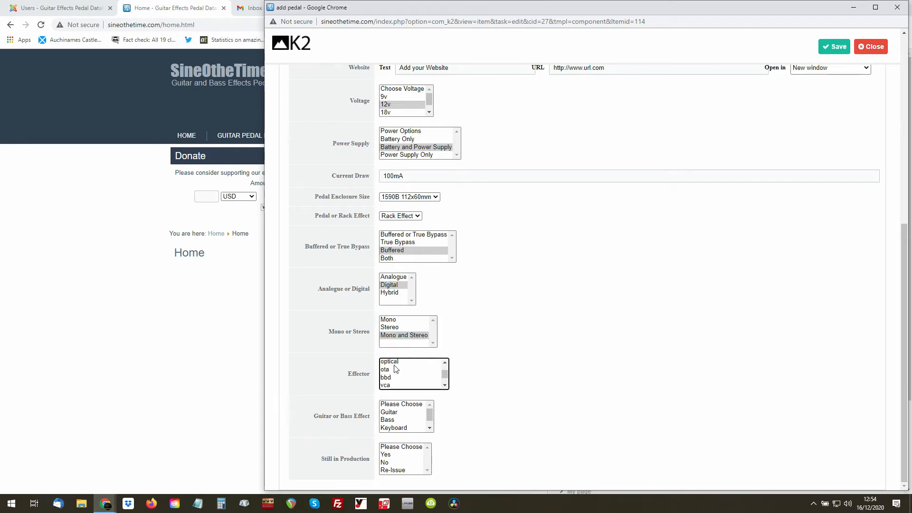
- Choose valve-tube and optical effectors and mark it for guitar, bass and keyboard
scroll(up, 3)
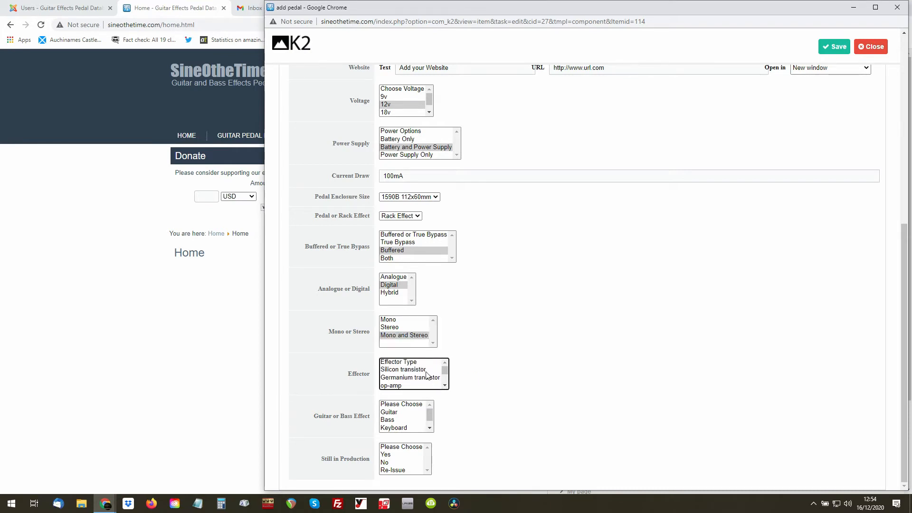
click(390, 374)
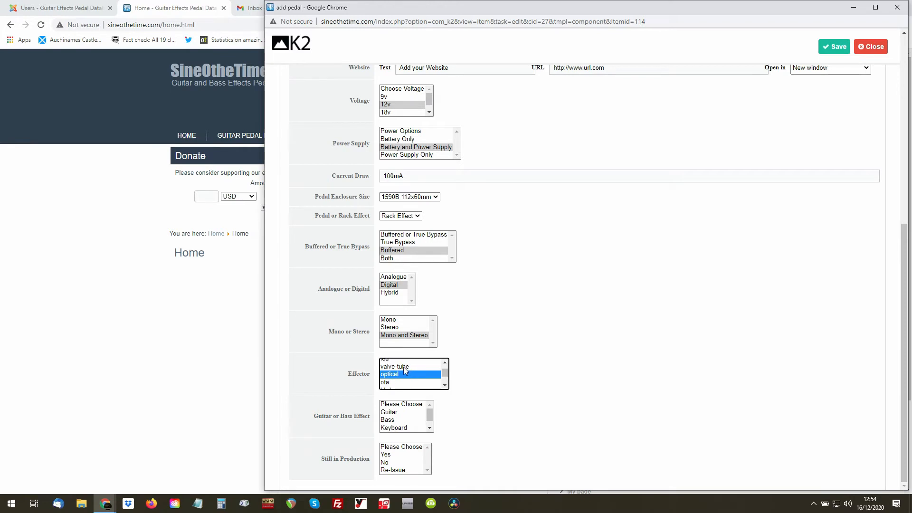
click(394, 366)
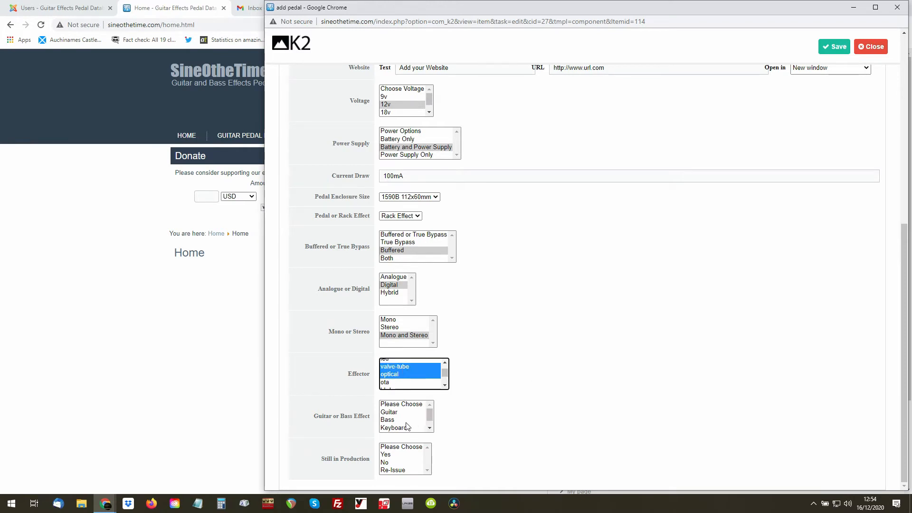
mouse_move(408, 409)
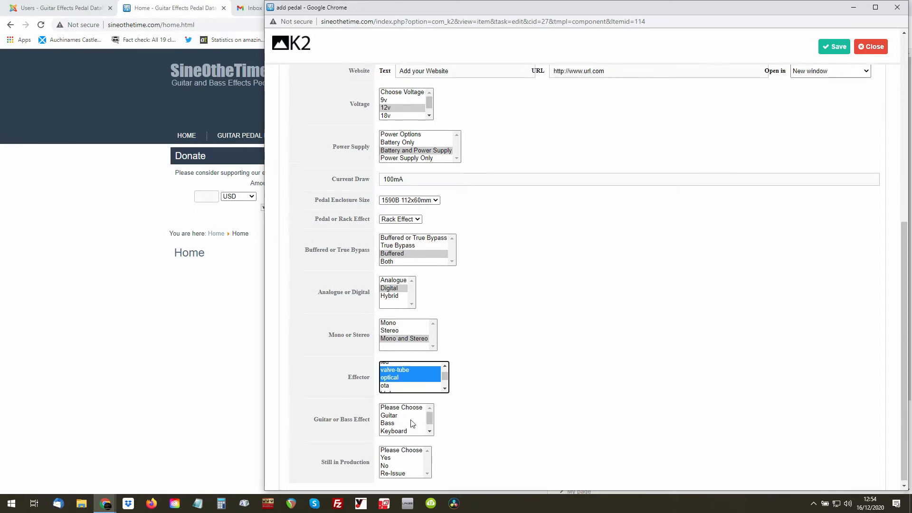
click(389, 411)
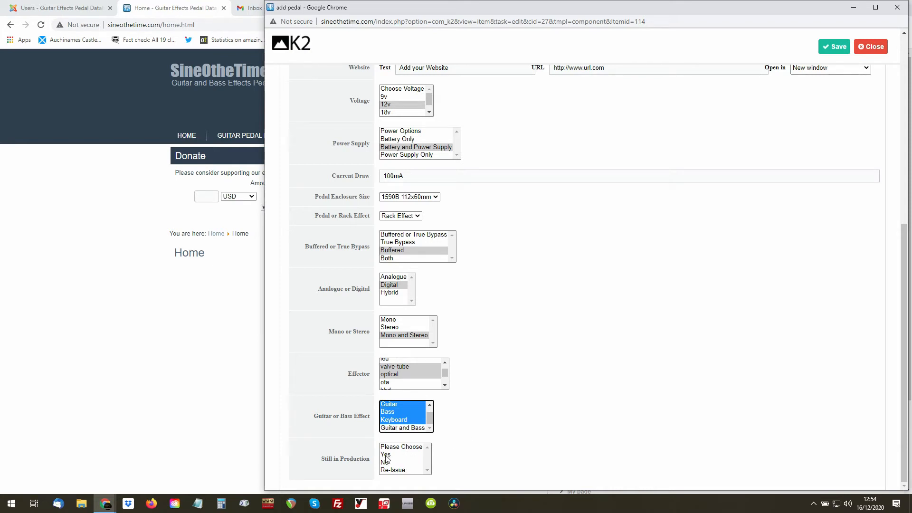
- Mark the pedal as no longer in production and save the item
click(395, 462)
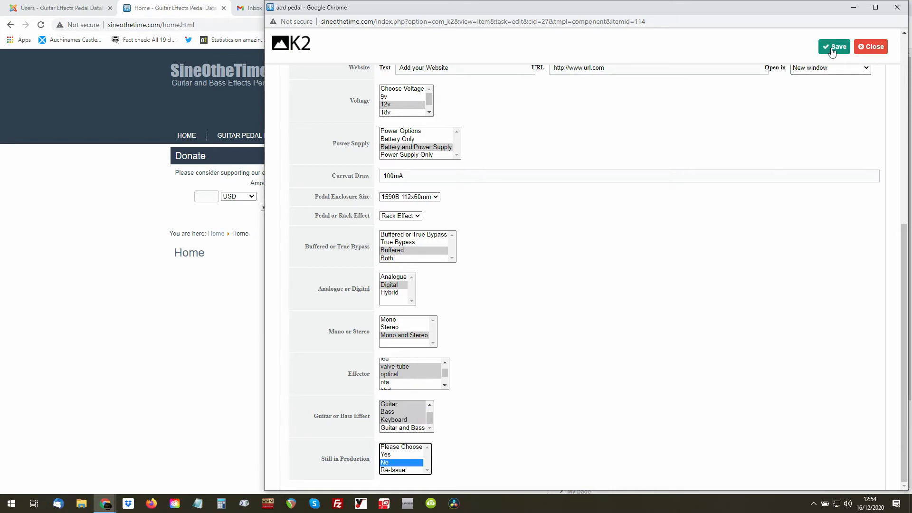
click(833, 47)
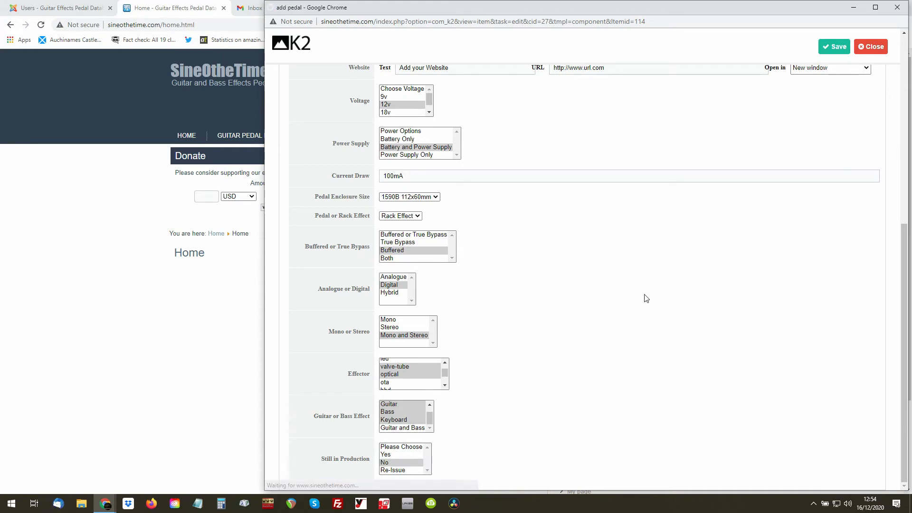
scroll(up, 3)
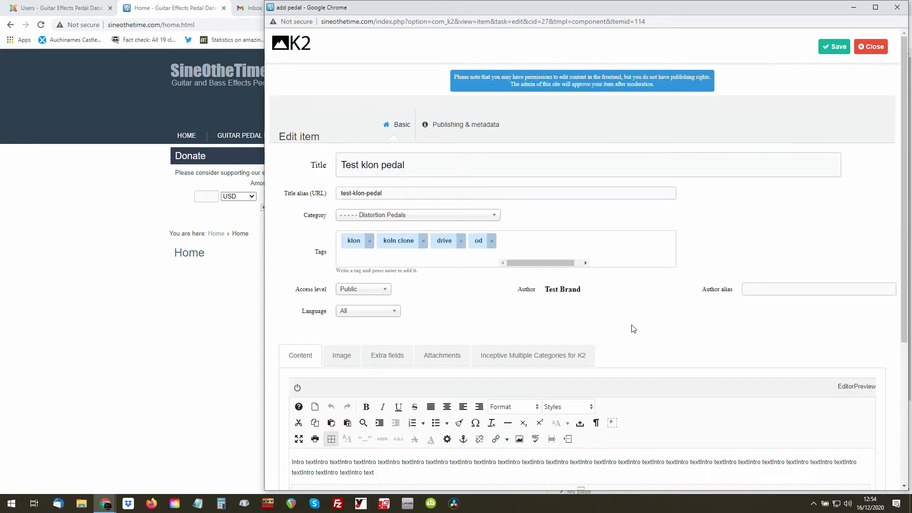
scroll(down, 3)
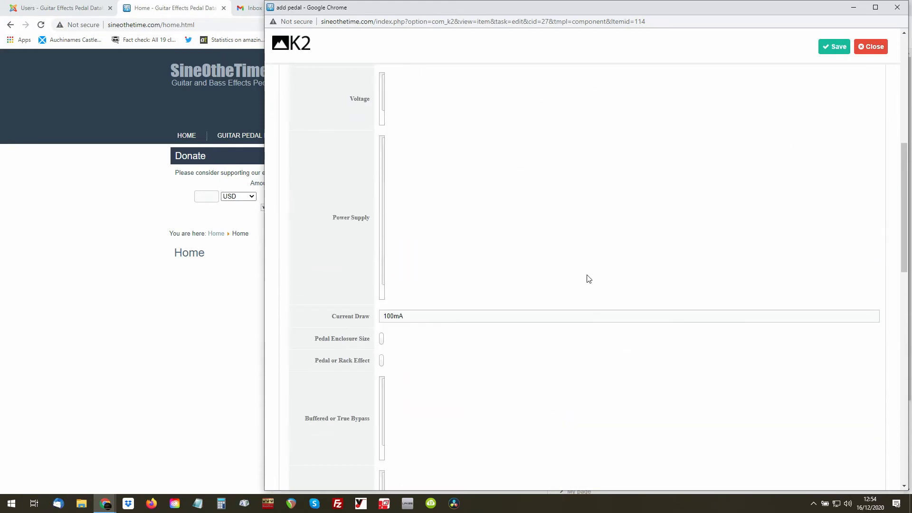
scroll(up, 3)
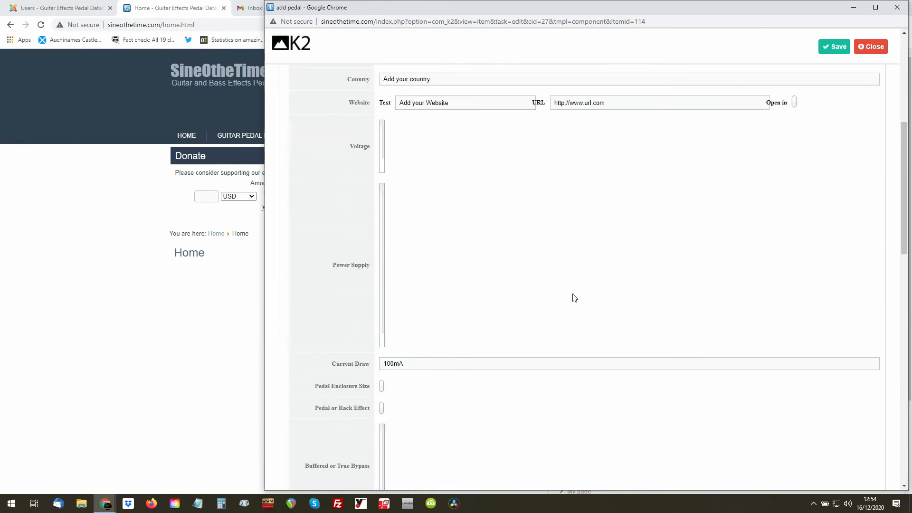
scroll(up, 3)
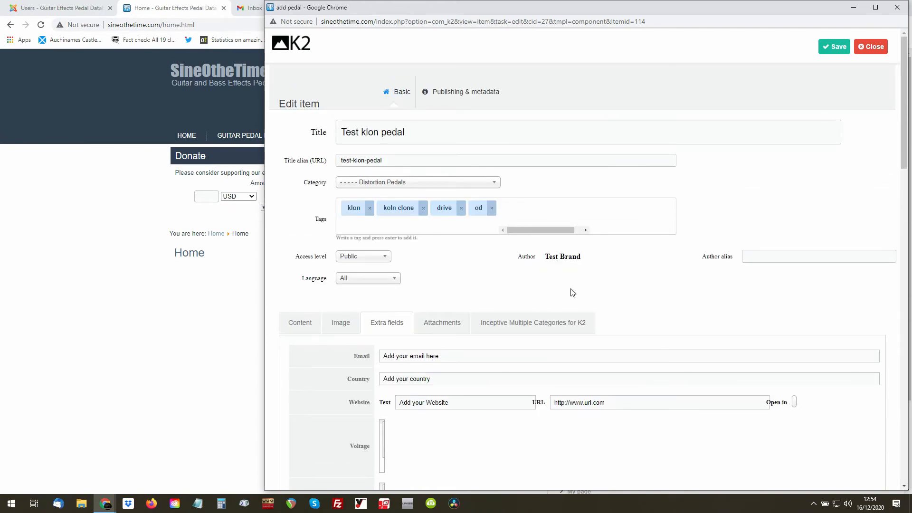
mouse_move(474, 262)
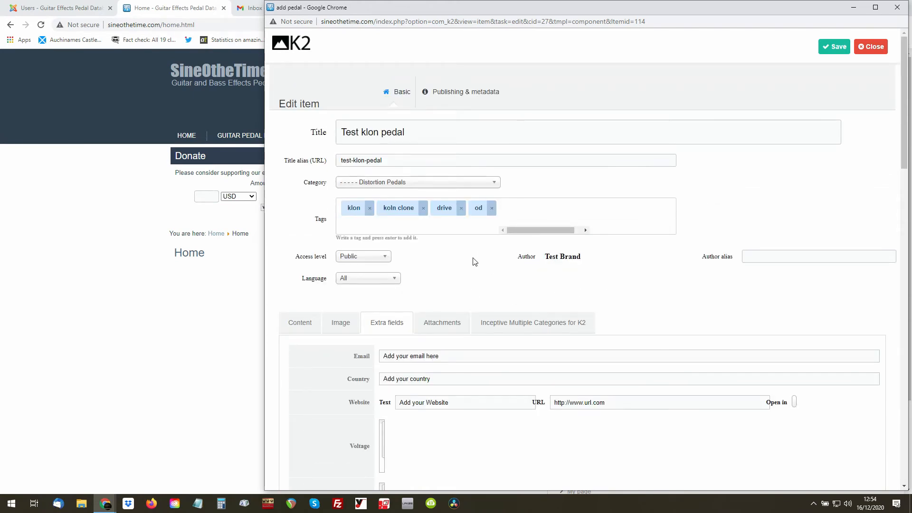
scroll(down, 3)
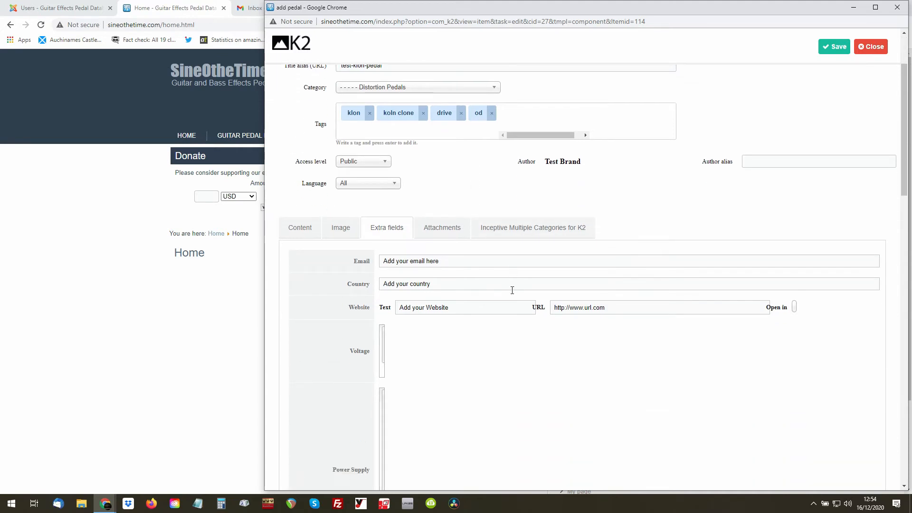
mouse_move(493, 350)
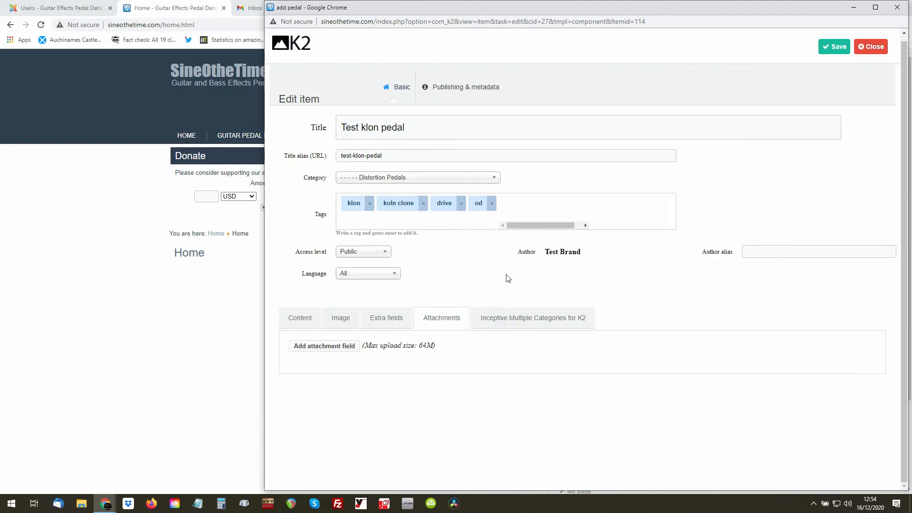
- Add an attachment of the gold Klon photo with link title 'Pic of klon'
click(324, 346)
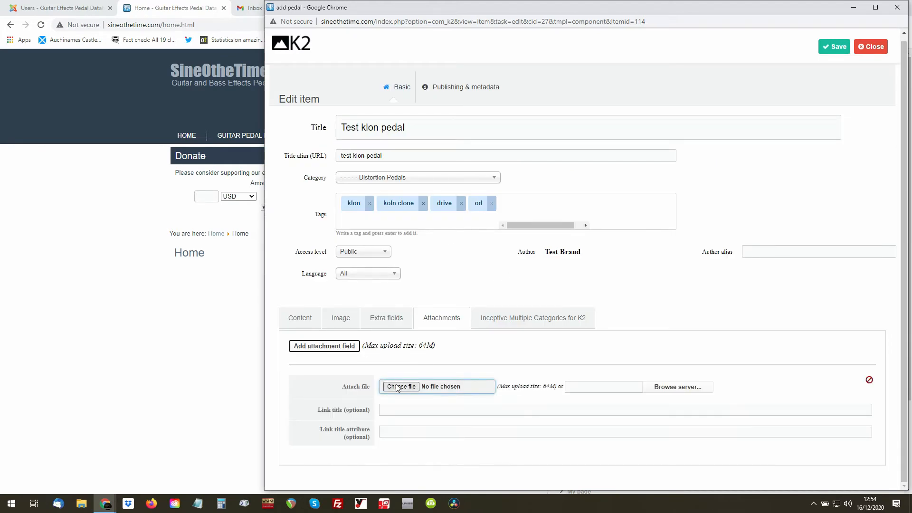
click(401, 387)
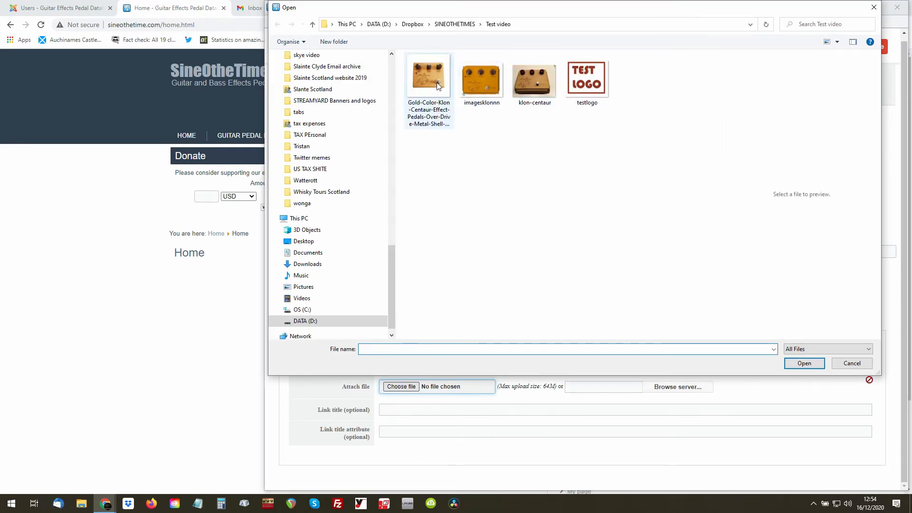
click(429, 76)
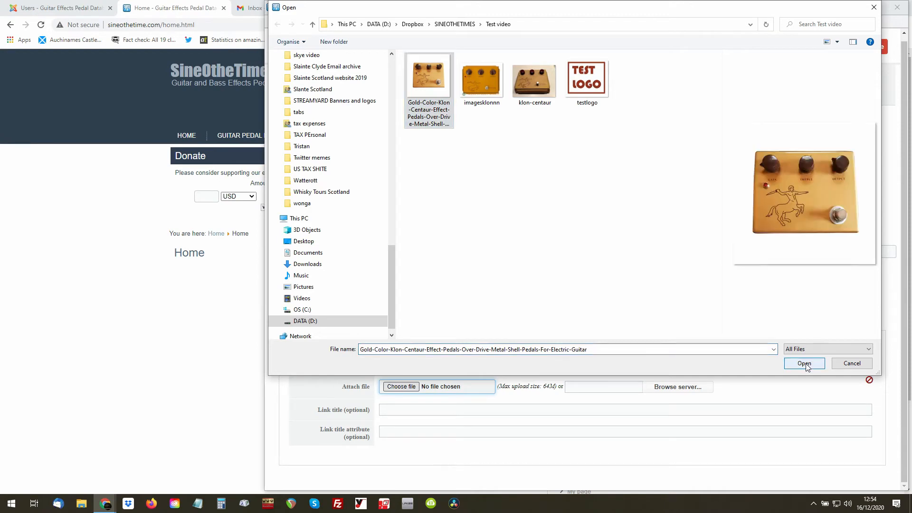
click(804, 362)
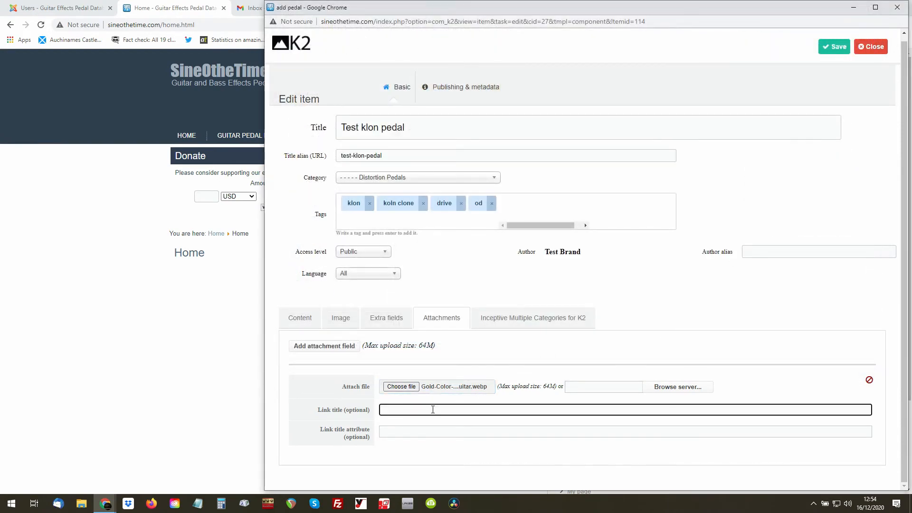
text(Pic)
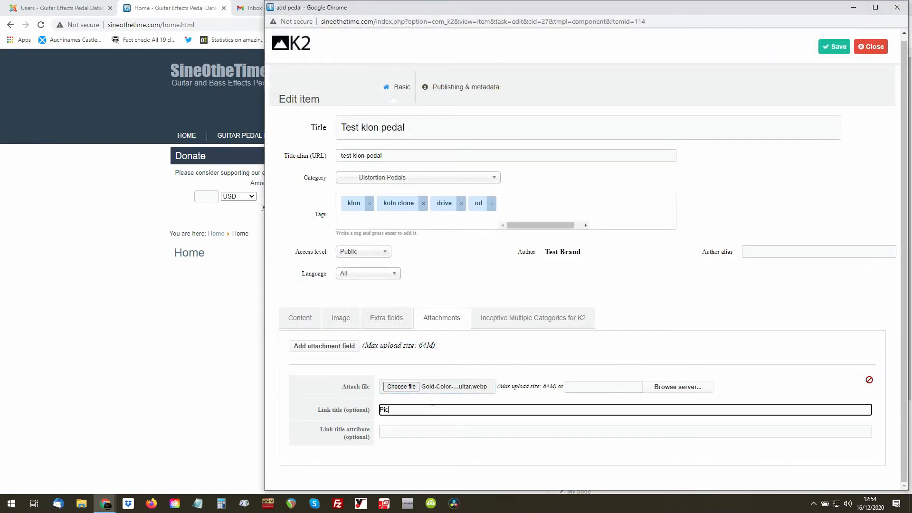
text(of)
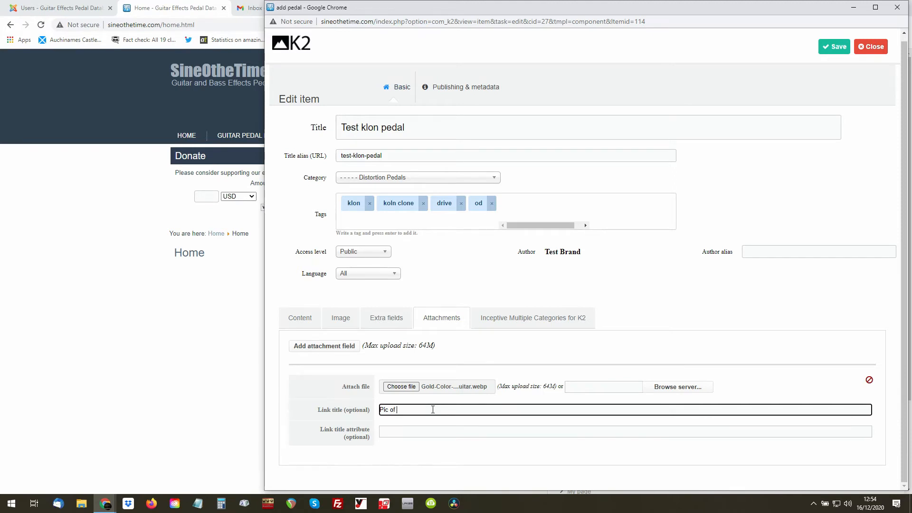
text(klon)
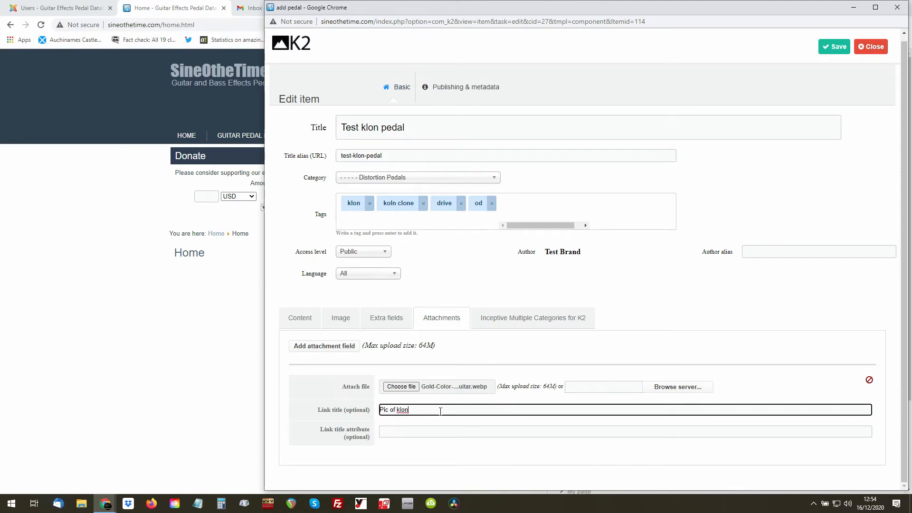
mouse_move(488, 372)
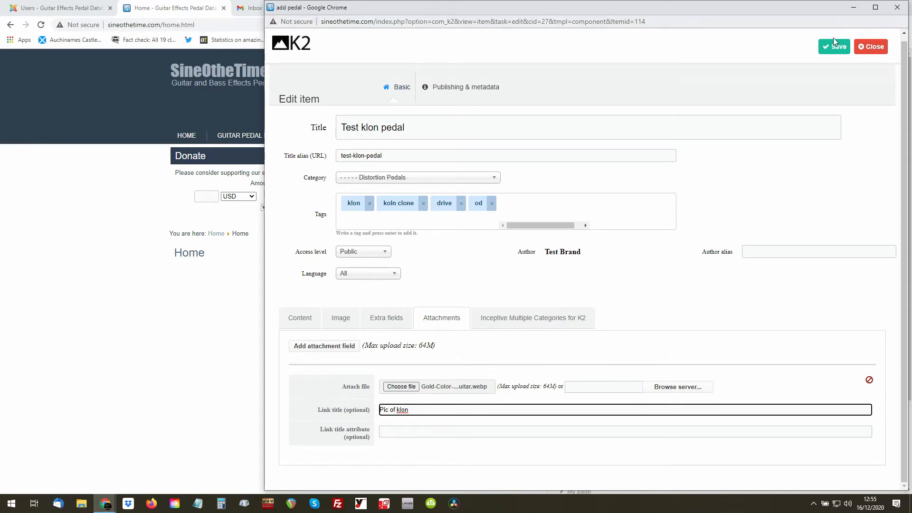
- Save the item and view its attachments list
click(833, 46)
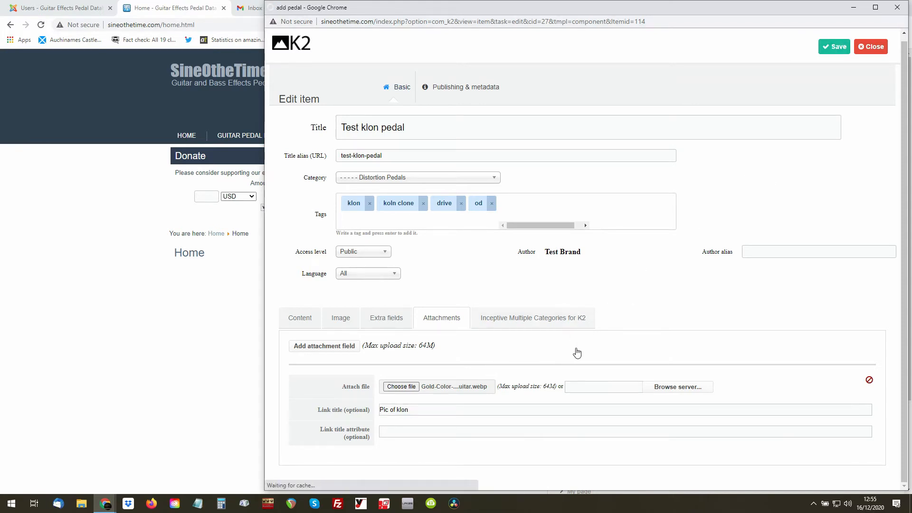
click(300, 355)
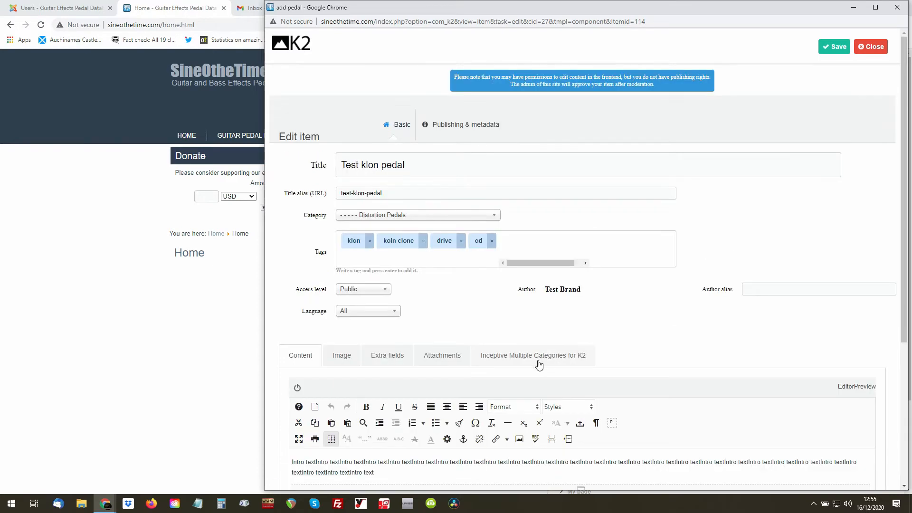
click(441, 355)
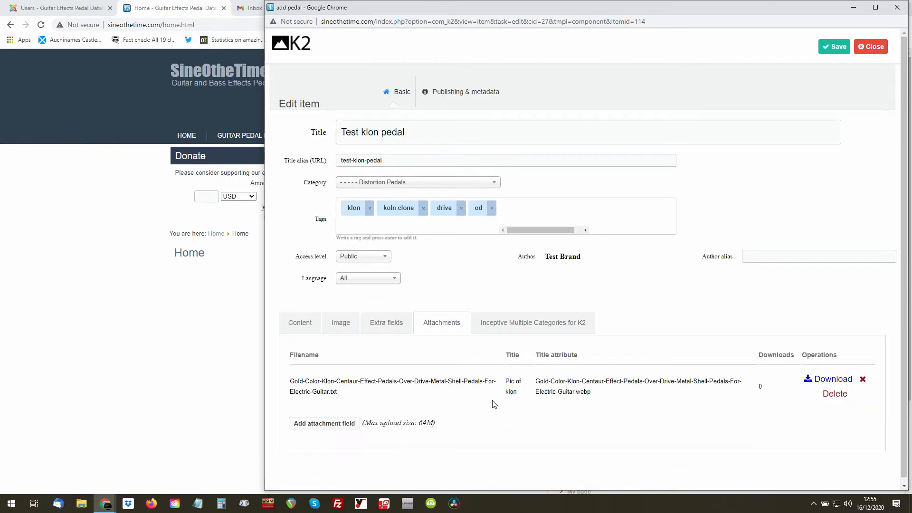
mouse_move(453, 415)
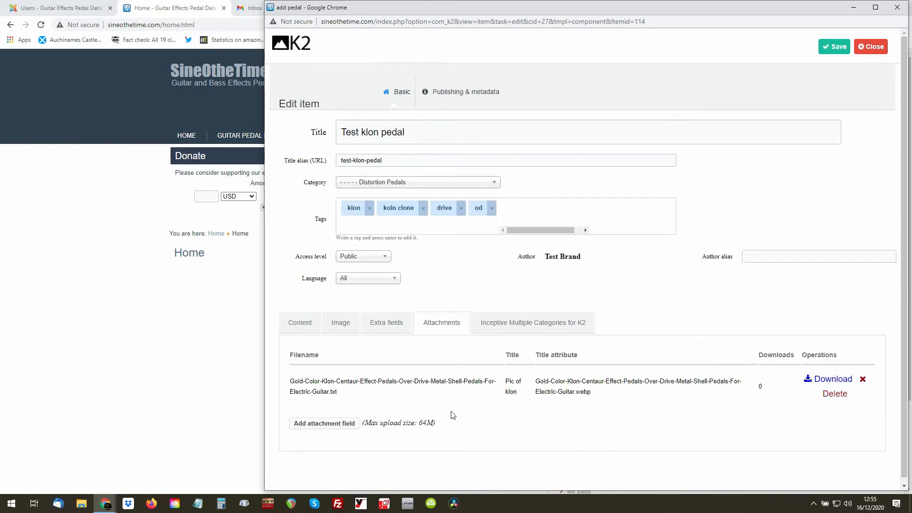
mouse_move(464, 409)
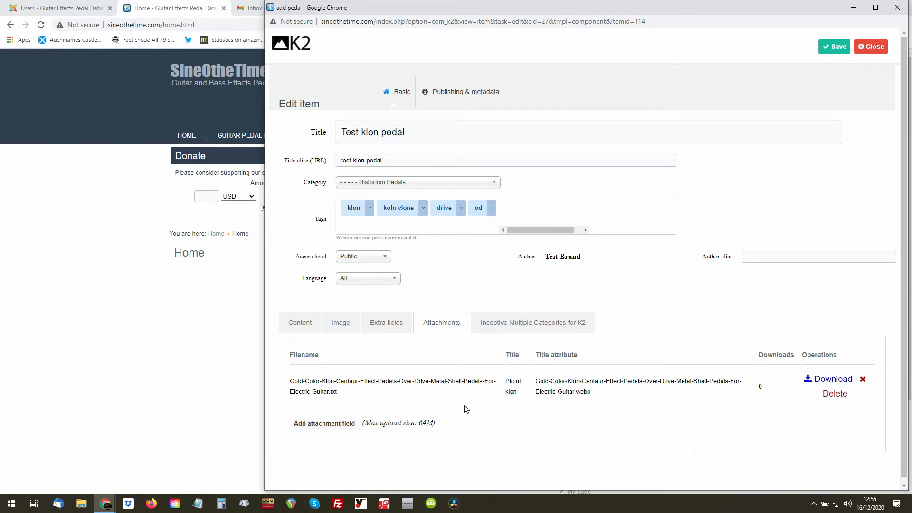
mouse_move(513, 415)
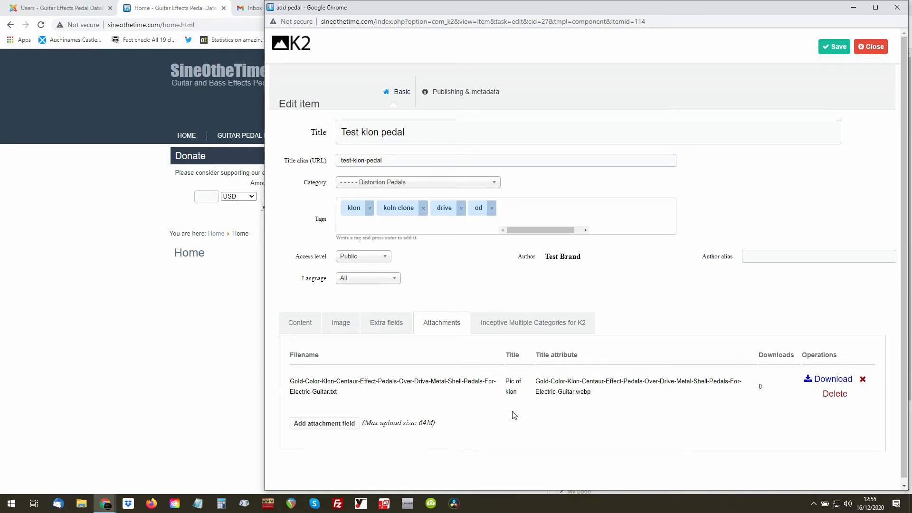
mouse_move(509, 434)
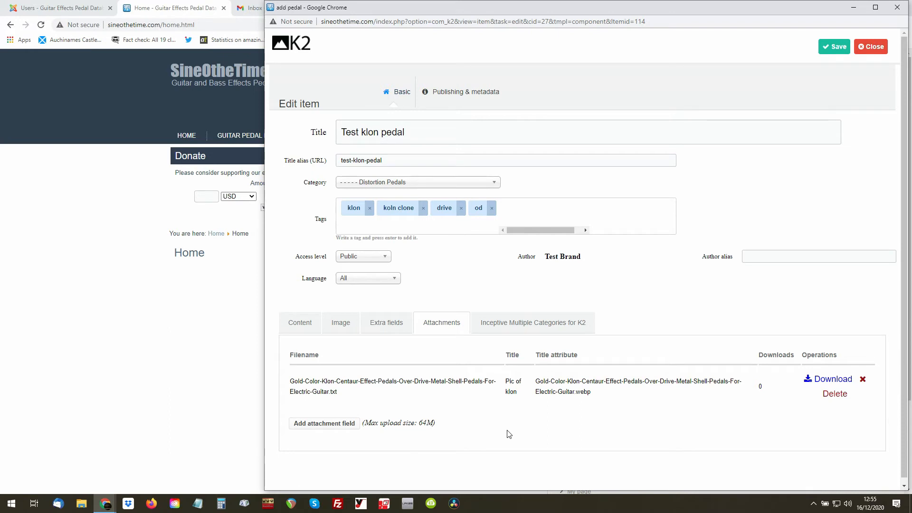
mouse_move(387, 329)
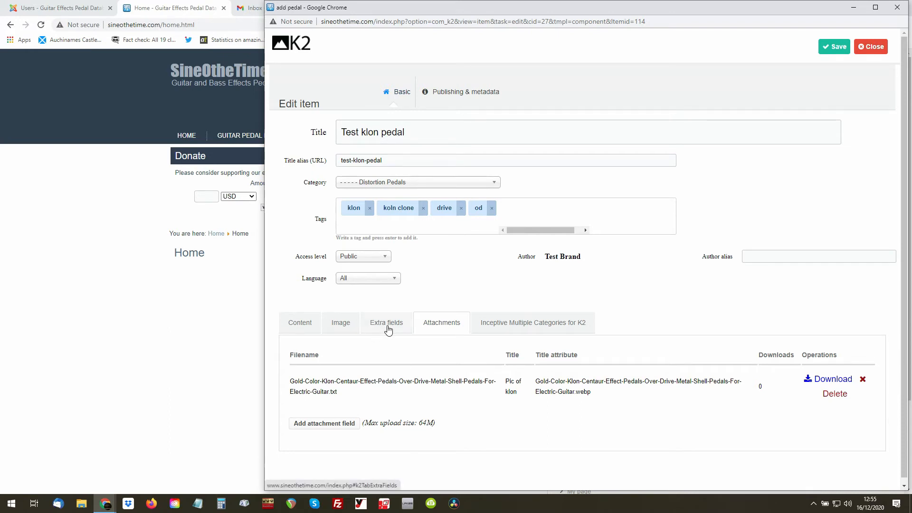
mouse_move(510, 332)
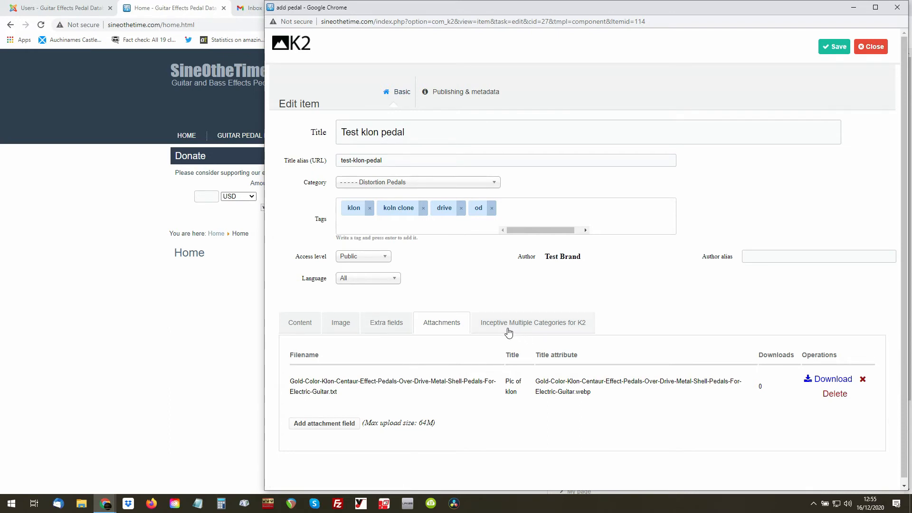
mouse_move(526, 322)
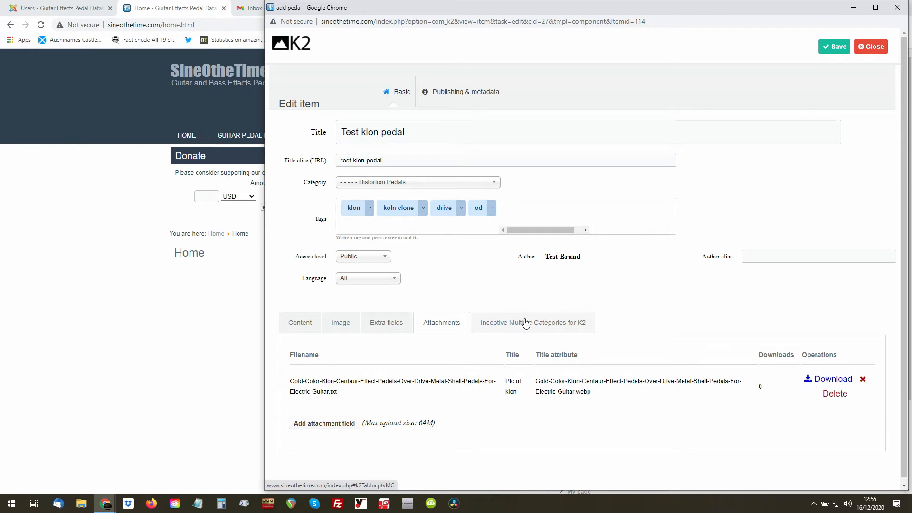
mouse_move(551, 325)
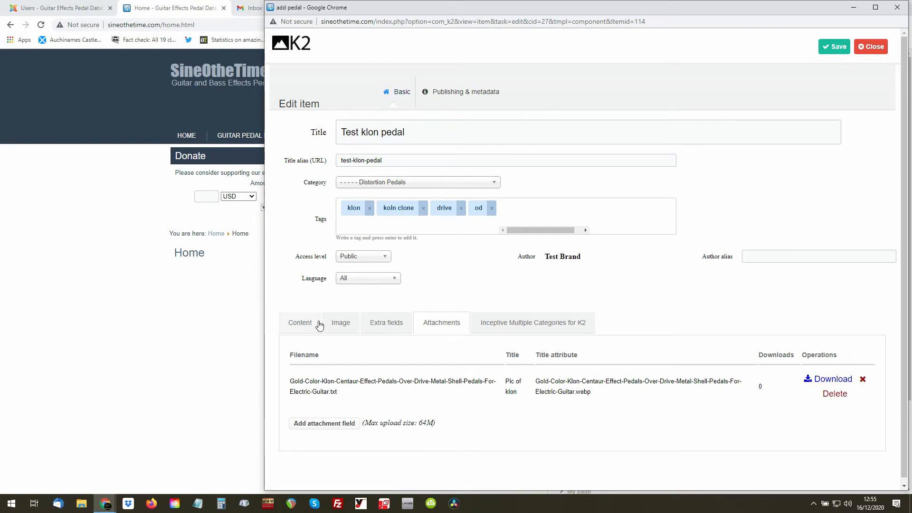
- Return to the content editor and bring up the JCE Image Manager
click(300, 323)
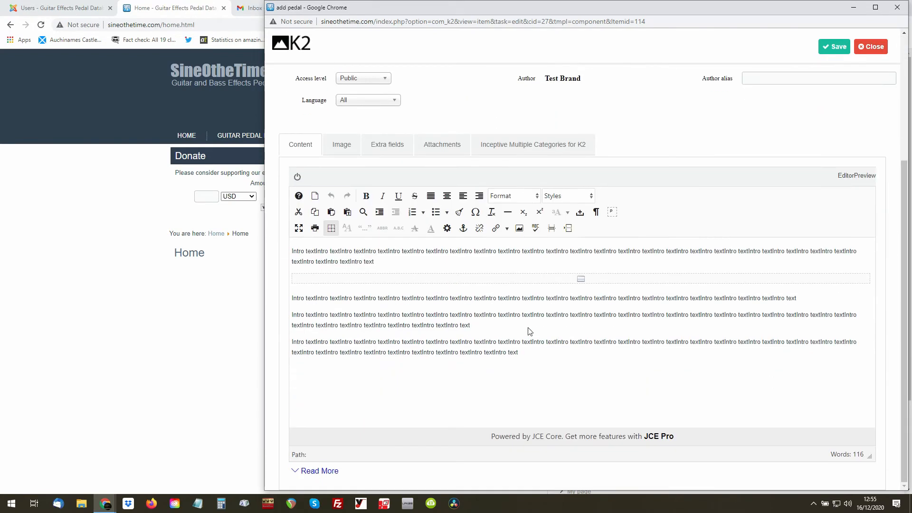
mouse_move(565, 378)
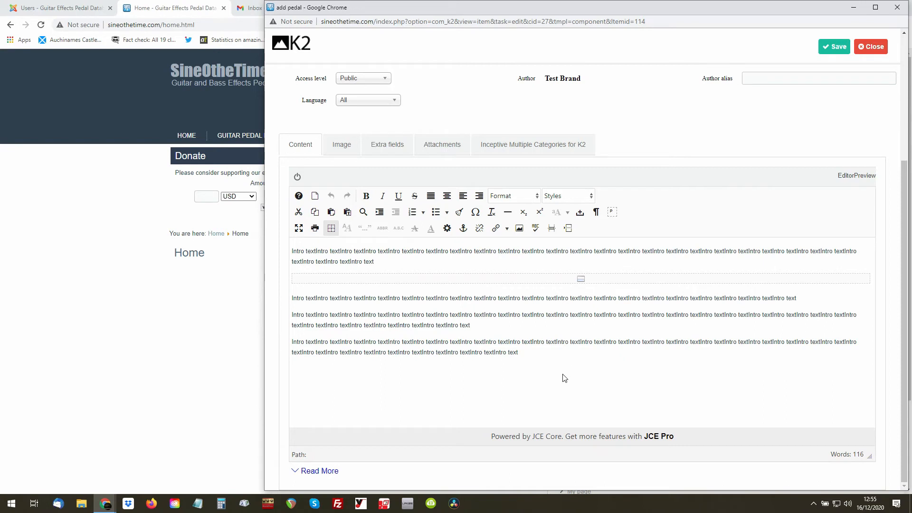
click(553, 356)
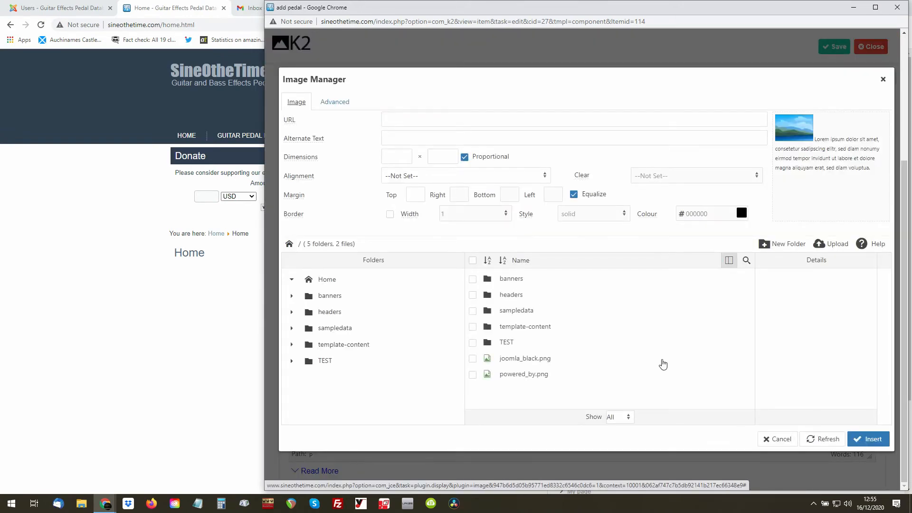
mouse_move(835, 244)
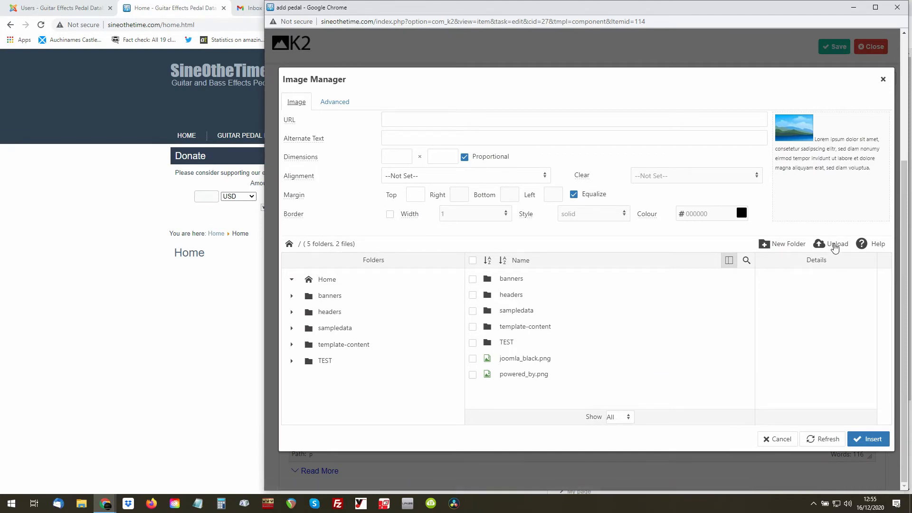
mouse_move(581, 395)
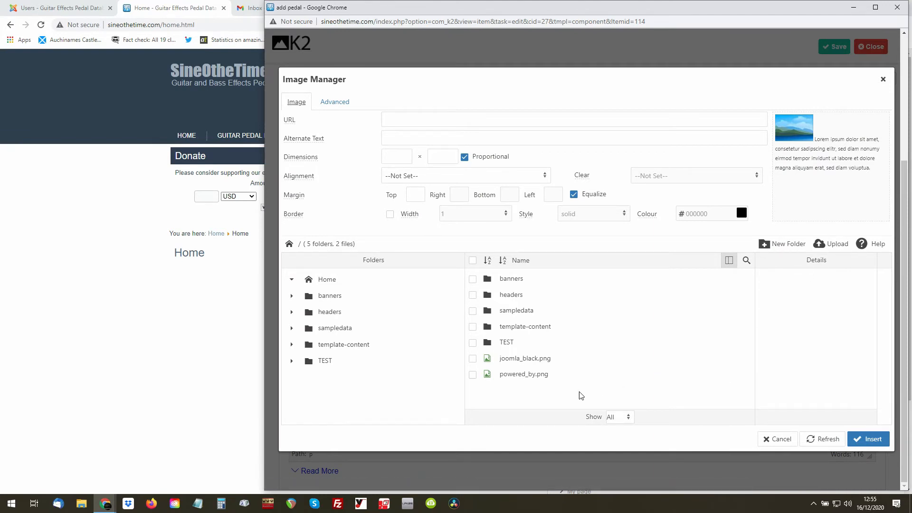
mouse_move(777, 254)
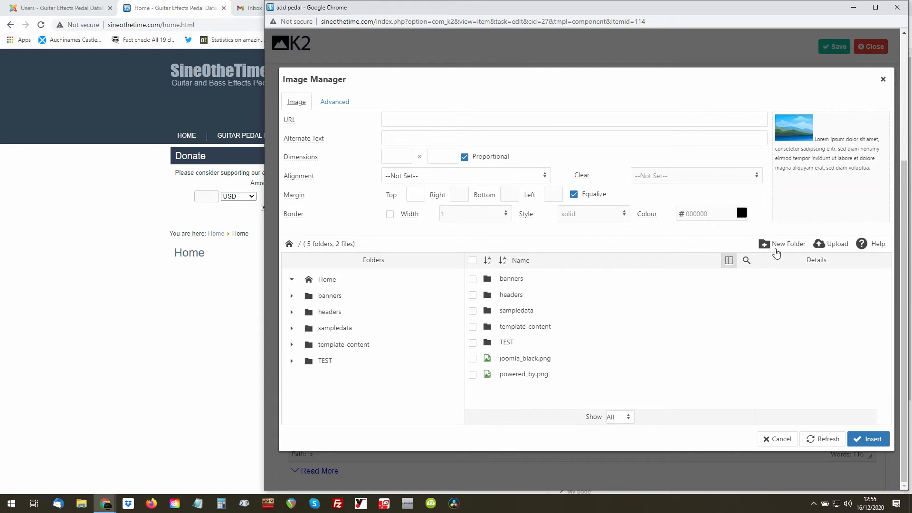
- Create a 'testbrand' image folder, enter it and bring up the upload panel
click(787, 244)
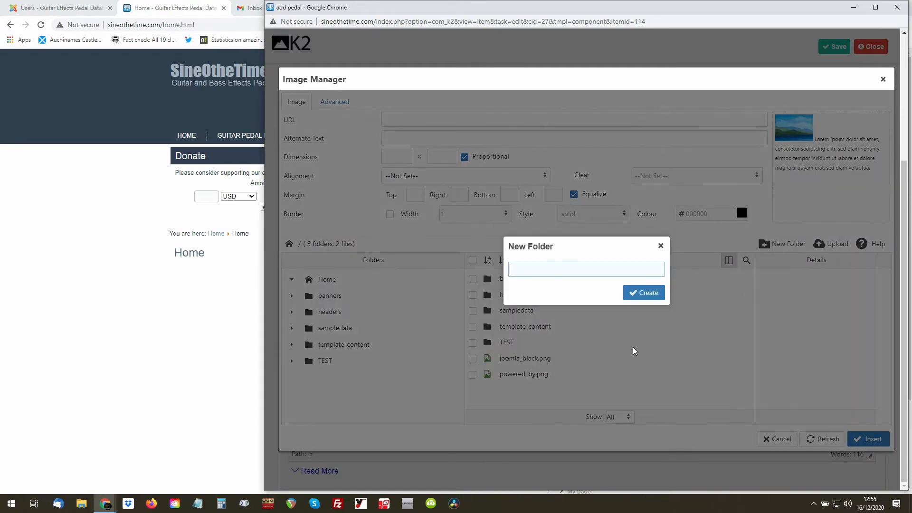
text(Te)
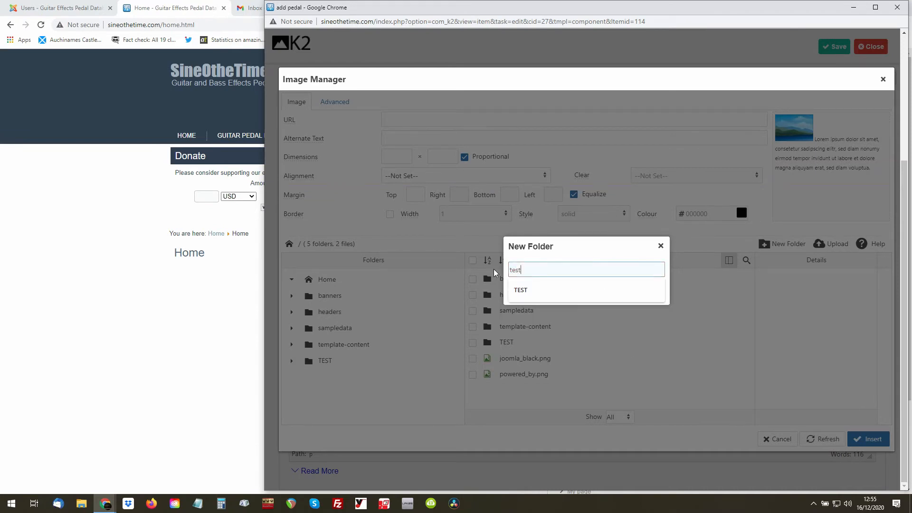
text(brand)
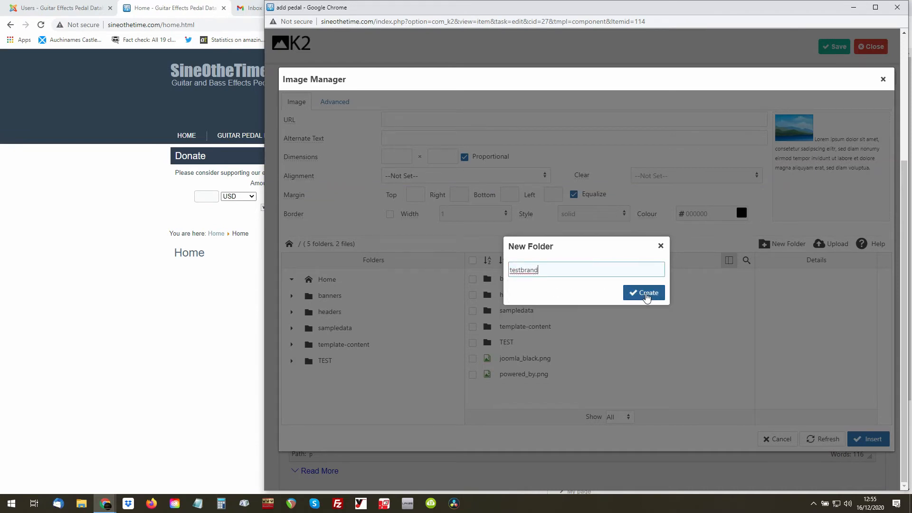
click(644, 293)
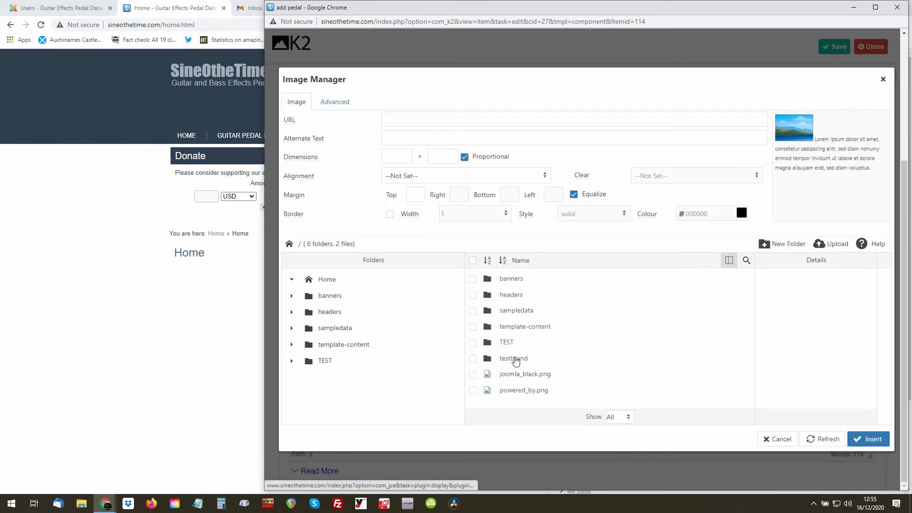
double_click(513, 358)
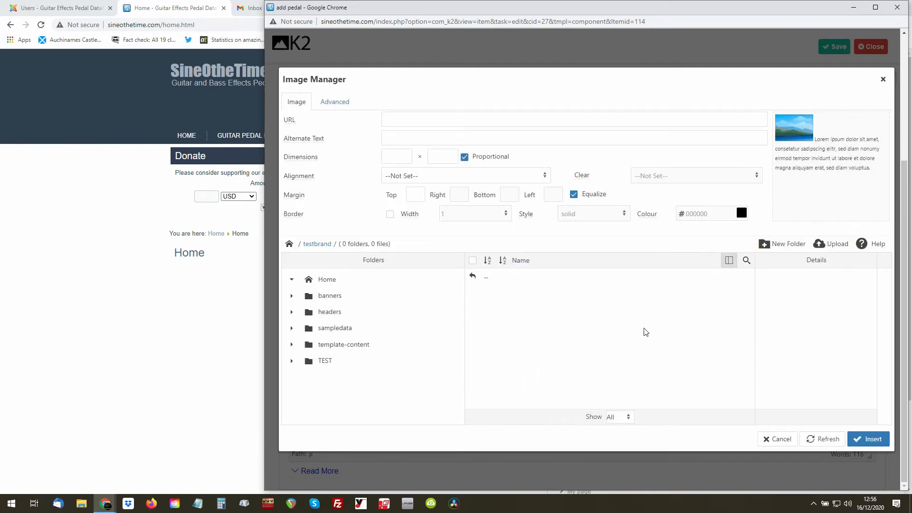
click(835, 244)
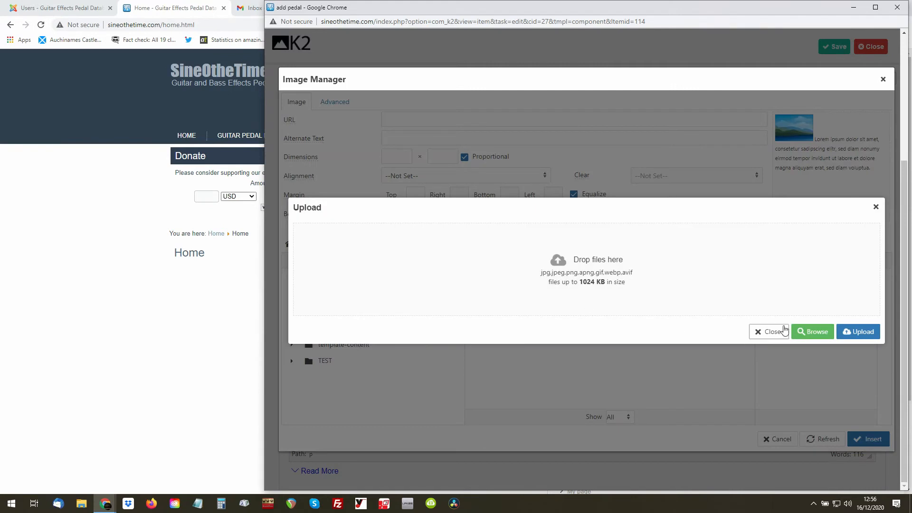
- Upload imagesklonnn.jpg, klon-centaur.jpg and testlogo.jpg into the testbrand folder and deselect them
click(812, 332)
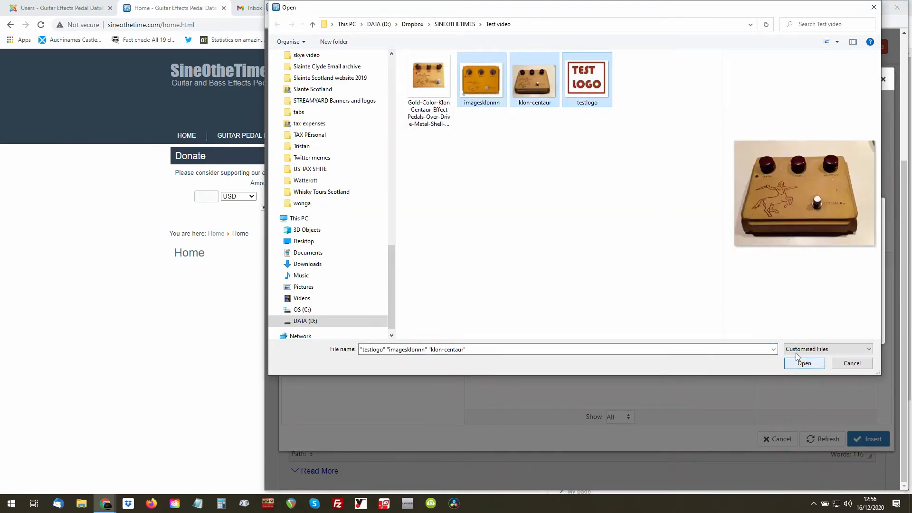
click(804, 363)
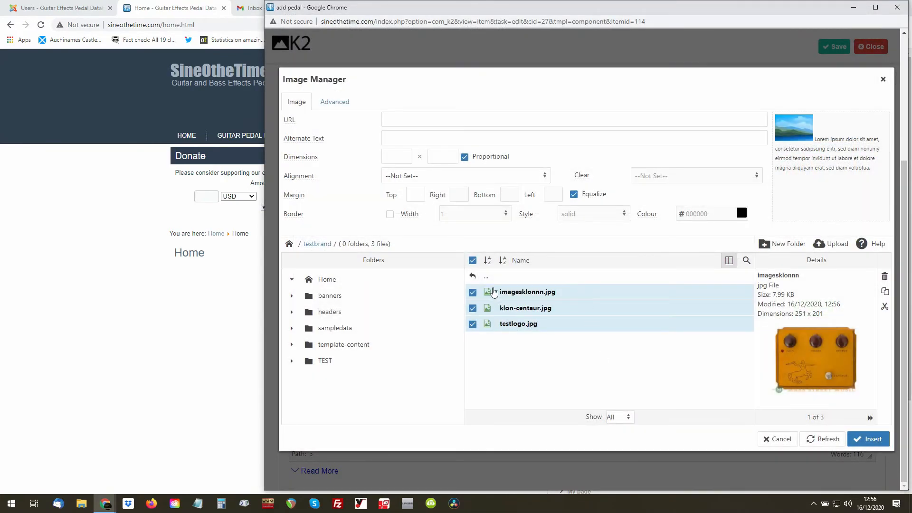
click(473, 260)
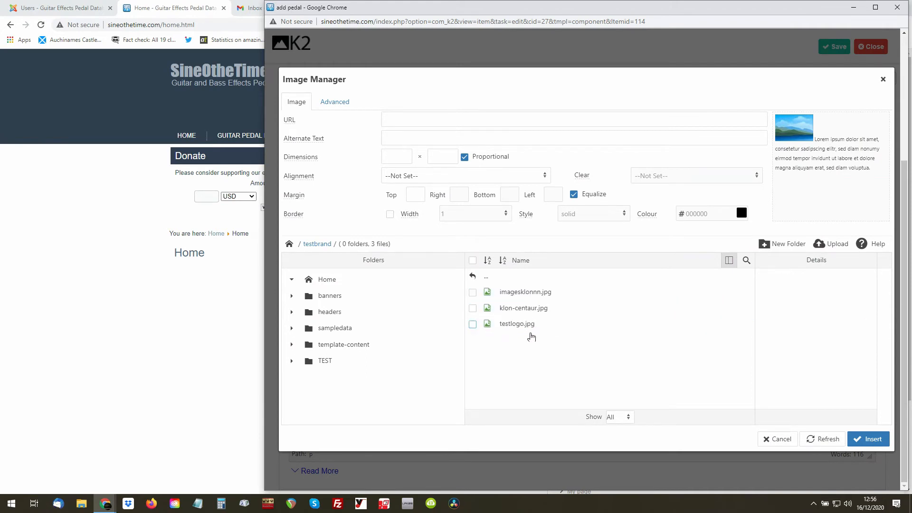
- Insert imagesklonnn.jpg at 600×480 with alt text 'Image of test brand klon clone' into the item text
click(525, 292)
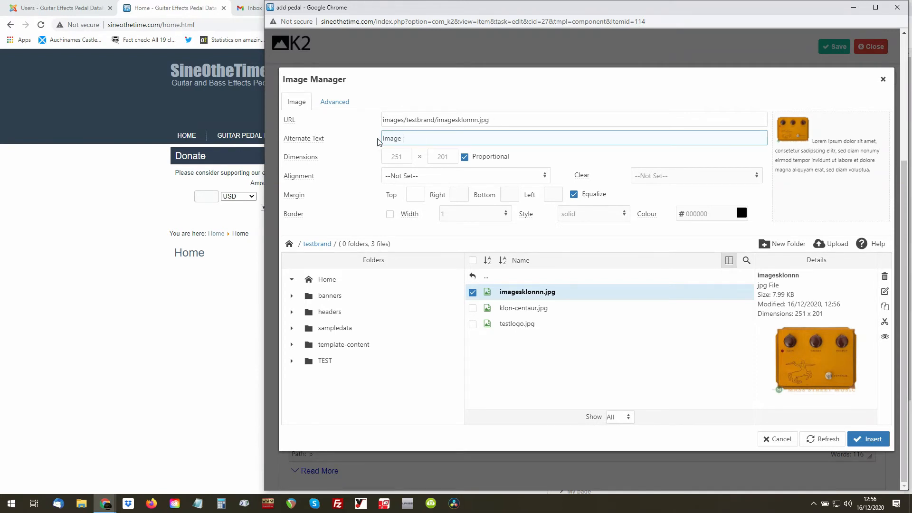
text(of test brand kl)
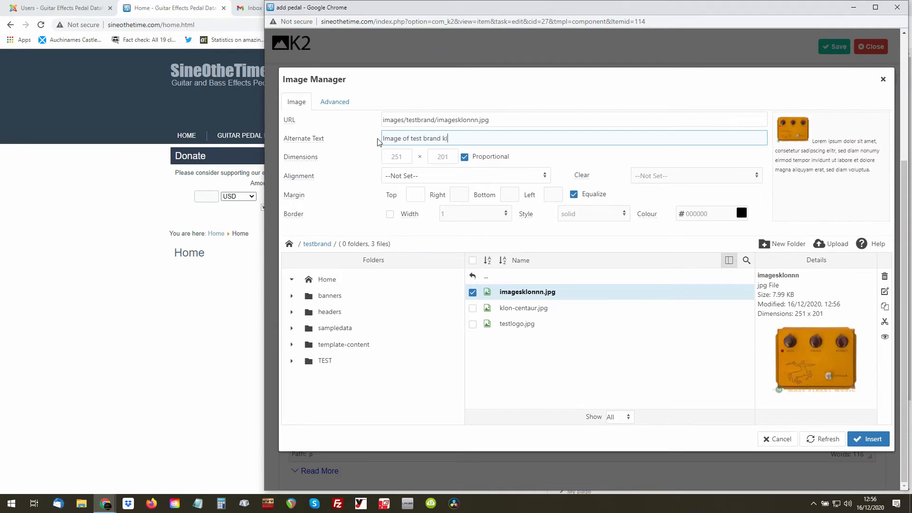
text(on clone)
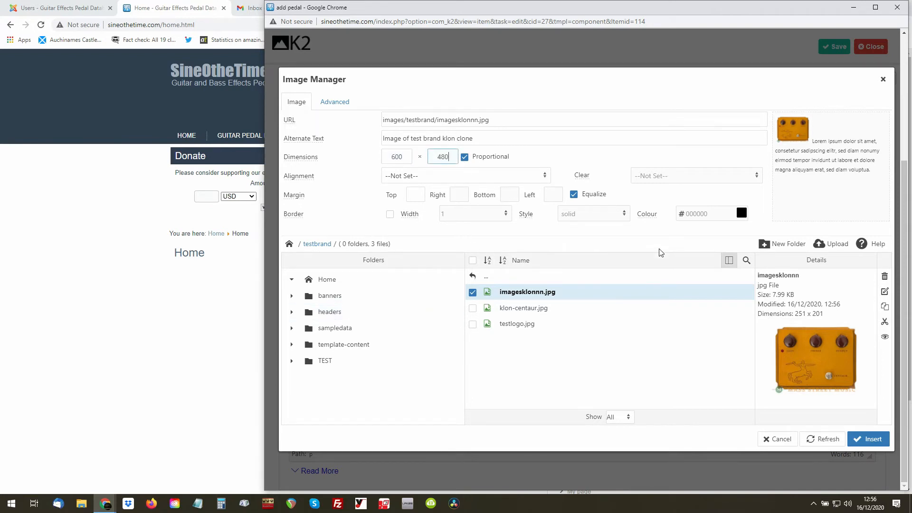
mouse_move(704, 357)
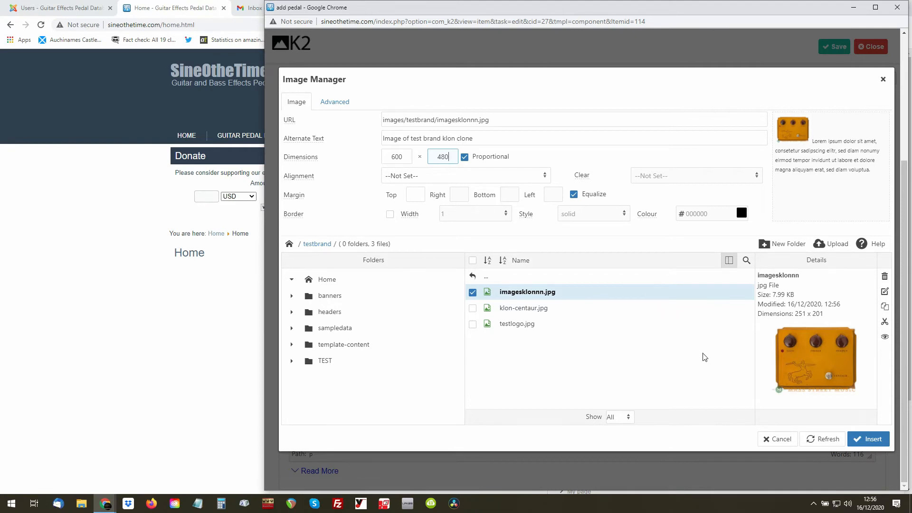
mouse_move(752, 331)
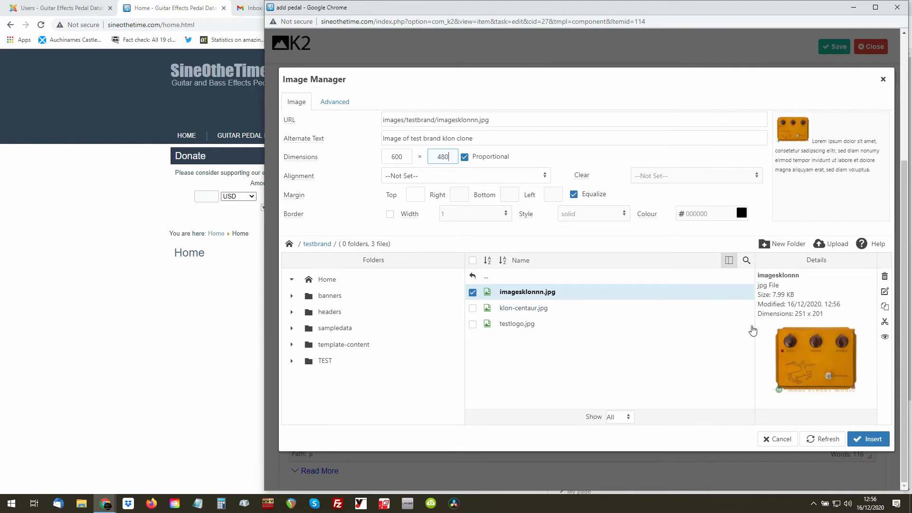
mouse_move(827, 439)
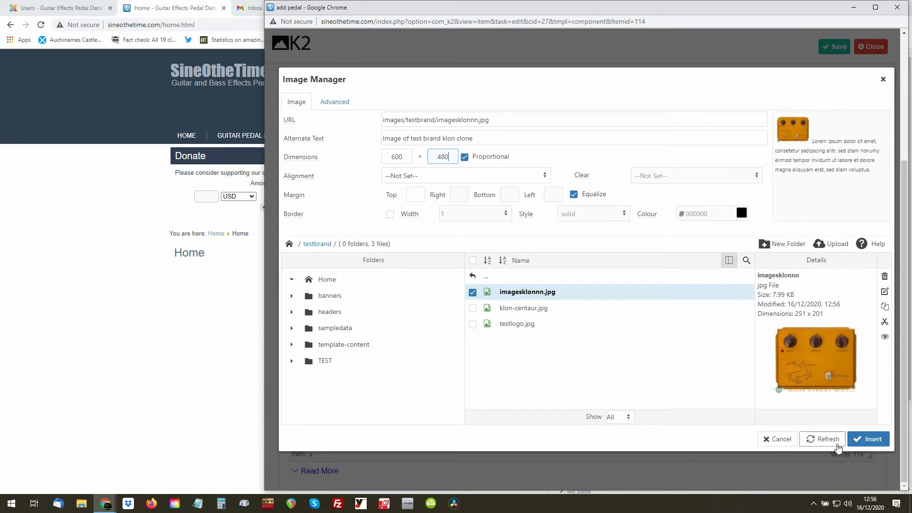
click(868, 439)
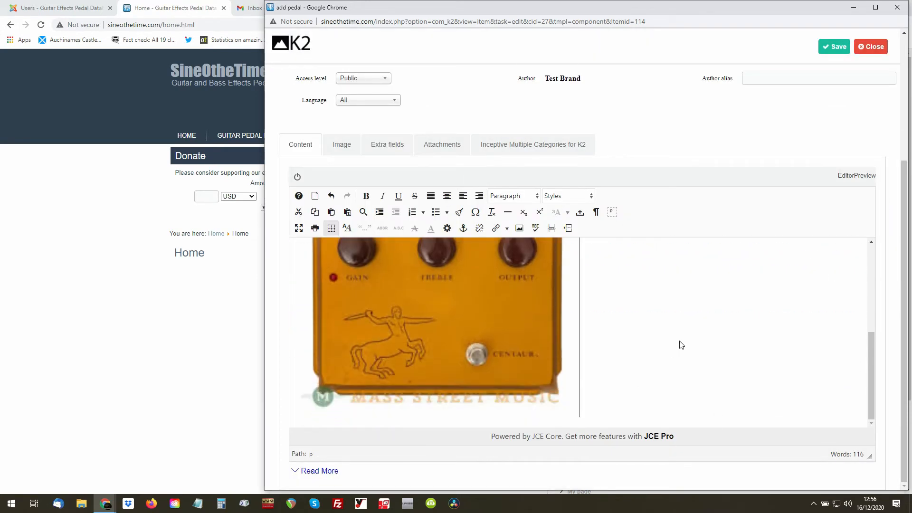
- Review the item form and bring up its Extra fields
scroll(up, 3)
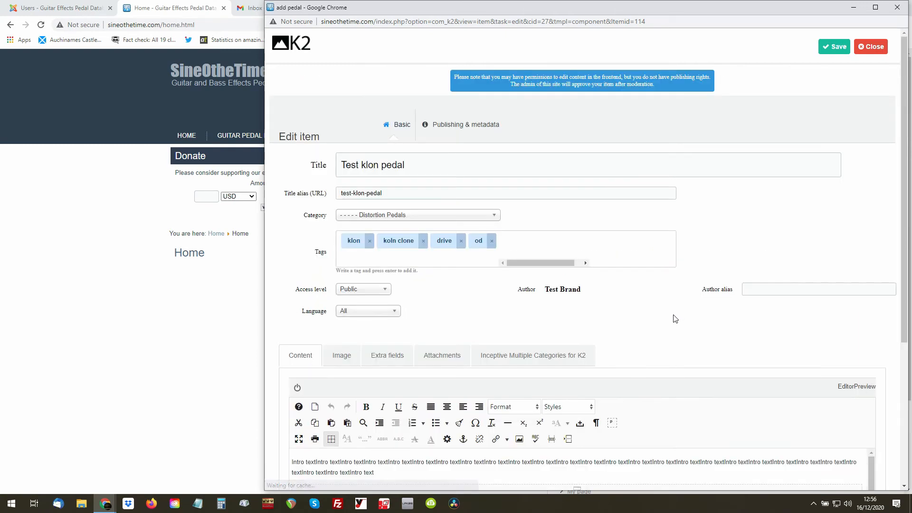
scroll(down, 3)
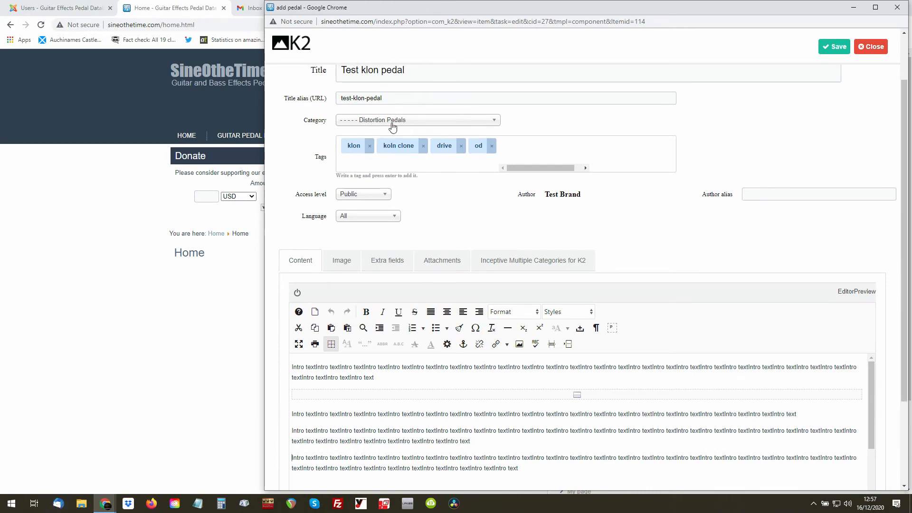
scroll(down, 3)
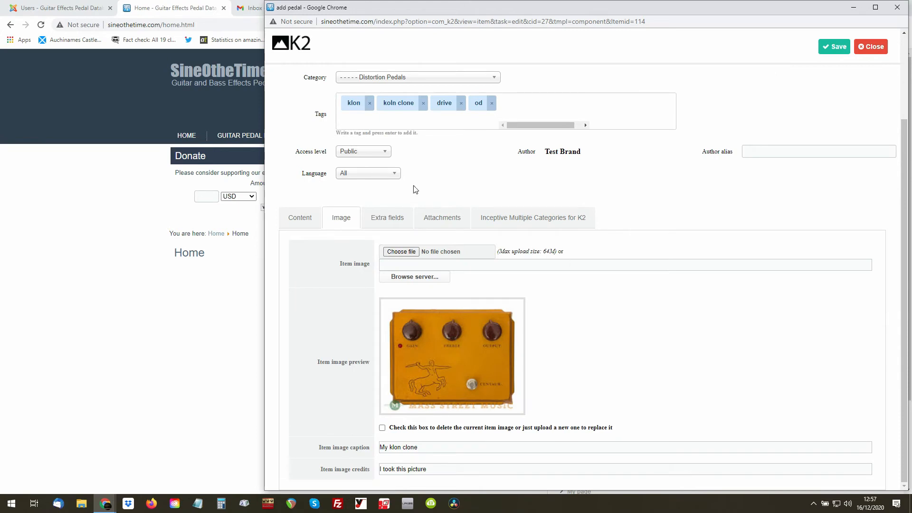
click(387, 216)
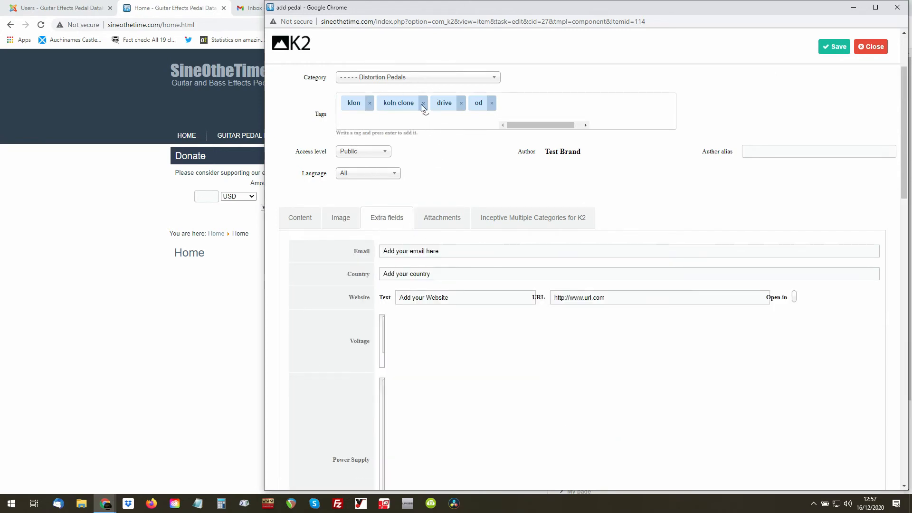
- Set the item's category to OverDrive Pedals and check the Pic of klon attachment is still listed
click(417, 77)
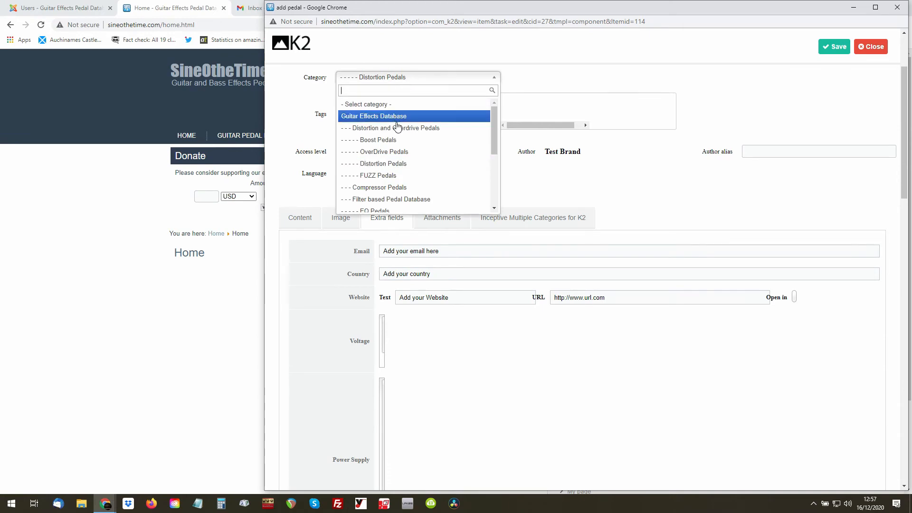
click(384, 152)
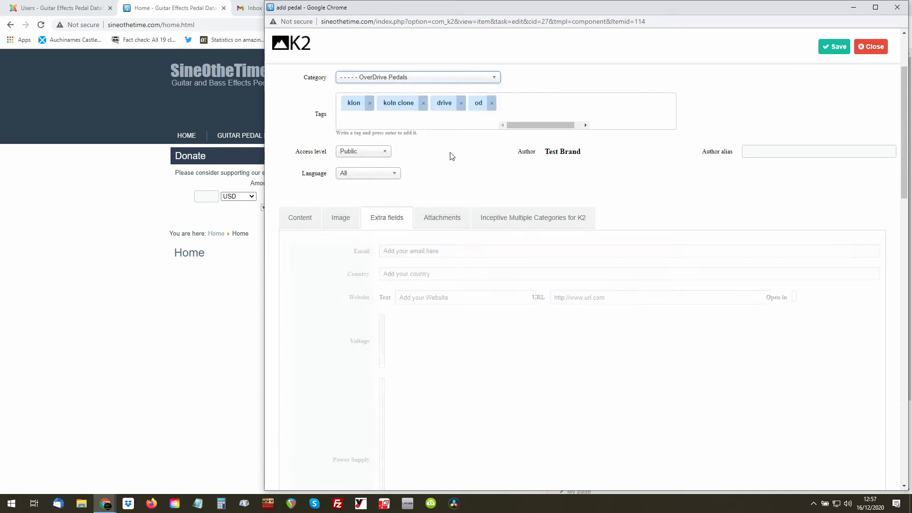
scroll(down, 3)
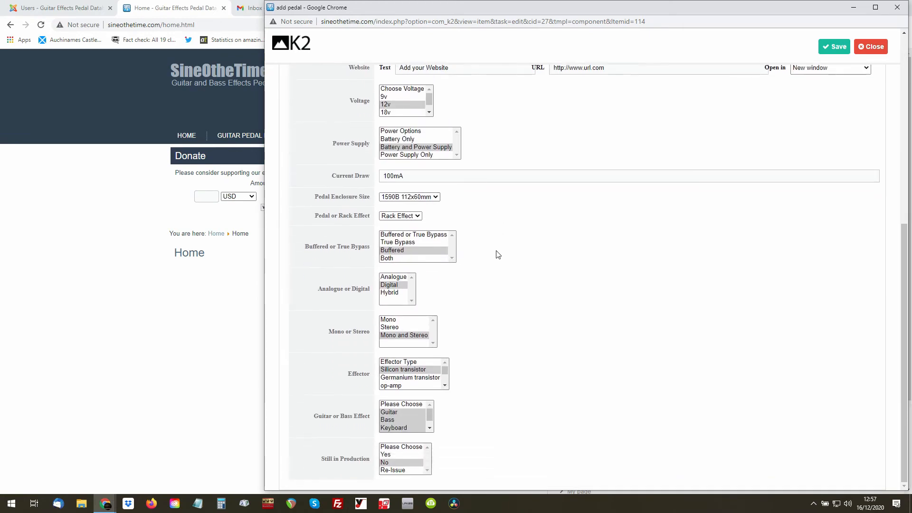
scroll(up, 3)
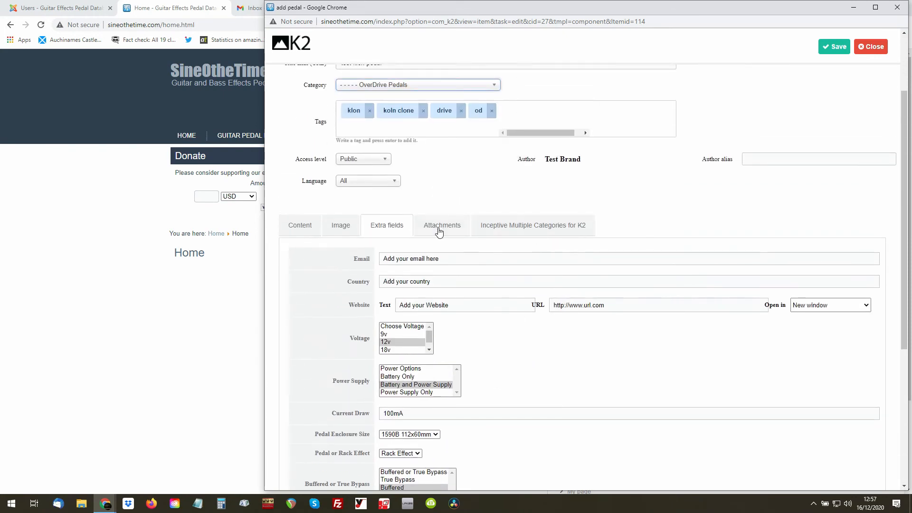
click(441, 225)
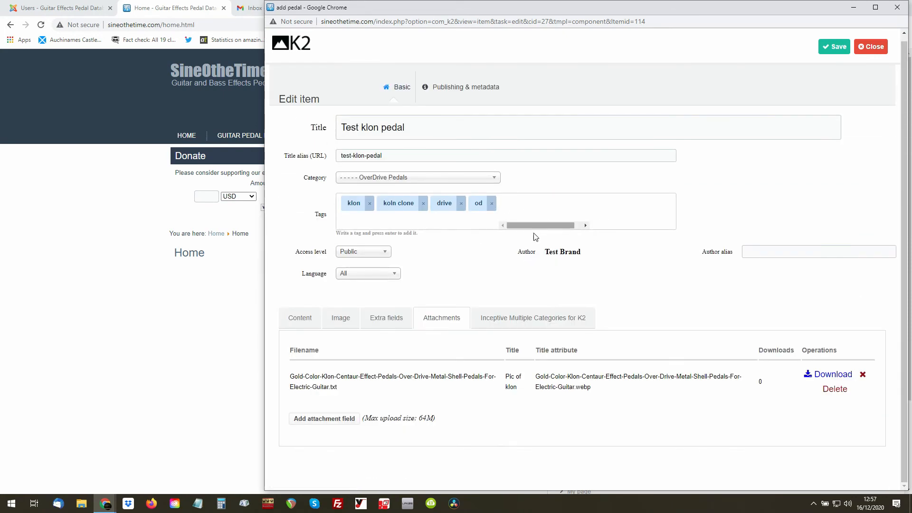
- Add OverDrive Pedals as an additional category, remove the placeholder entry and save the item
click(532, 318)
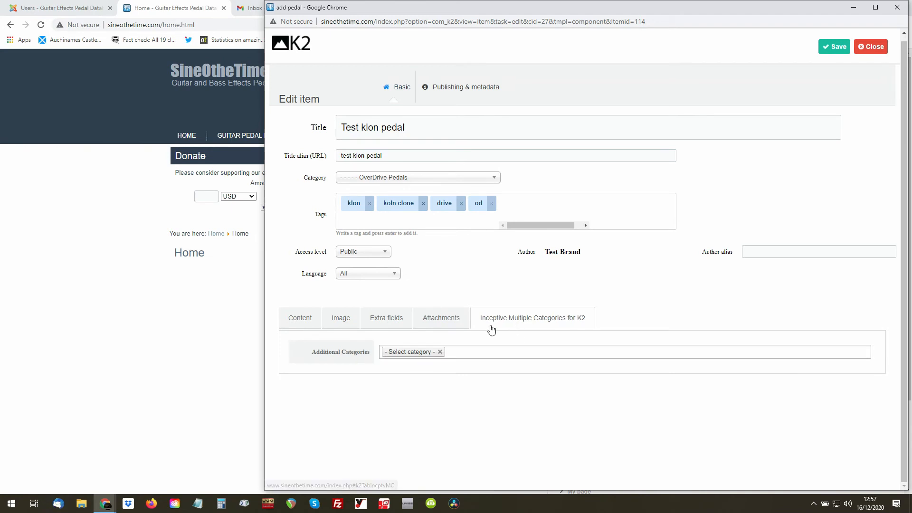
click(413, 351)
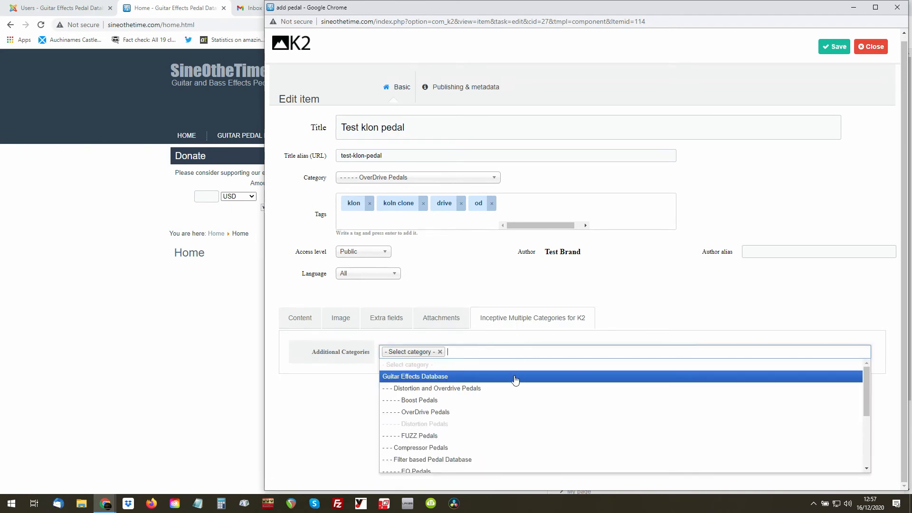
mouse_move(485, 388)
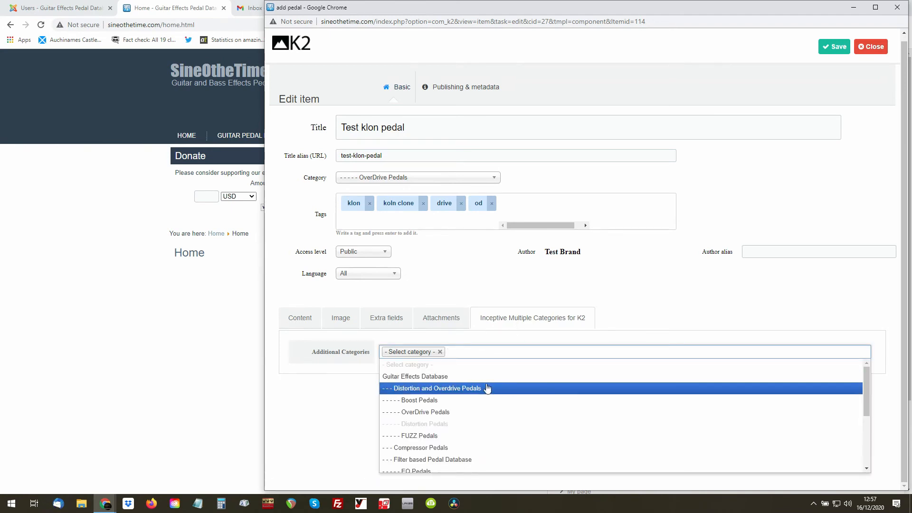
mouse_move(465, 409)
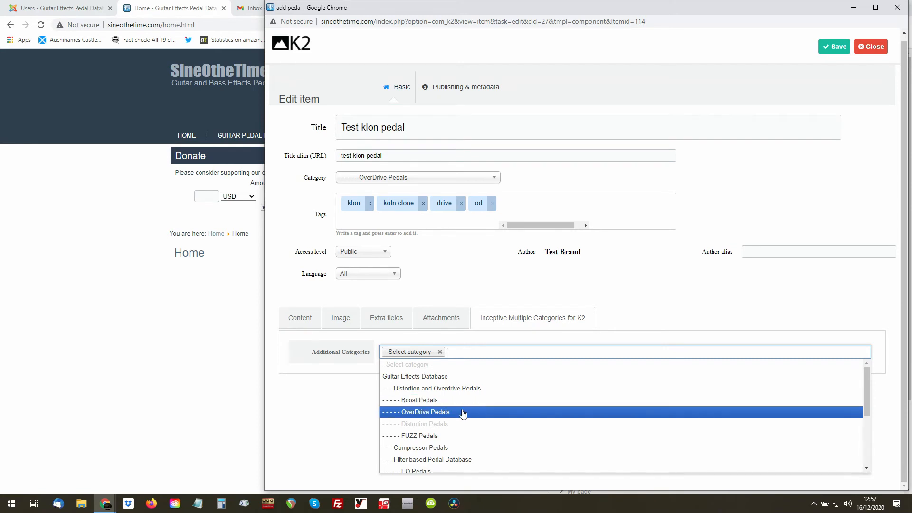
mouse_move(499, 406)
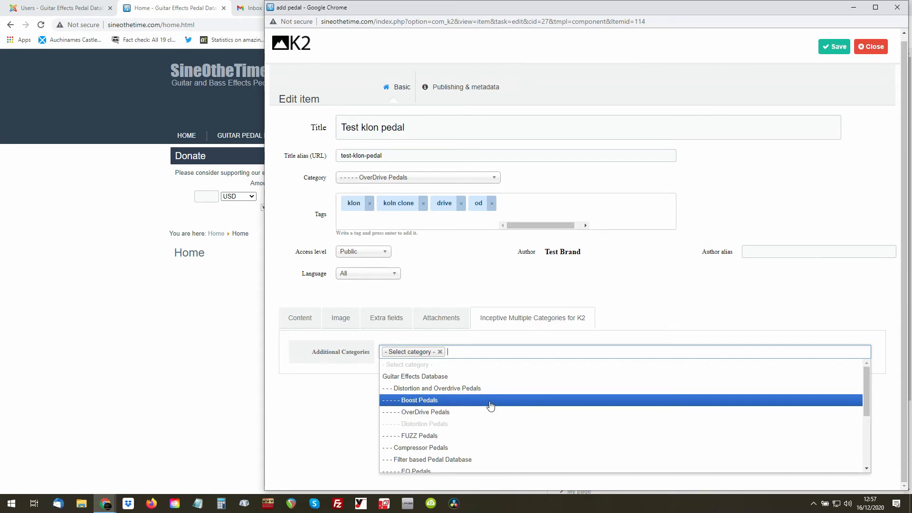
mouse_move(470, 419)
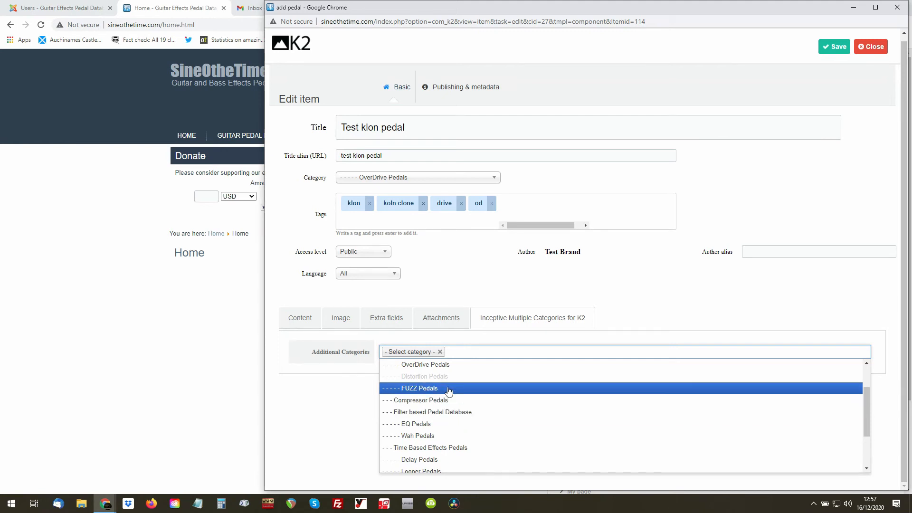
mouse_move(445, 364)
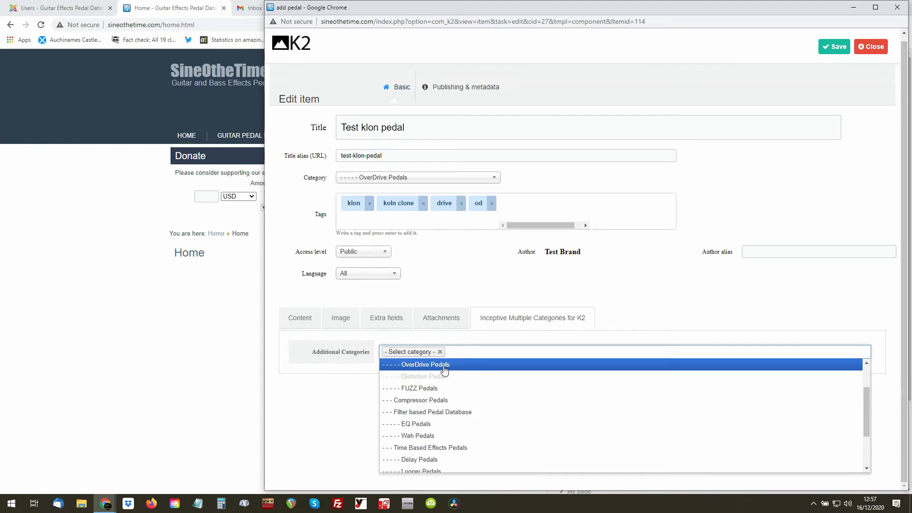
click(418, 364)
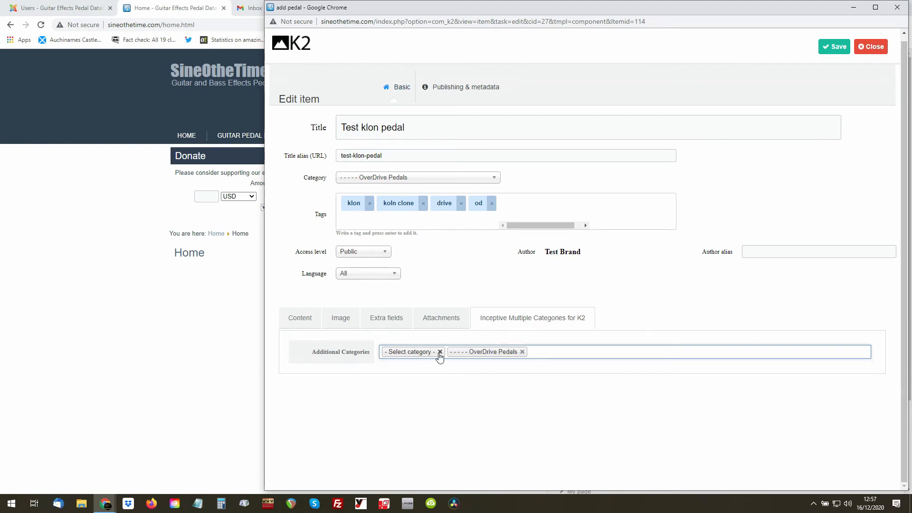
click(440, 351)
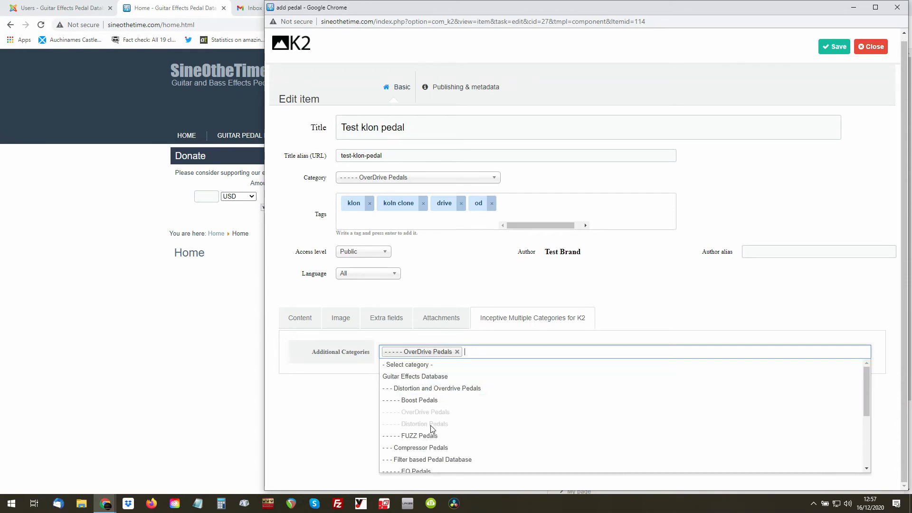
click(636, 287)
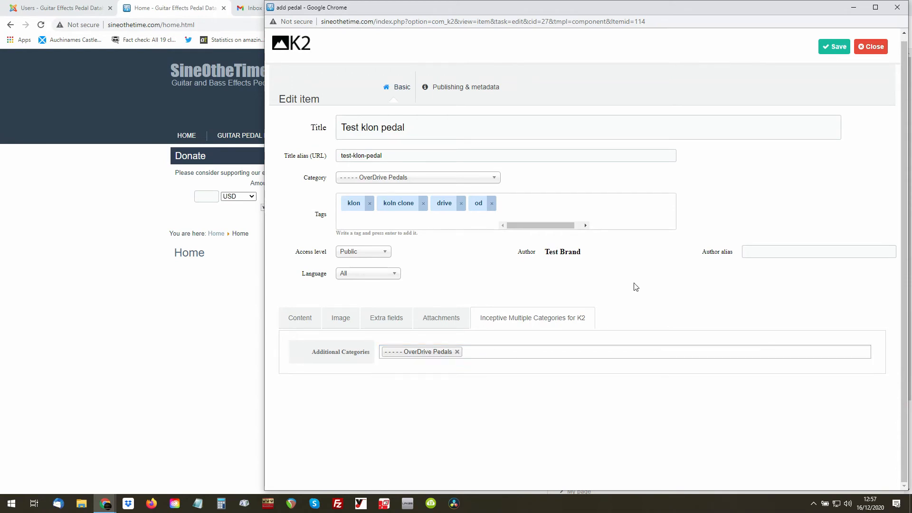
click(833, 46)
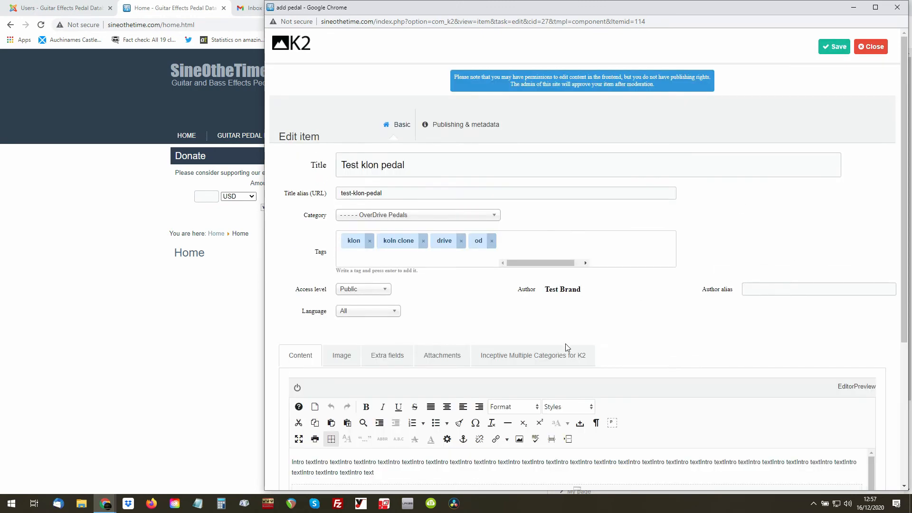
- Add Distortion Pedals as an additional category and save the item again
click(532, 355)
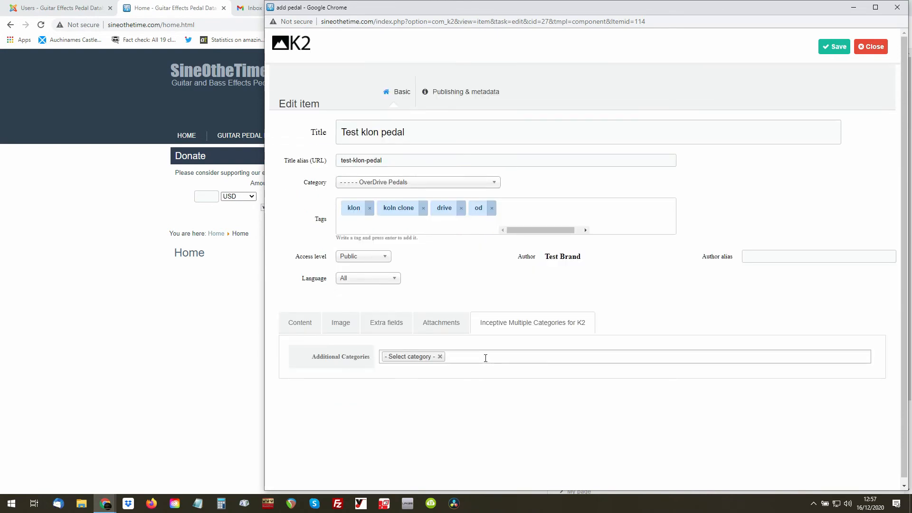
click(485, 357)
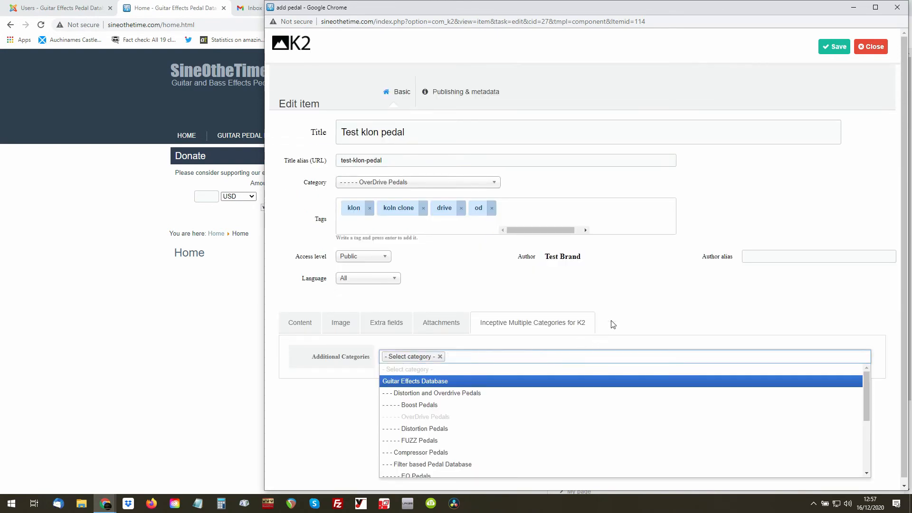
click(419, 428)
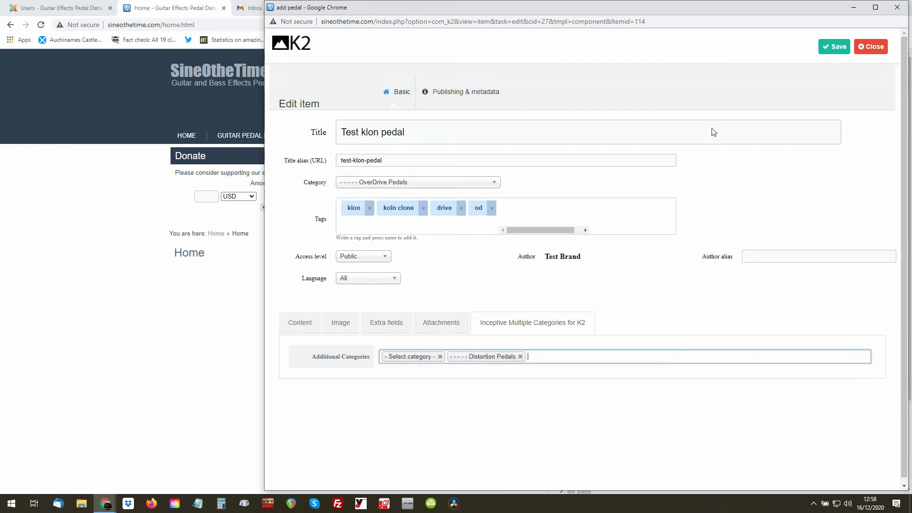
click(833, 47)
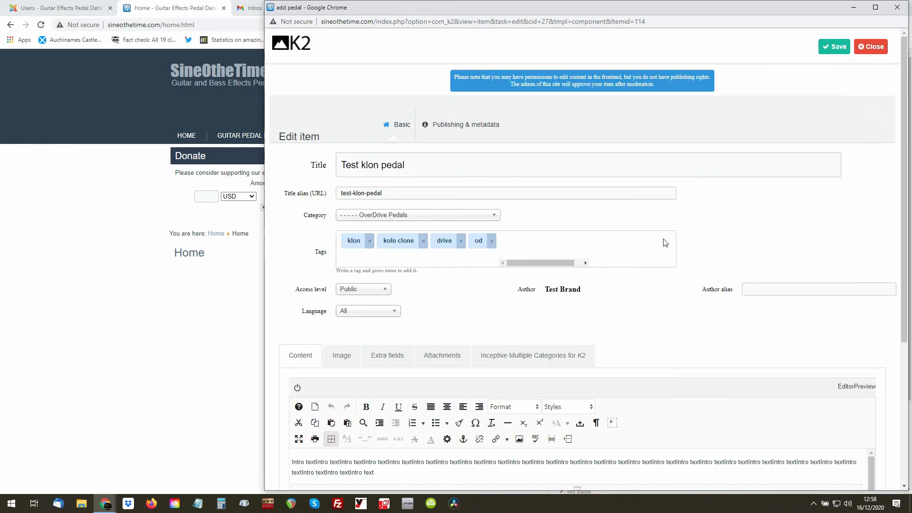
- Close the K2 editor and view the Test Brand page listing Test klon pedal as Unpublished
click(871, 47)
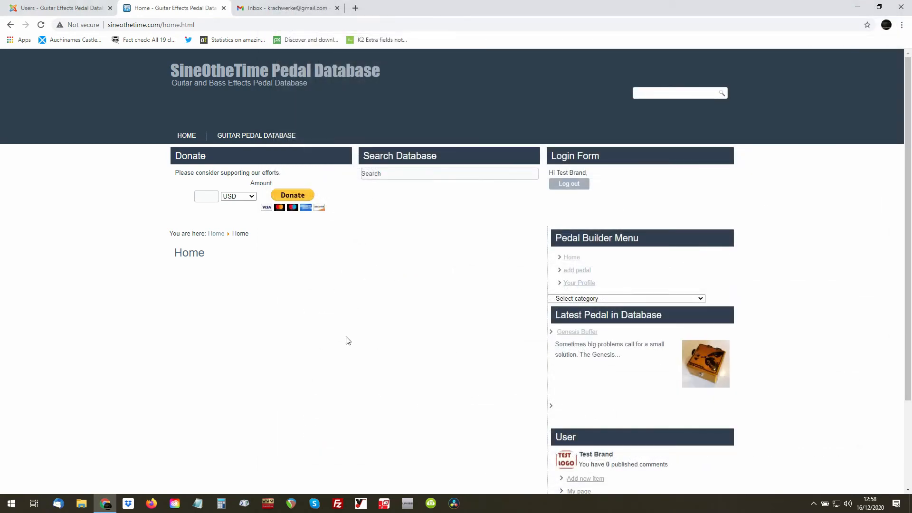
click(186, 136)
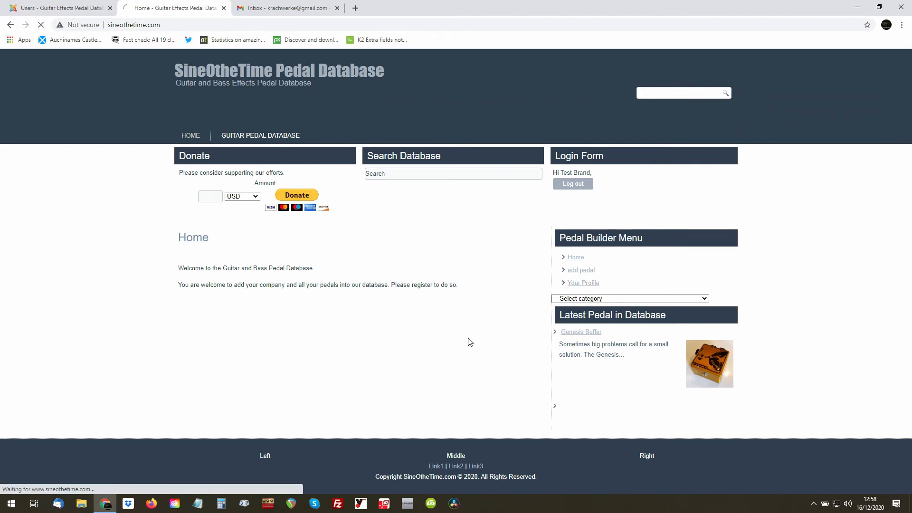
click(583, 283)
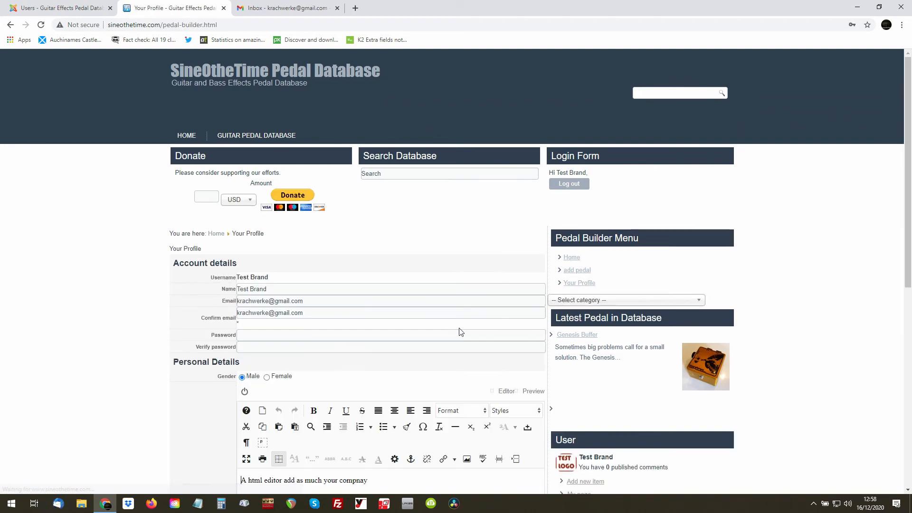
scroll(down, 3)
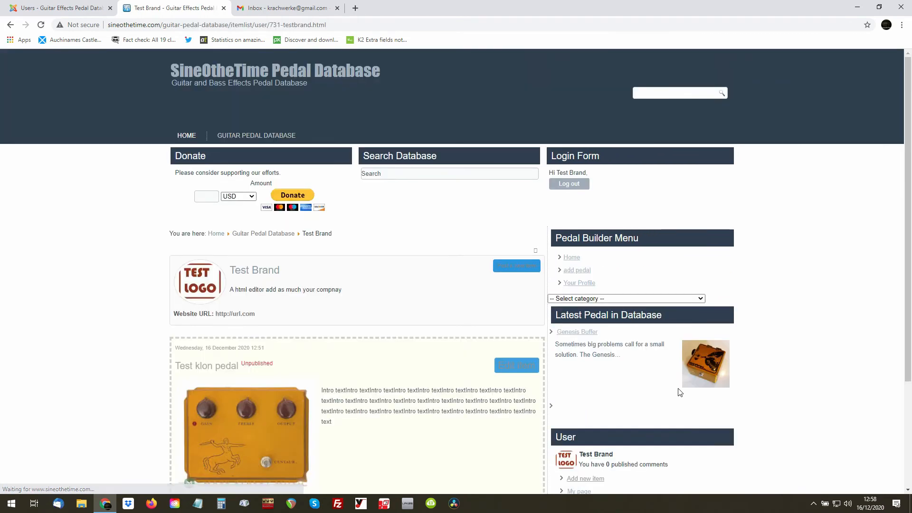
scroll(down, 3)
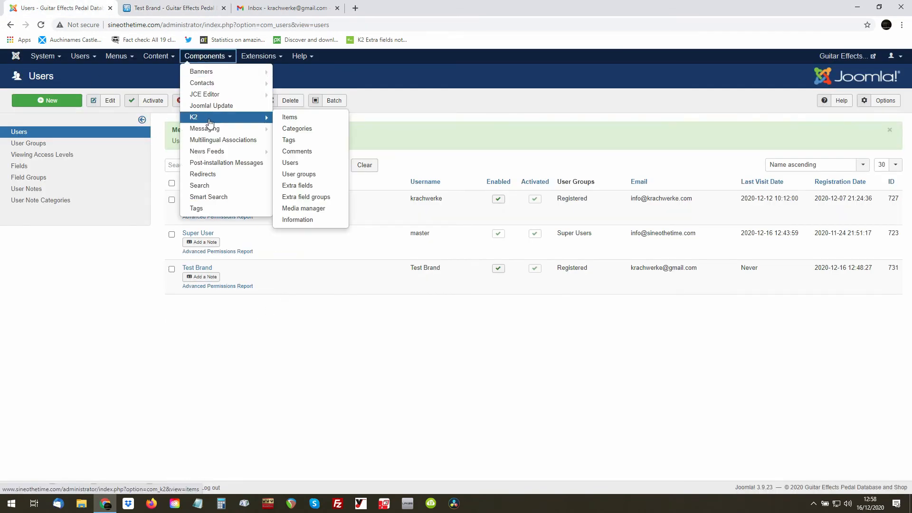
- In the K2 Items list, trash the 'test test test' and 'test' items
click(290, 117)
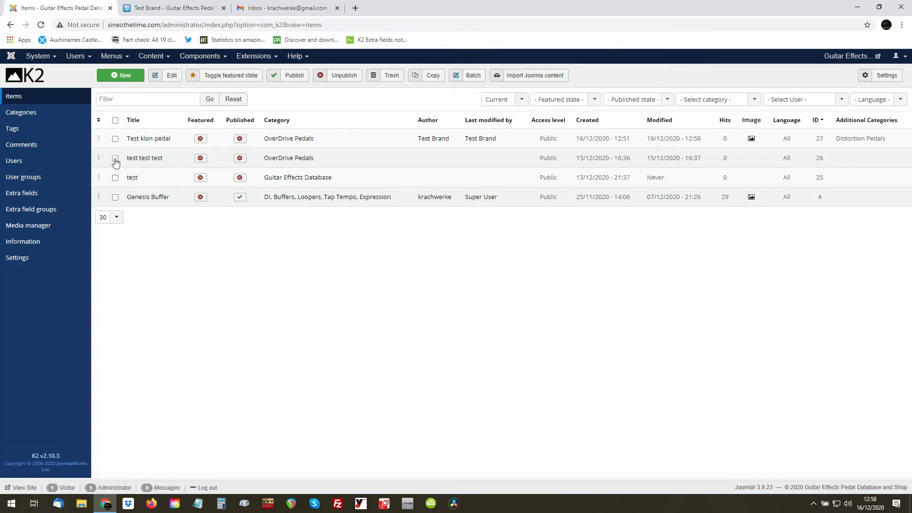
click(115, 158)
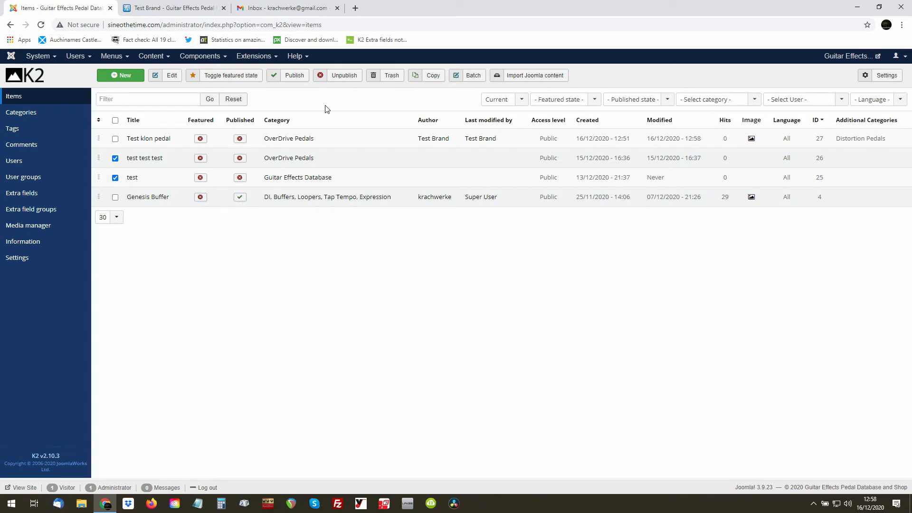
click(386, 75)
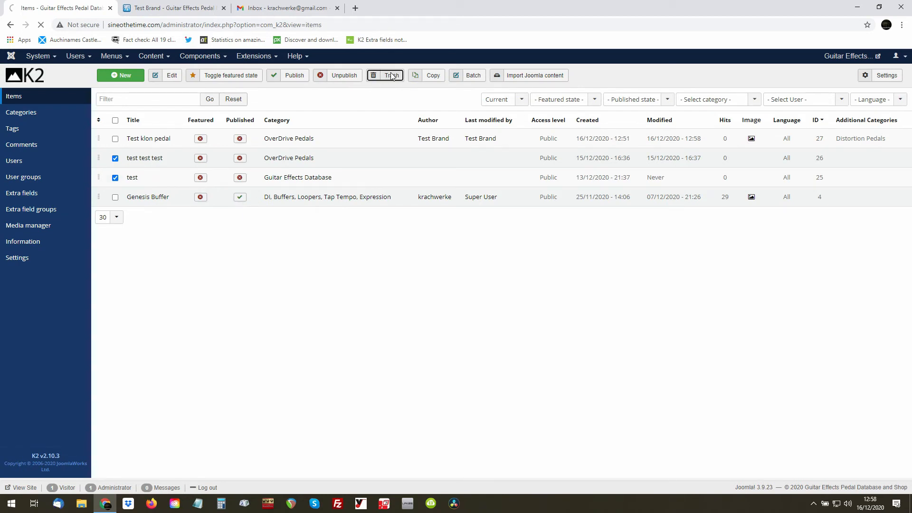
click(384, 75)
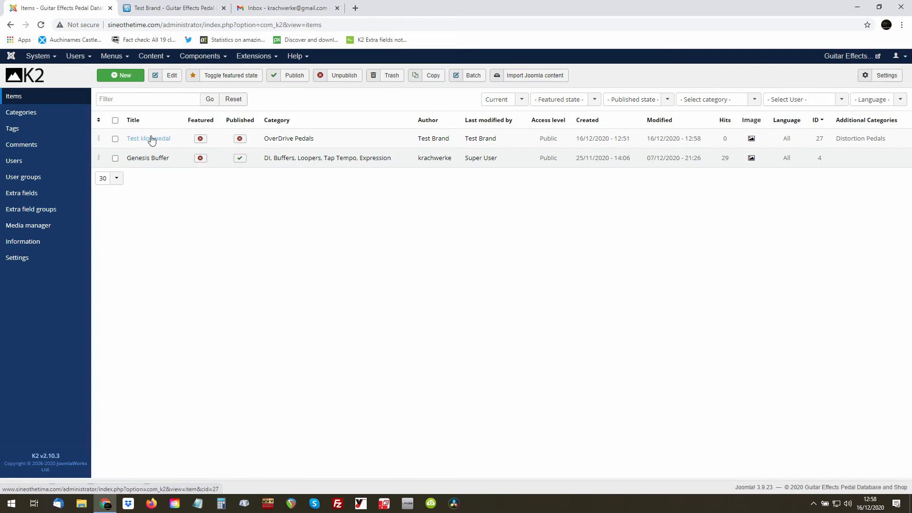
- Bring up Test klon pedal in the admin item editor
click(149, 139)
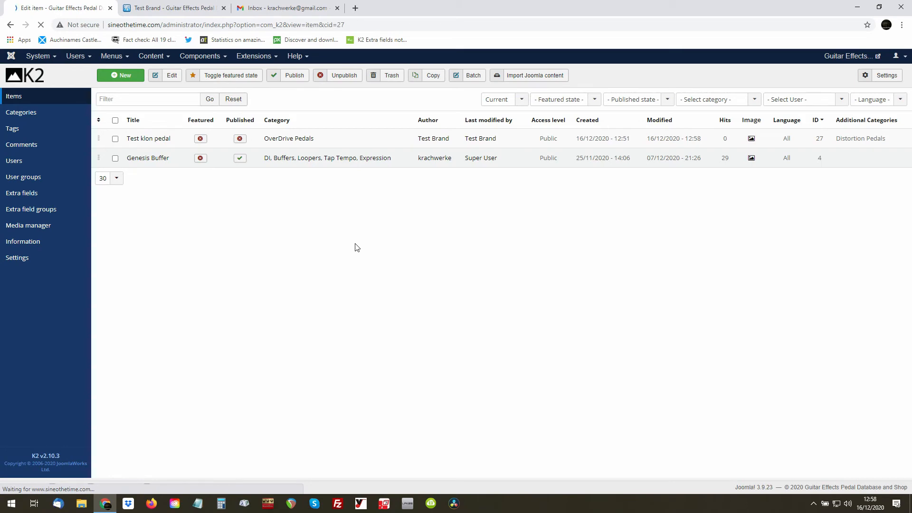
click(149, 139)
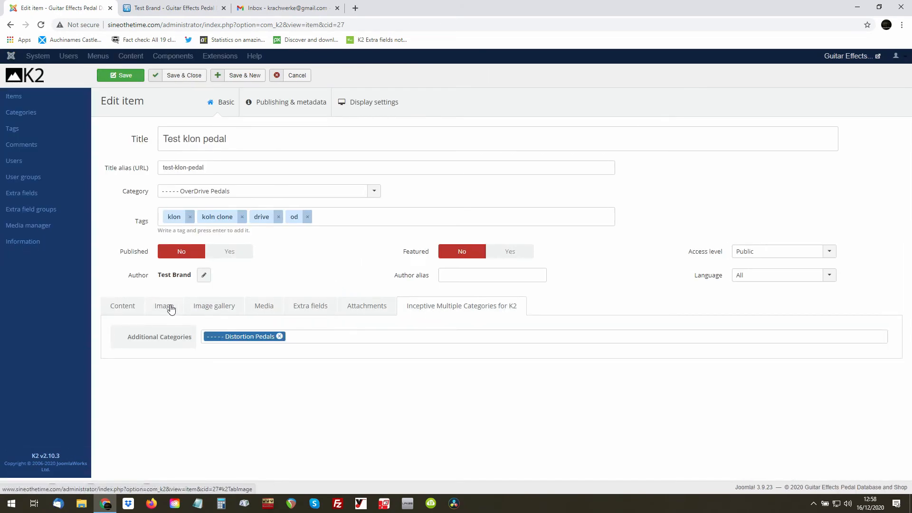
- Set Test klon pedal to Published Yes, Save & Close, and return to the live site
click(122, 305)
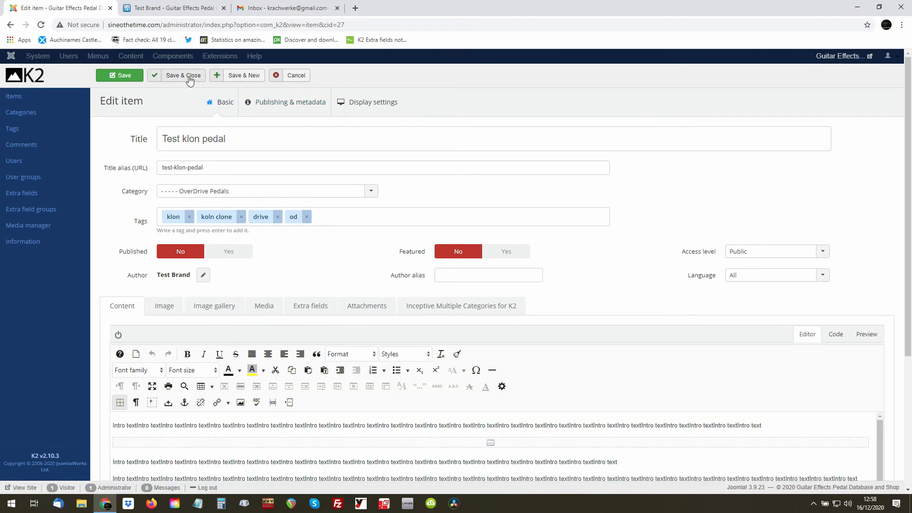
mouse_move(265, 274)
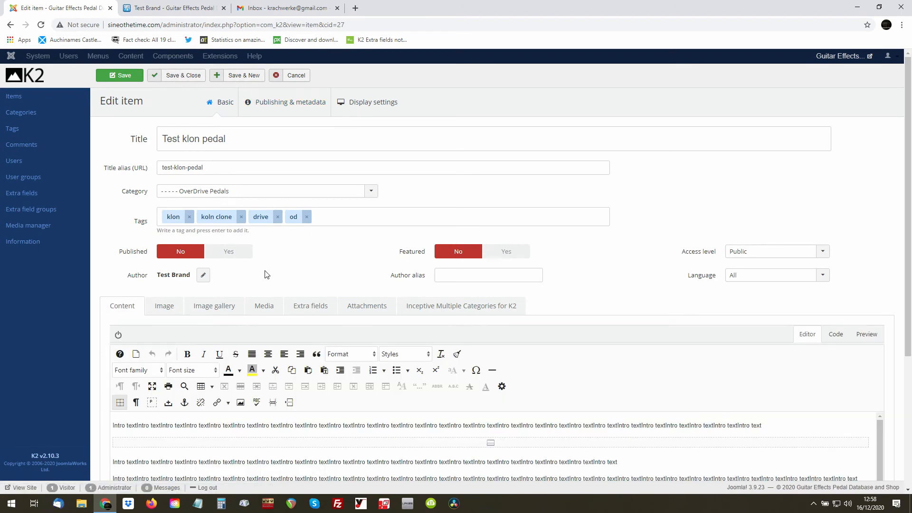
click(228, 251)
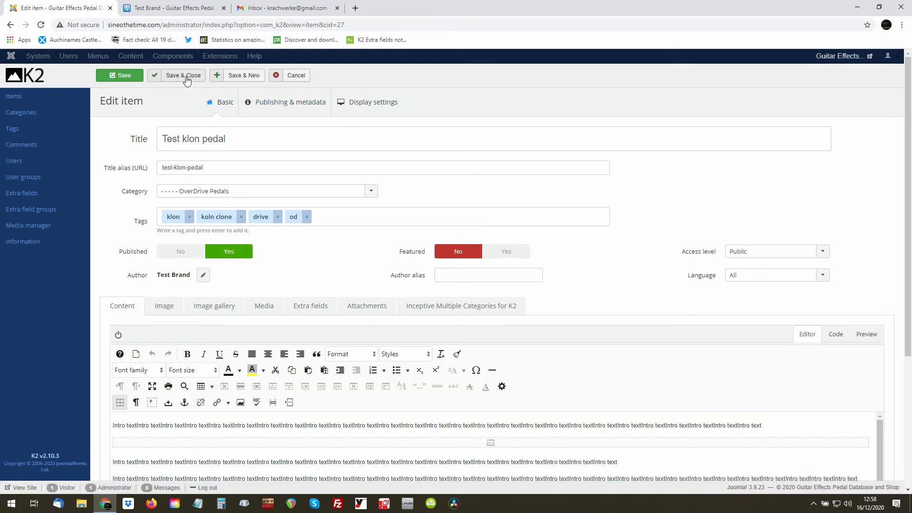
click(183, 75)
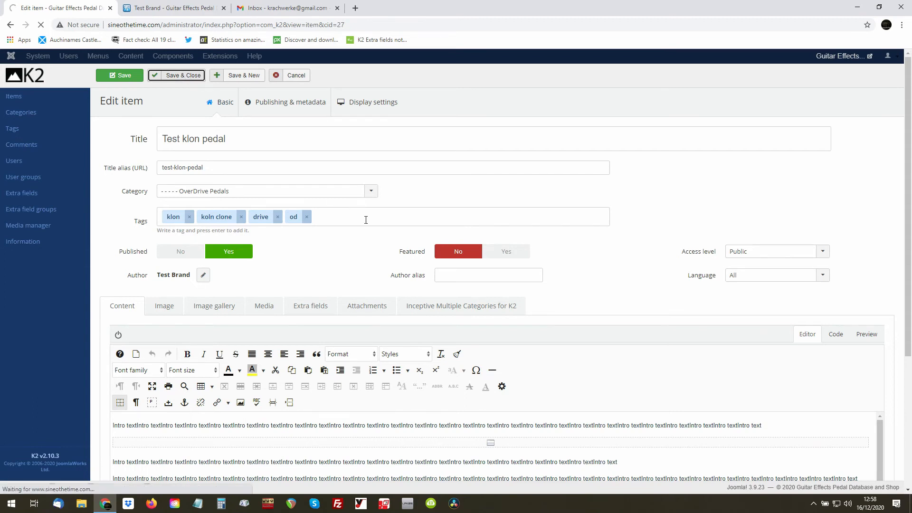
click(181, 76)
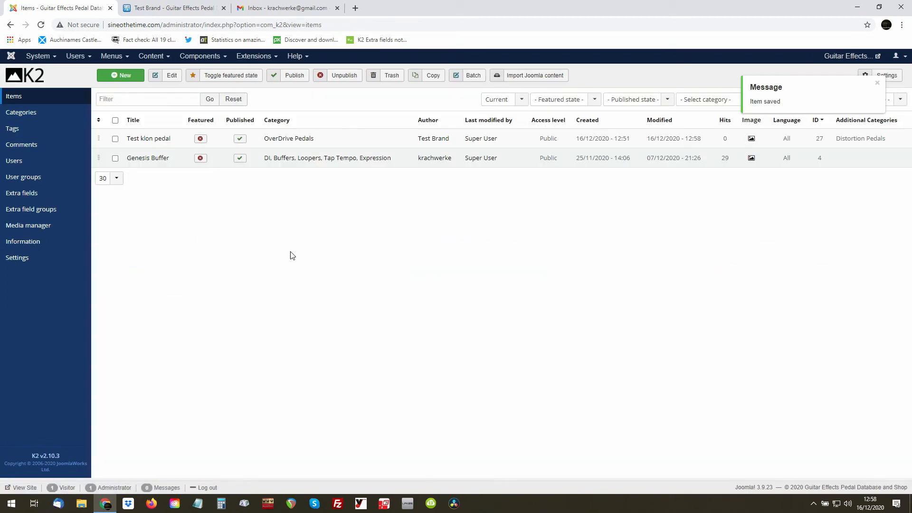
click(172, 7)
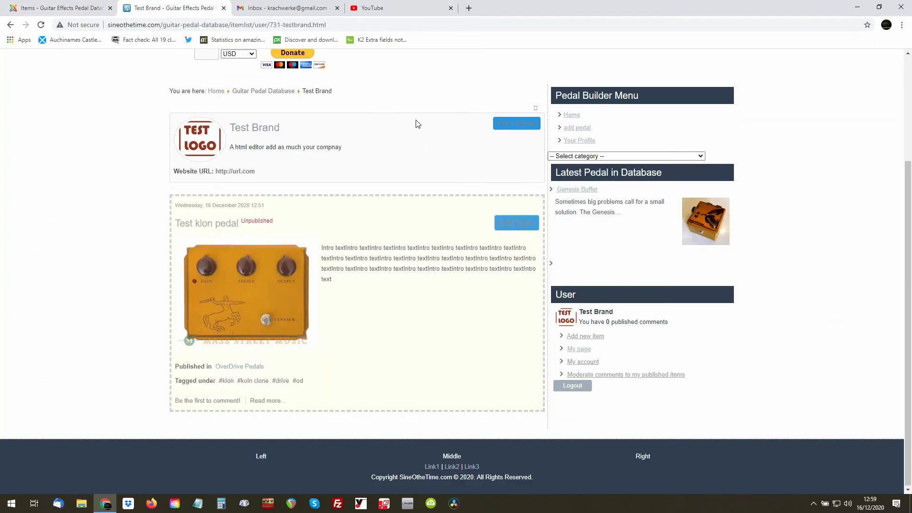
- Scroll the Guitar Pedal Database listing to confirm Test klon pedal shows as published
scroll(up, 3)
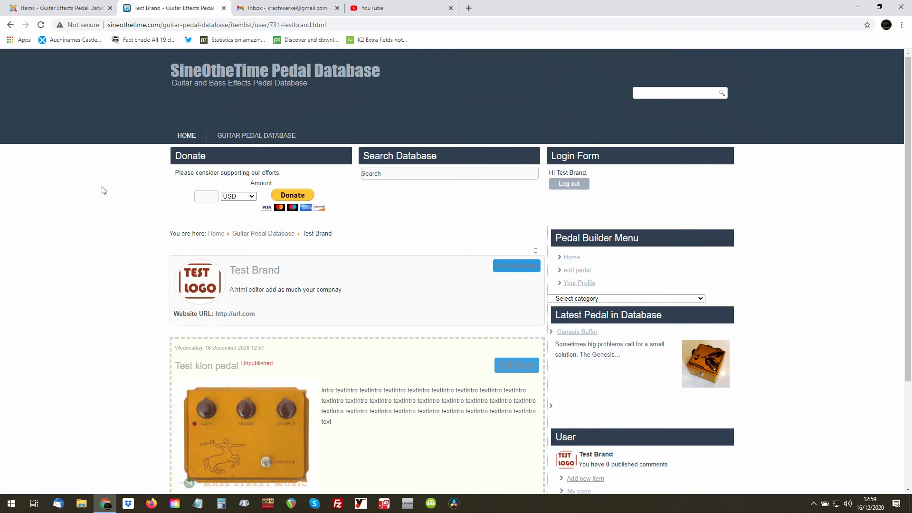
mouse_move(97, 202)
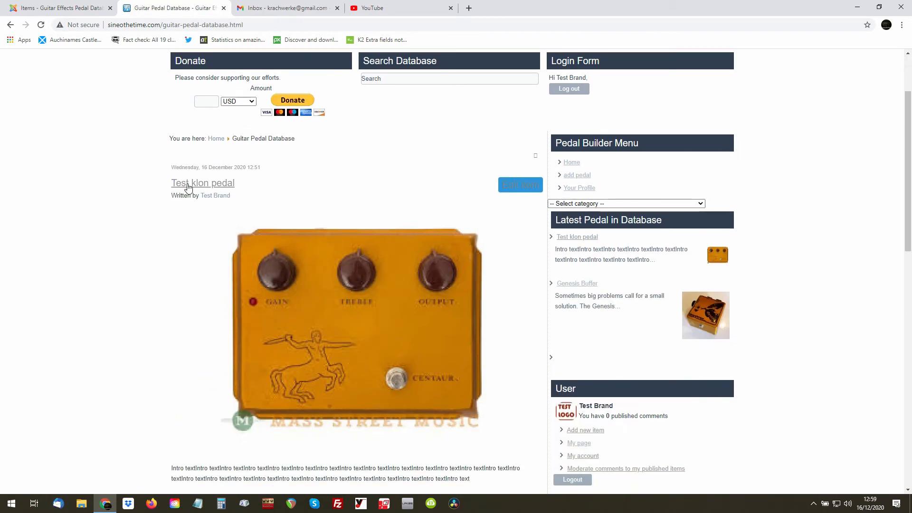
scroll(down, 3)
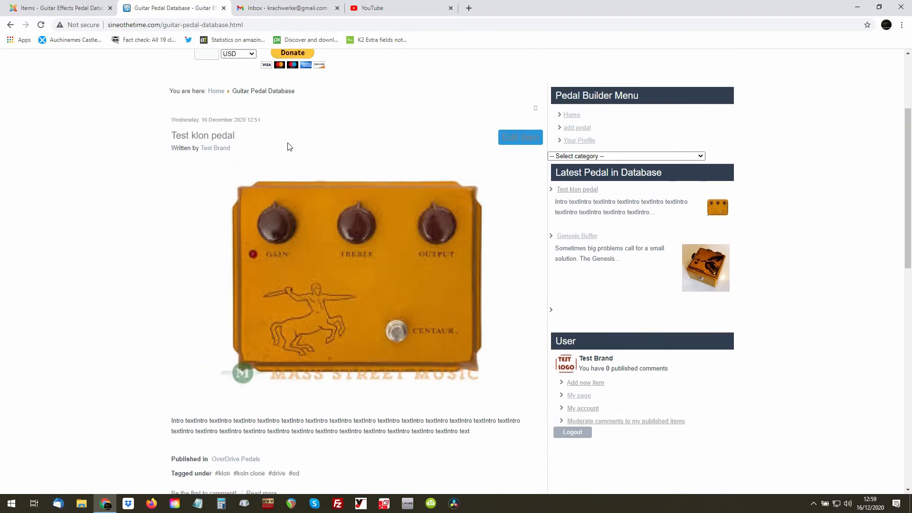
scroll(down, 3)
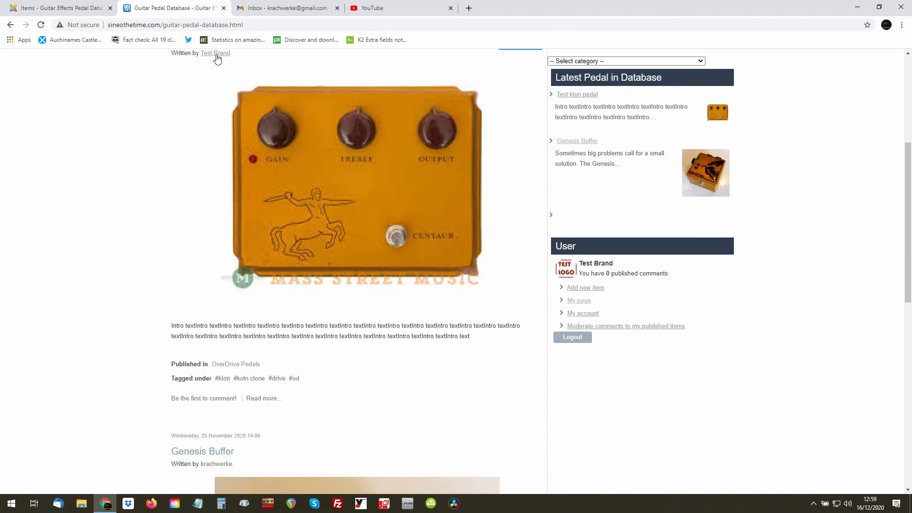
mouse_move(227, 327)
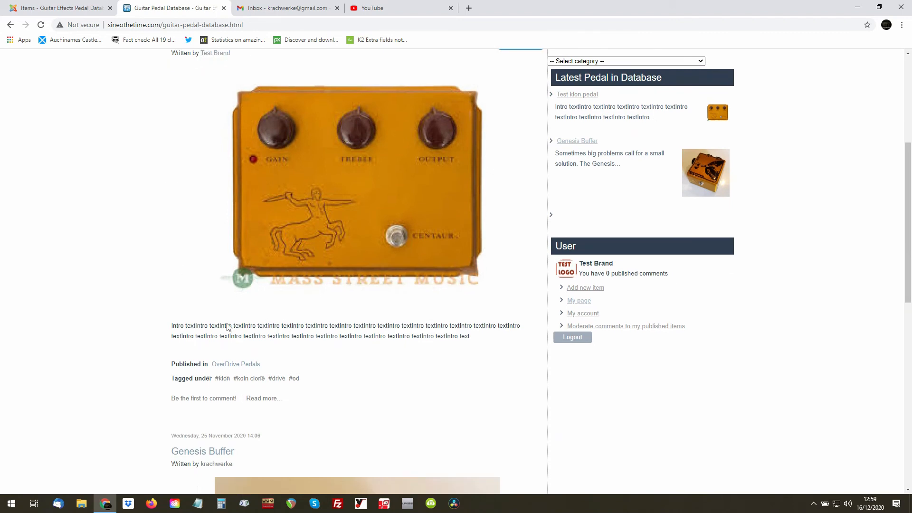
scroll(down, 3)
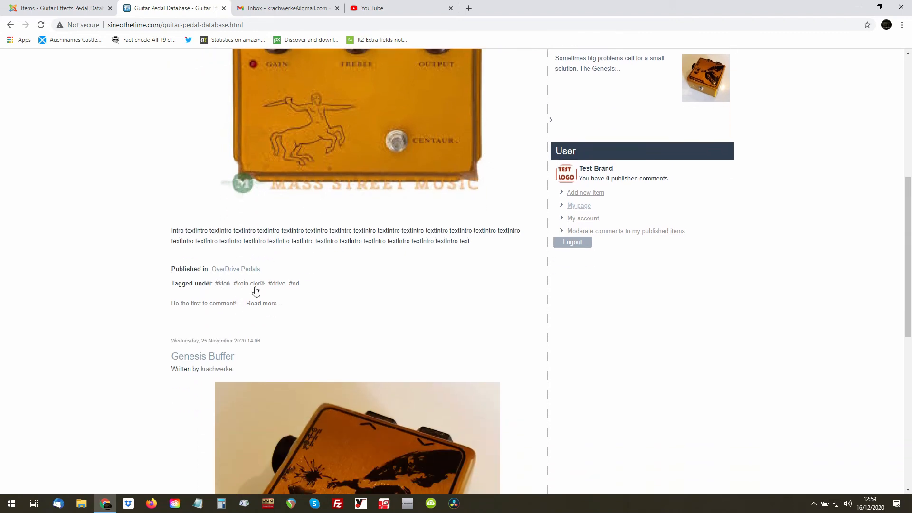
scroll(up, 3)
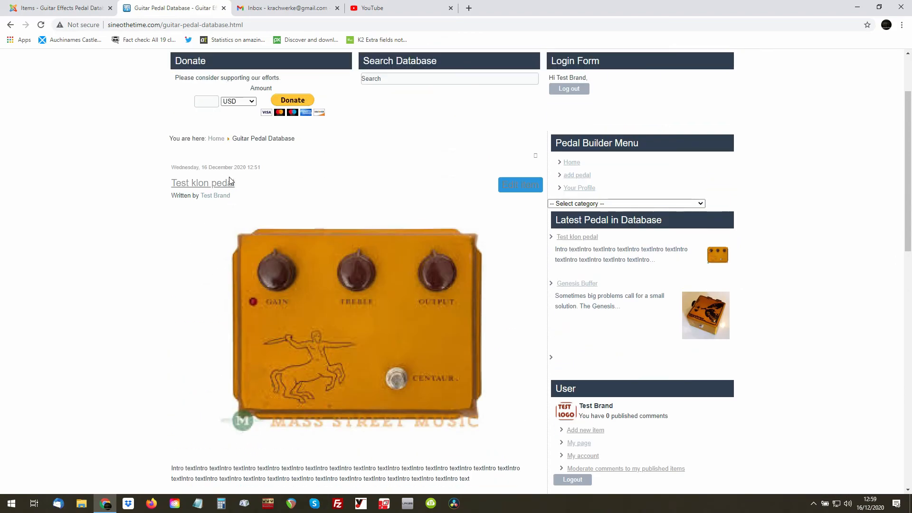
- View the full Test klon pedal page with its images, specifications, tags, attachment and brand box
click(203, 182)
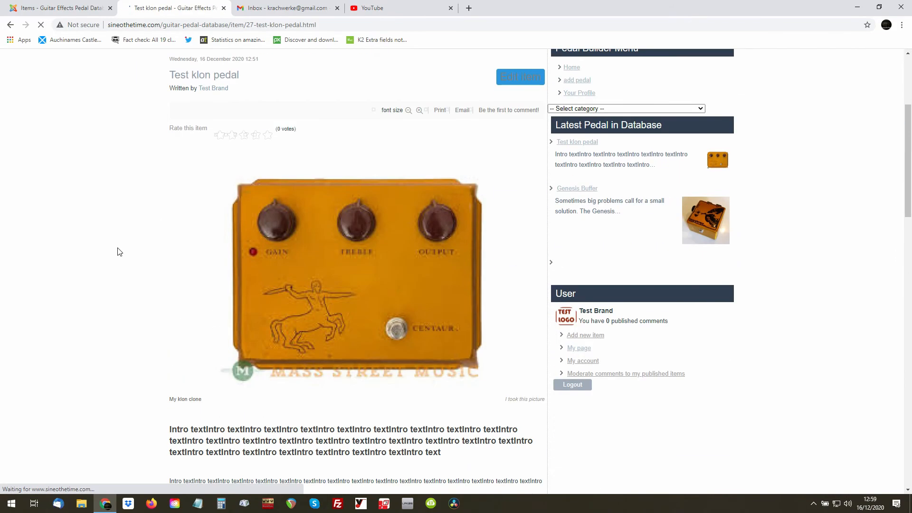
scroll(down, 3)
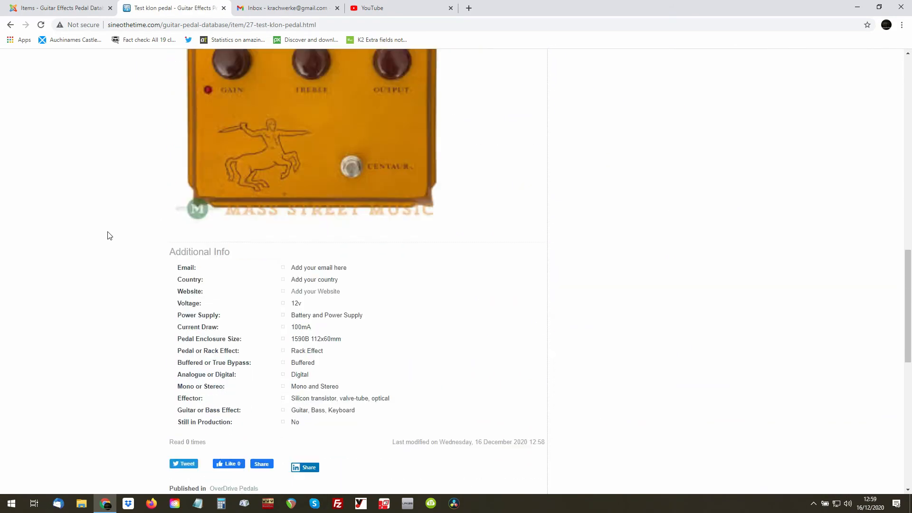
scroll(up, 3)
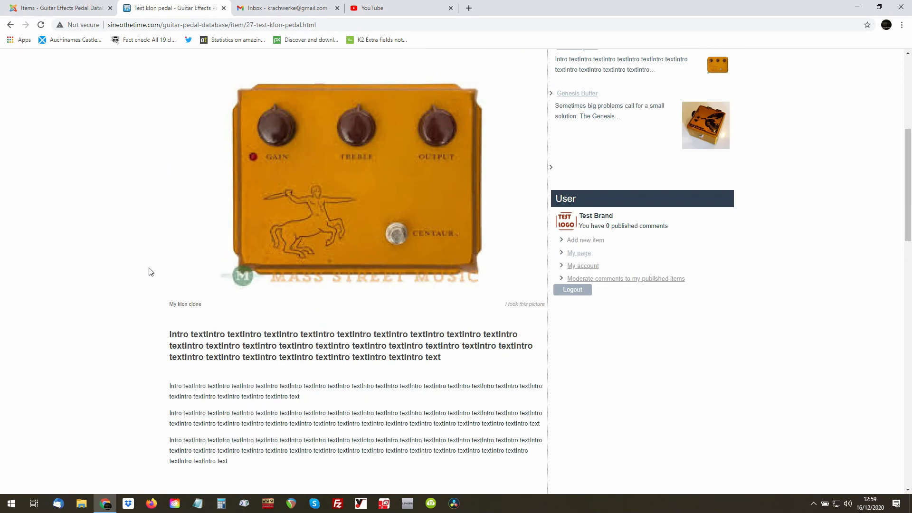
scroll(up, 3)
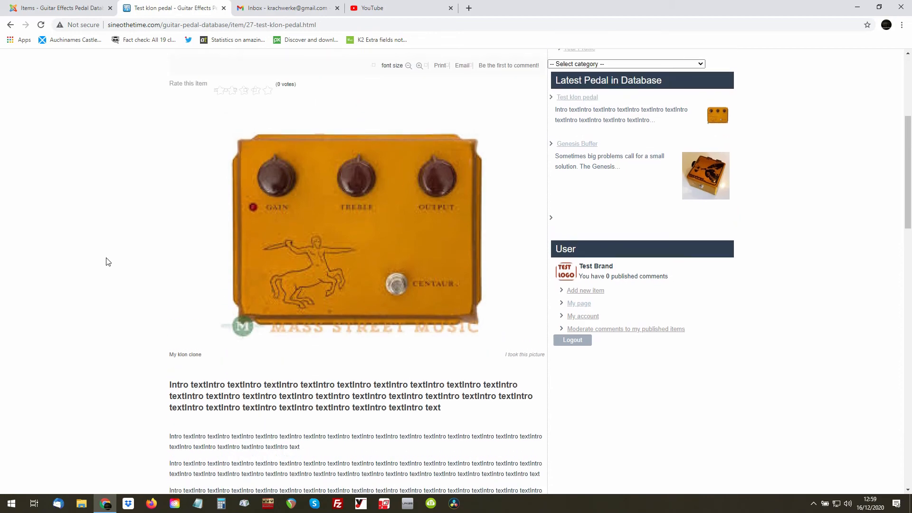
scroll(down, 3)
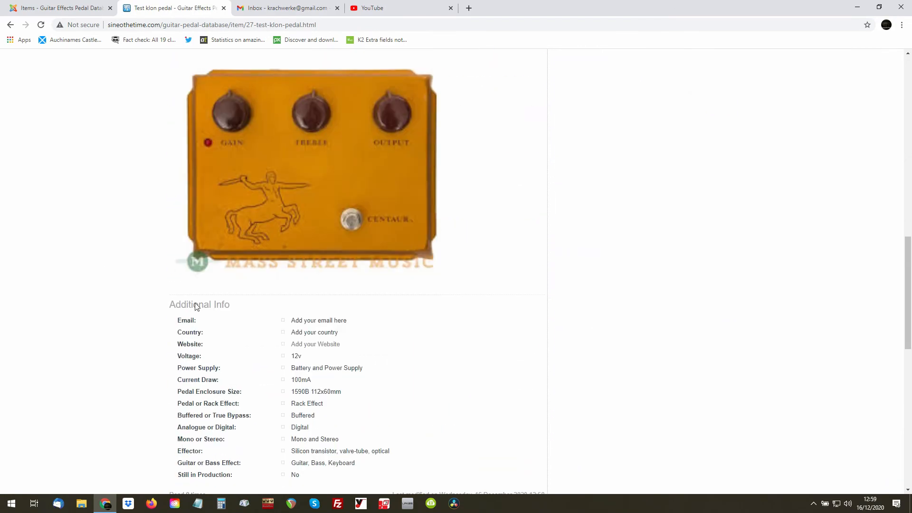
scroll(up, 3)
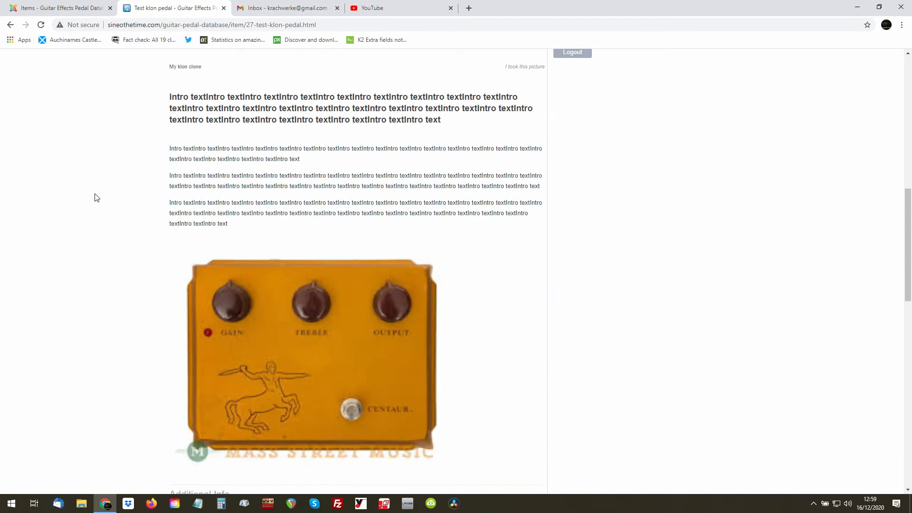
scroll(up, 3)
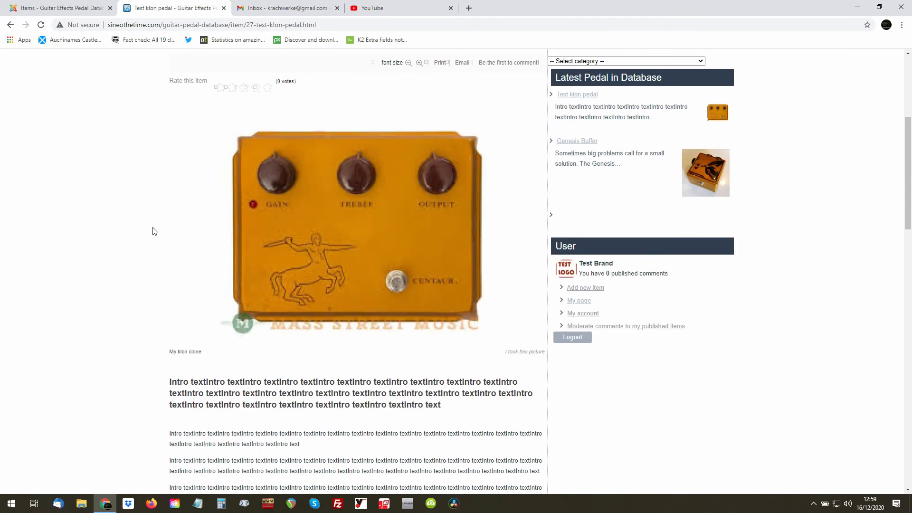
mouse_move(123, 238)
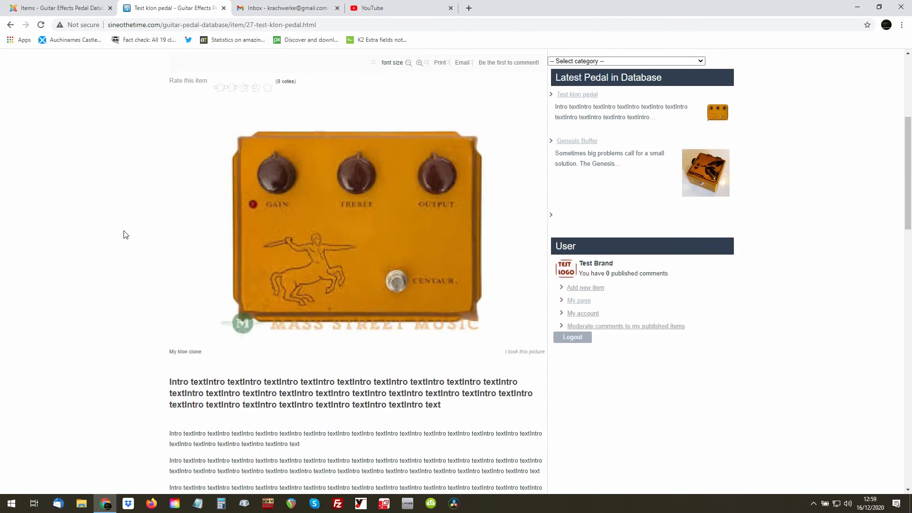
scroll(down, 3)
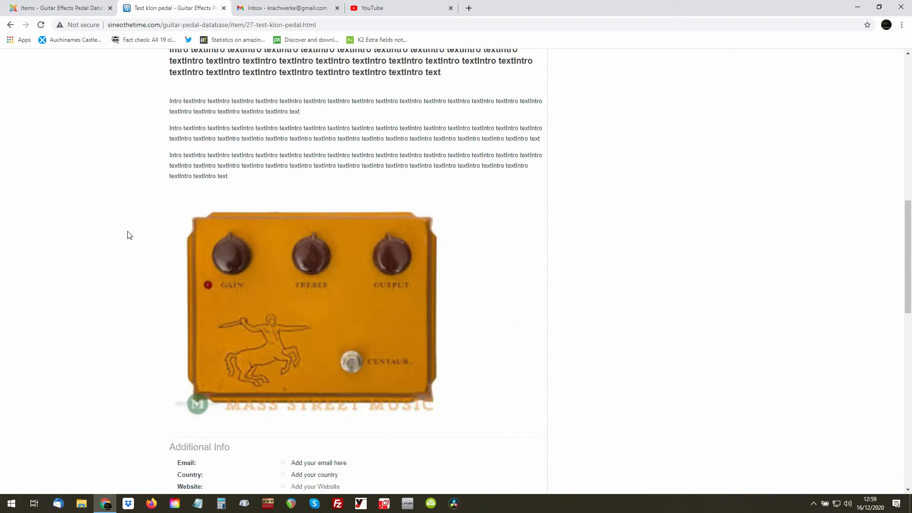
scroll(down, 3)
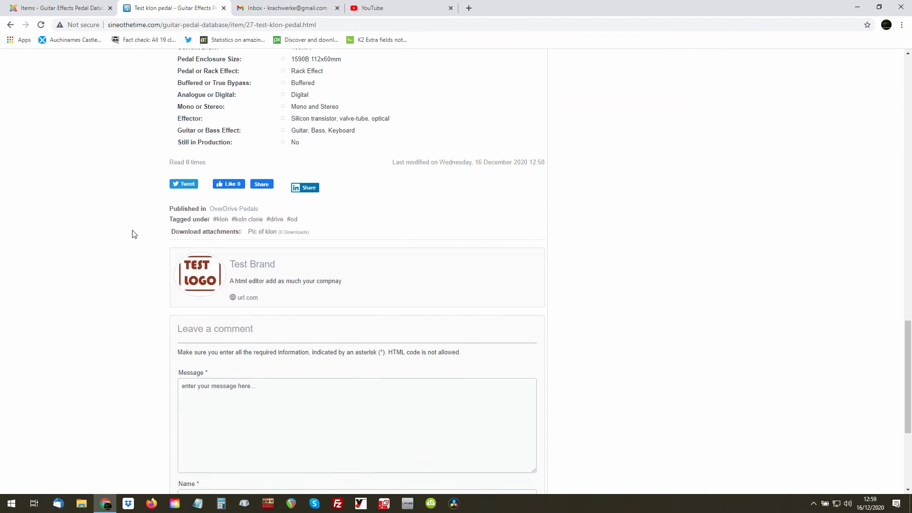
mouse_move(110, 309)
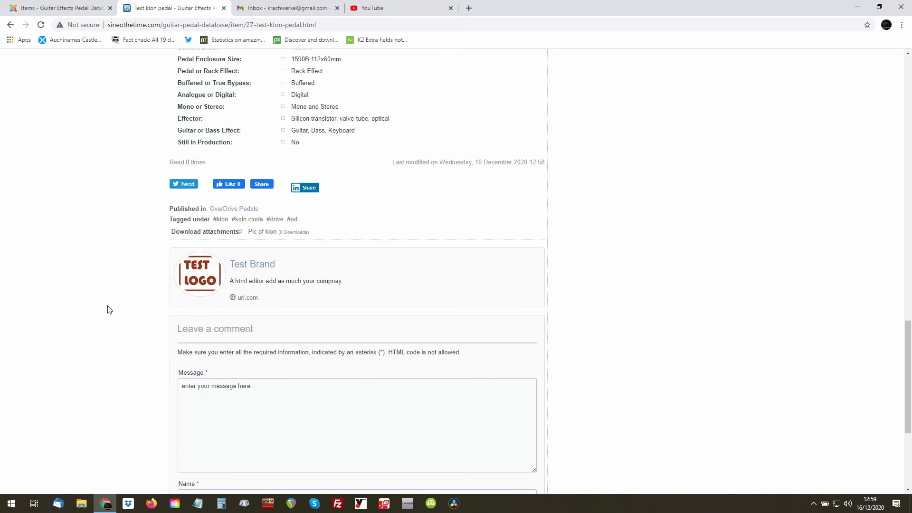
scroll(up, 3)
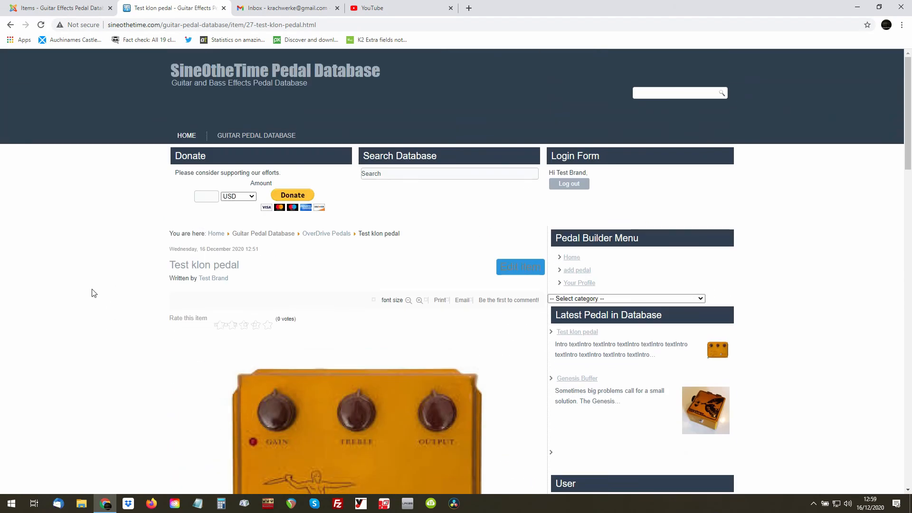
mouse_move(323, 14)
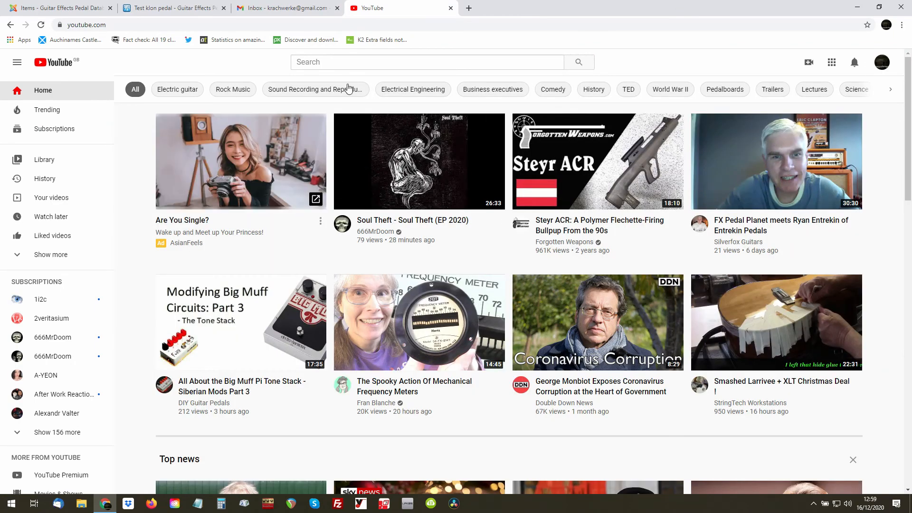
- Go to YouTube Studio and list the channel's uploaded videos under Content
click(881, 63)
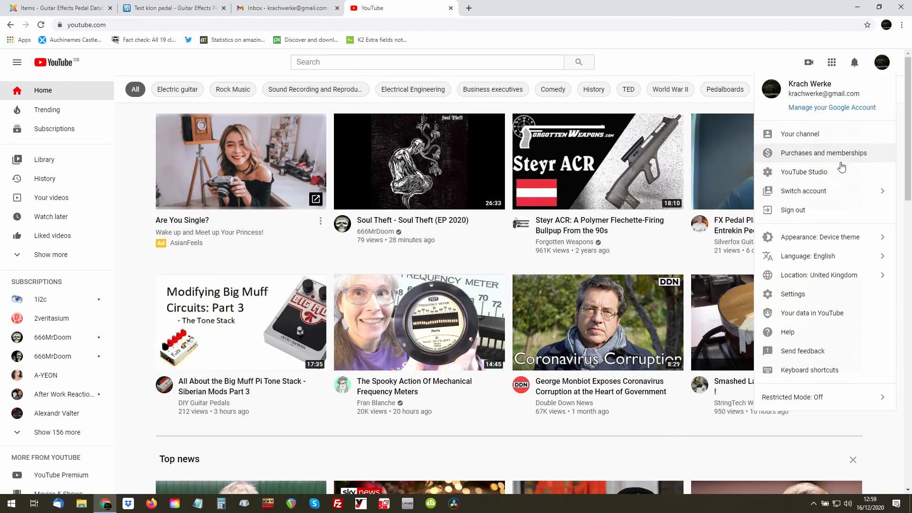
click(804, 172)
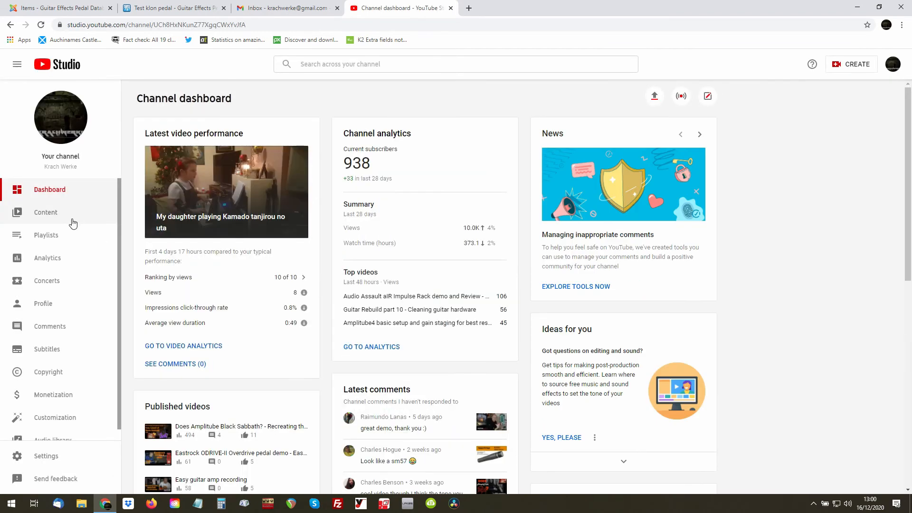
click(46, 212)
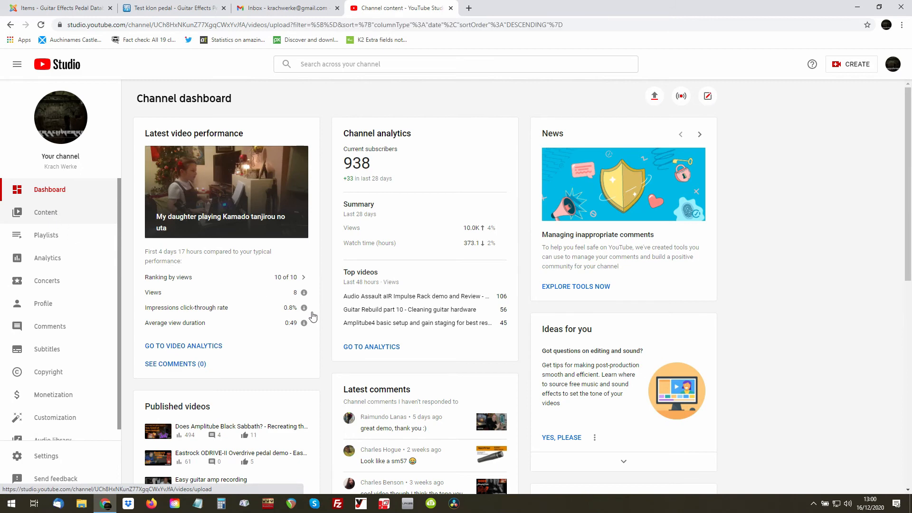
click(45, 212)
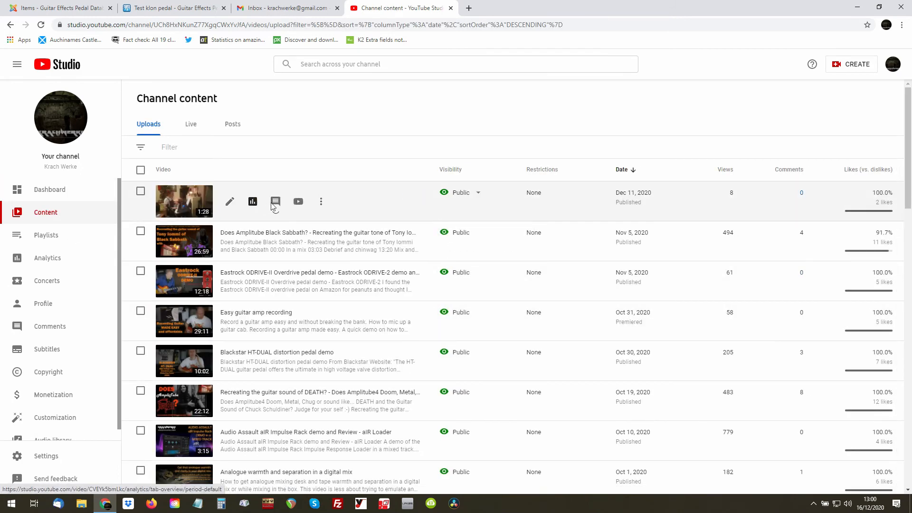
- Open the newest upload, 'My daughter playing Kamado tanjirou no uta', on its YouTube watch page
click(320, 202)
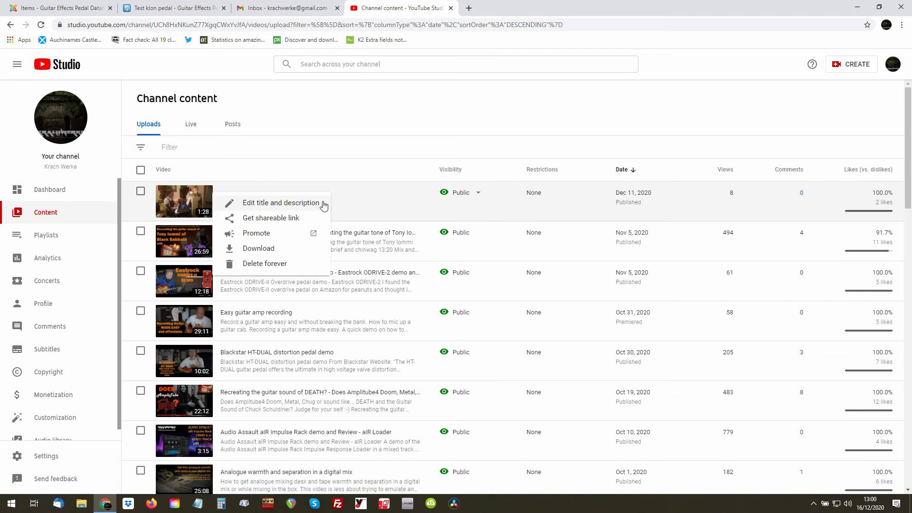
click(281, 202)
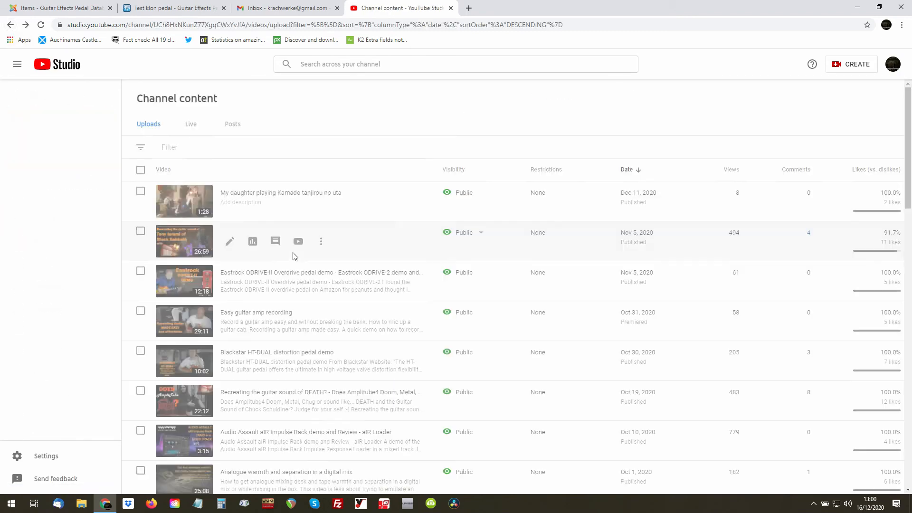
click(16, 63)
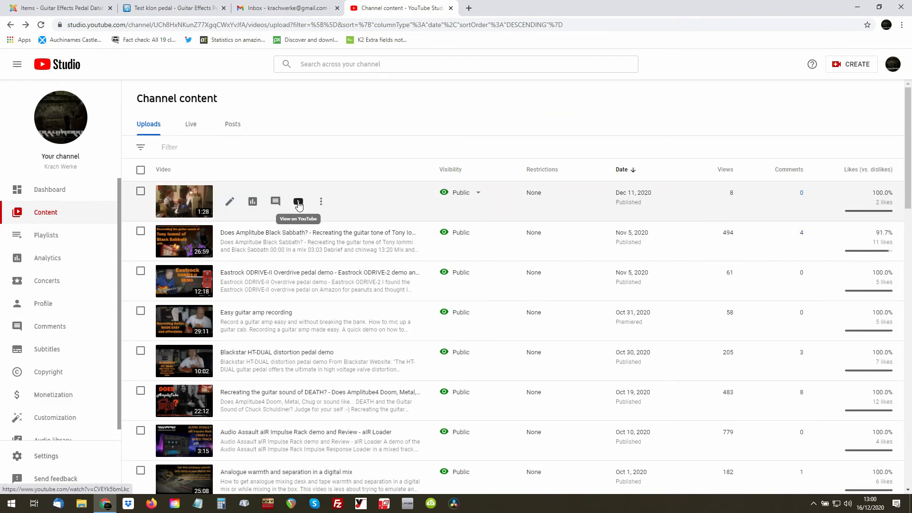
click(298, 202)
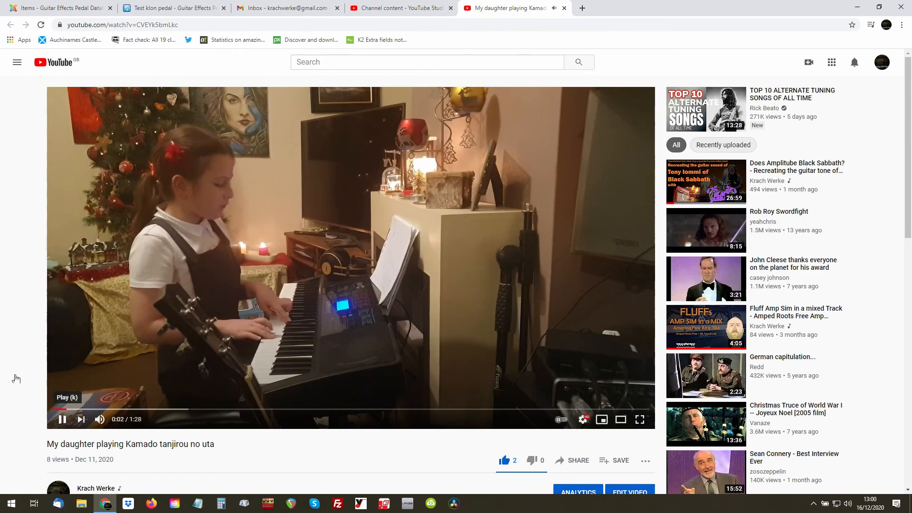
- Copy the video's YouTube embed code via Share > Embed and return to the Test klon pedal page
click(577, 460)
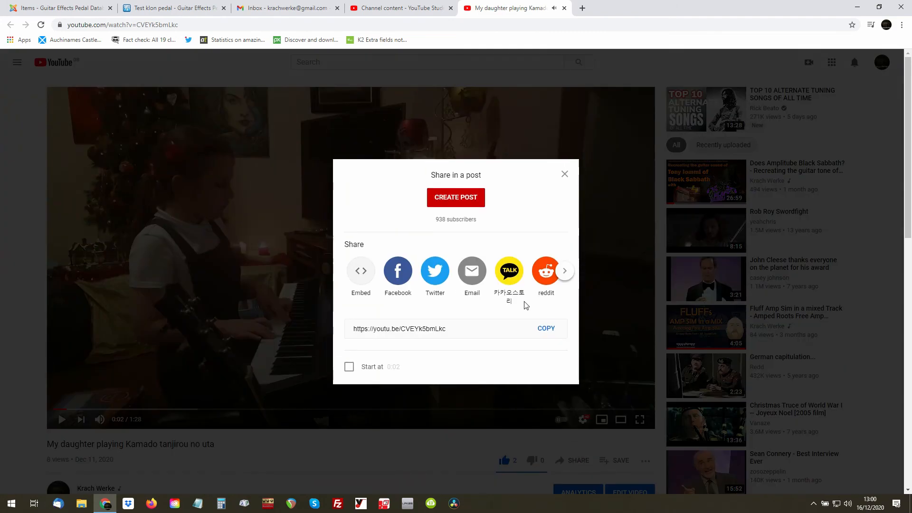
click(360, 270)
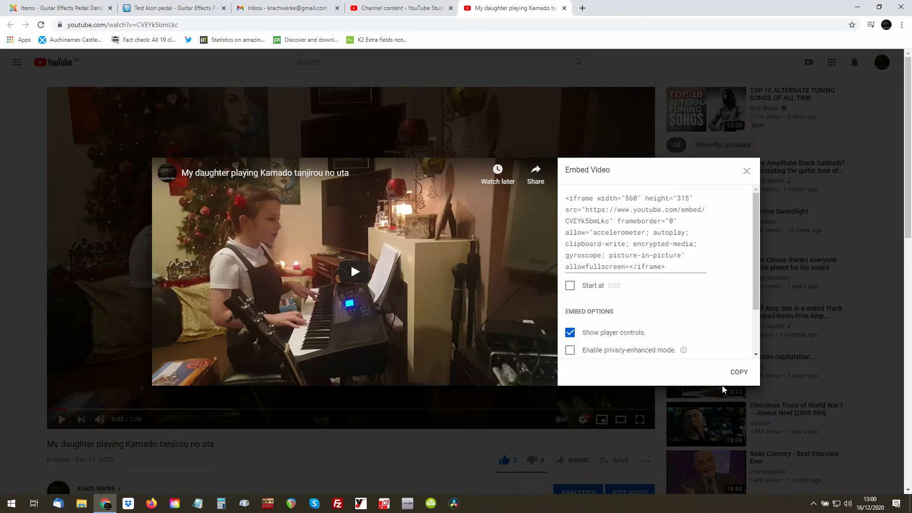
click(738, 372)
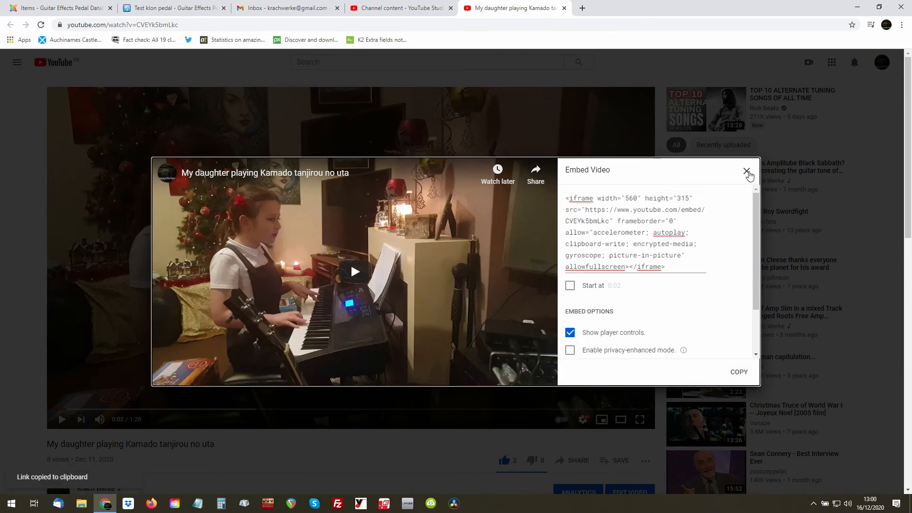
click(174, 8)
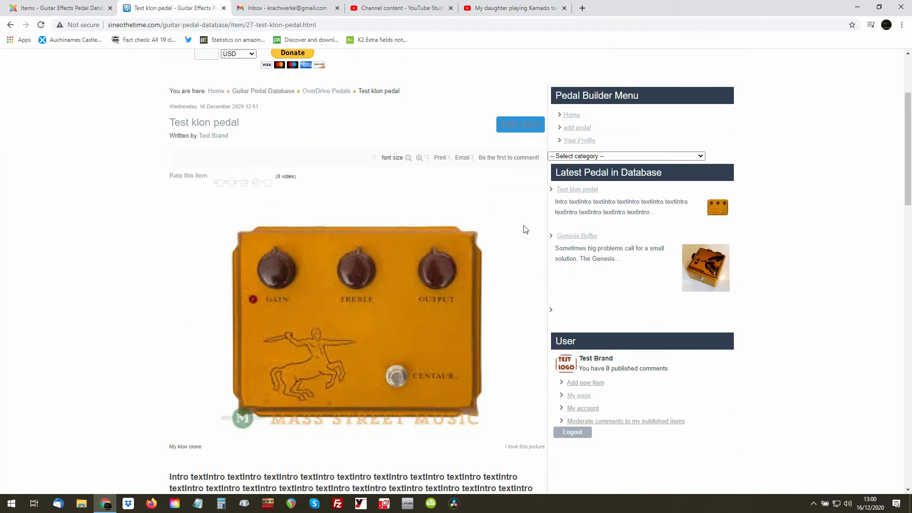
- Edit the Test klon pedal item and add a 'Video' line after the intro paragraphs
scroll(up, 3)
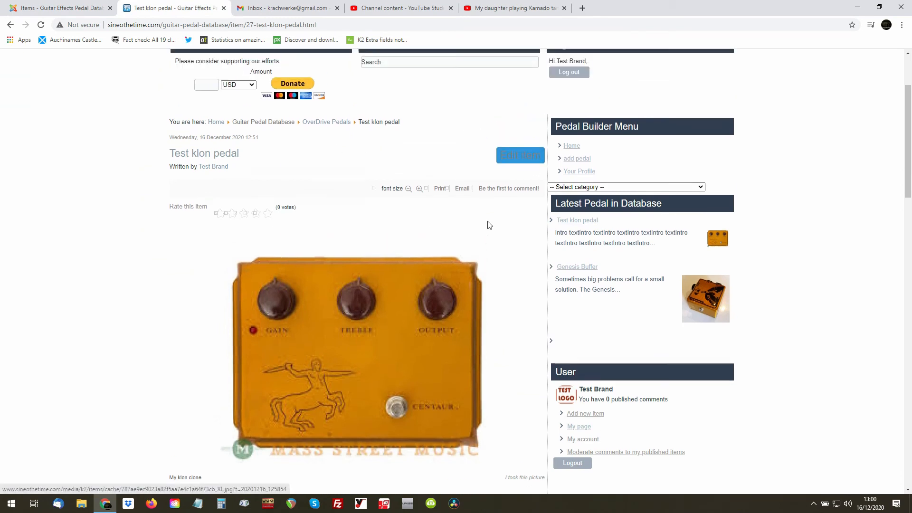
scroll(up, 3)
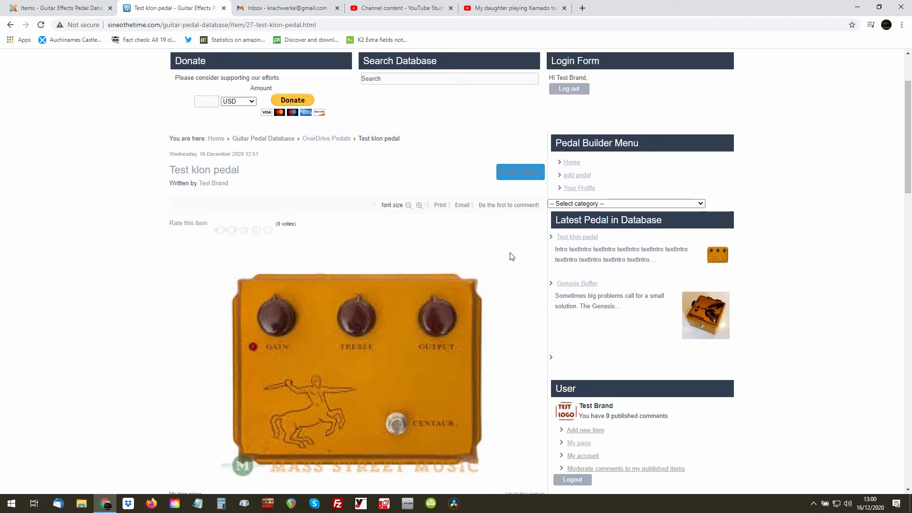
click(519, 172)
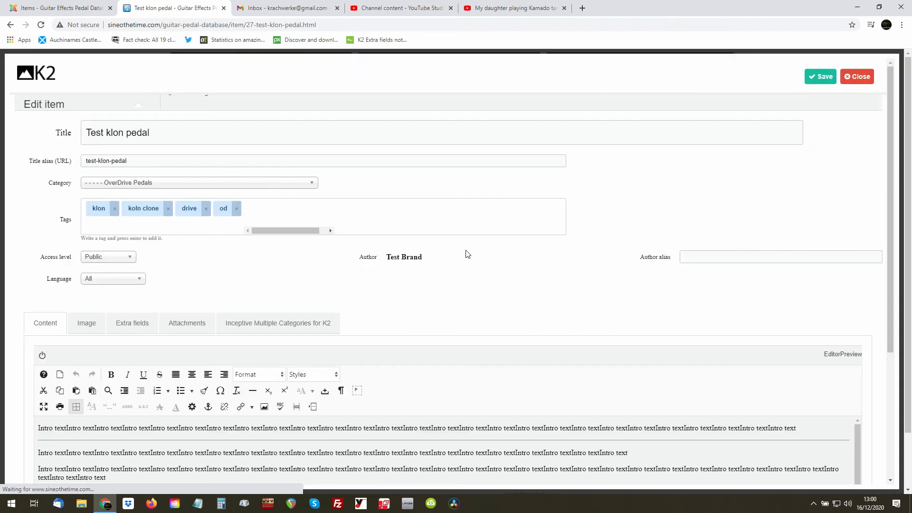
scroll(down, 3)
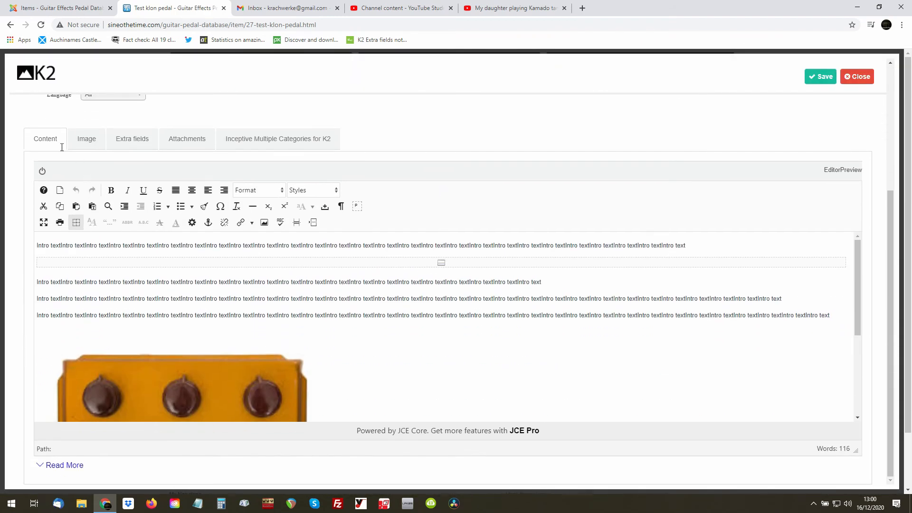
mouse_move(839, 321)
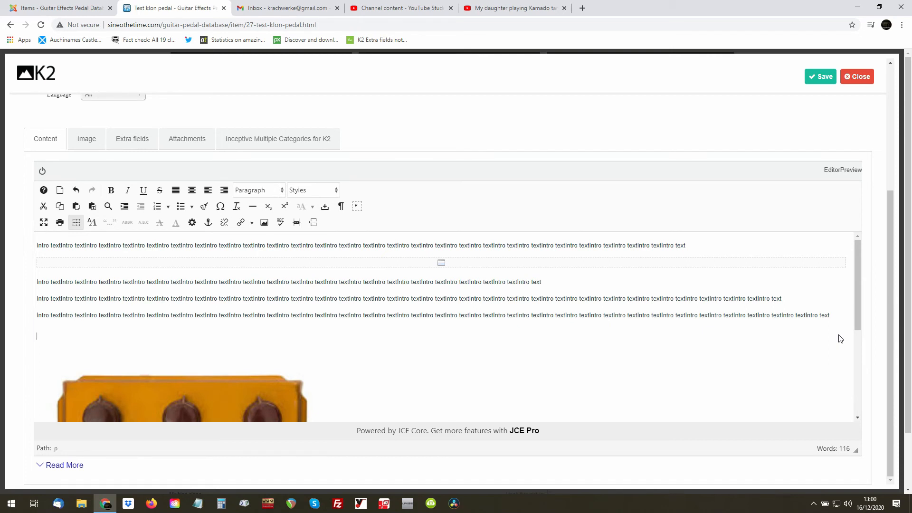
text(Video)
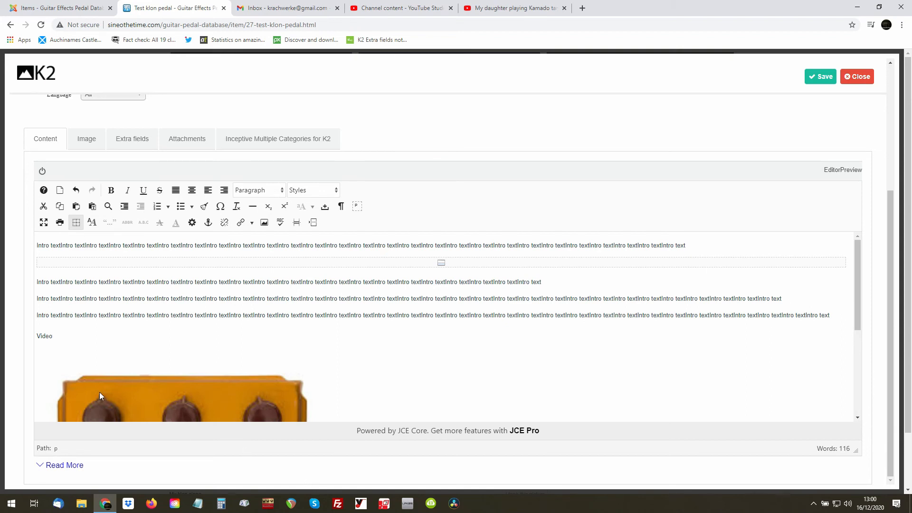
mouse_move(46, 181)
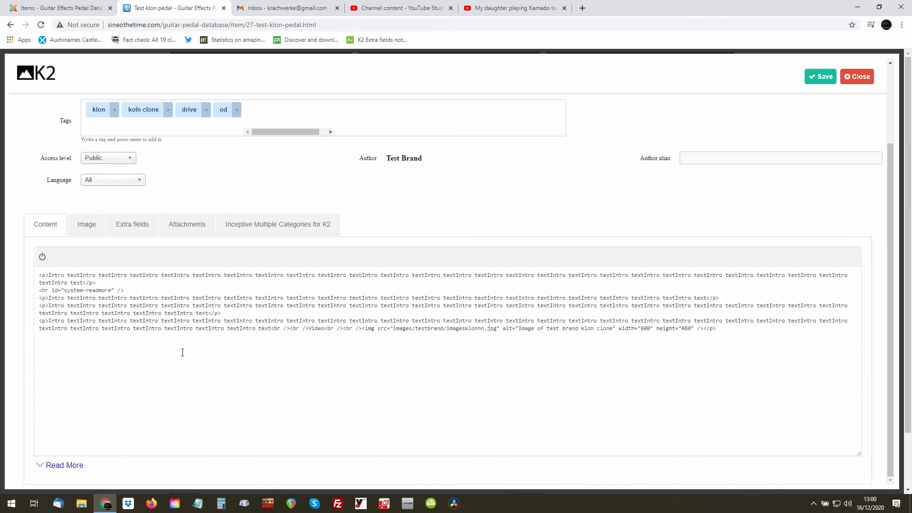
mouse_move(550, 333)
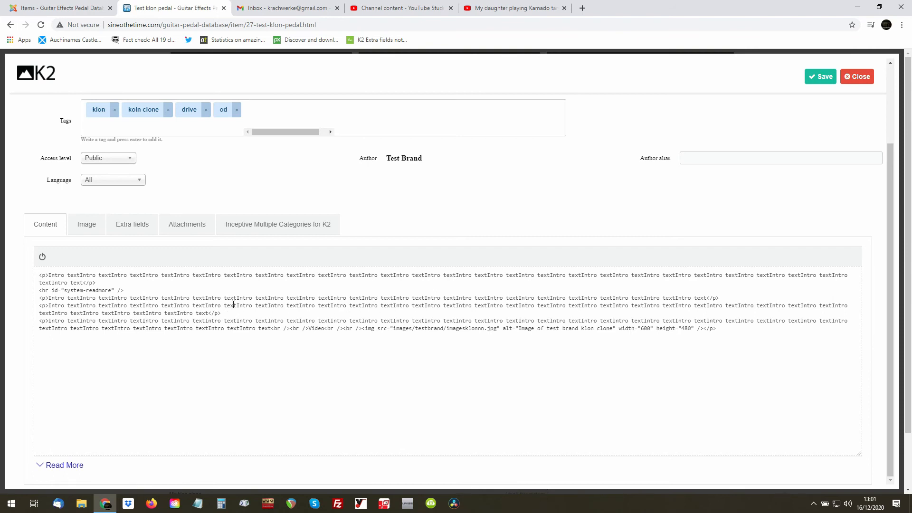
mouse_move(321, 328)
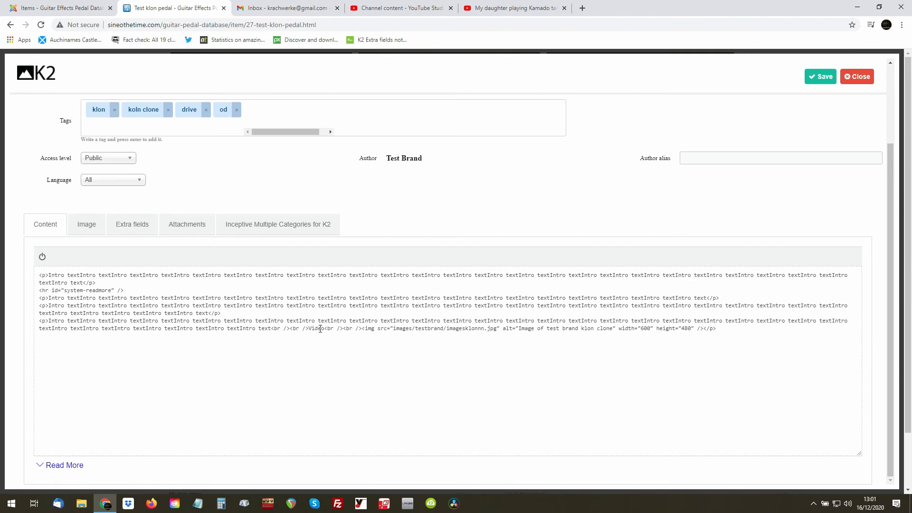
- Replace the 'Video' placeholder with the YouTube iframe embed code and save the item
double_click(318, 328)
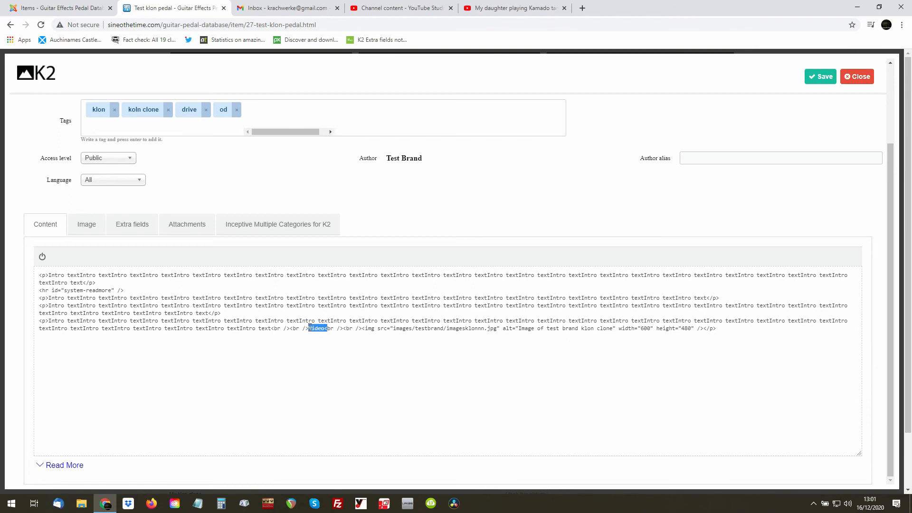
mouse_move(328, 386)
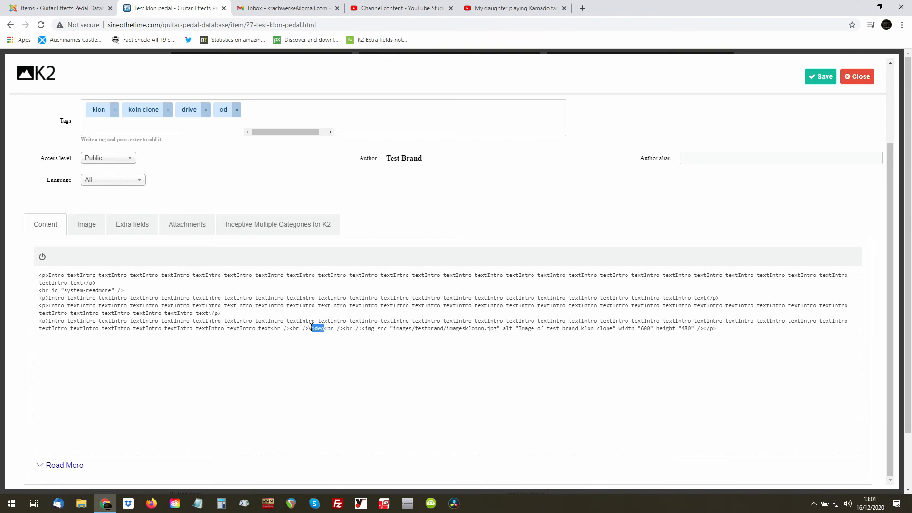
click(339, 382)
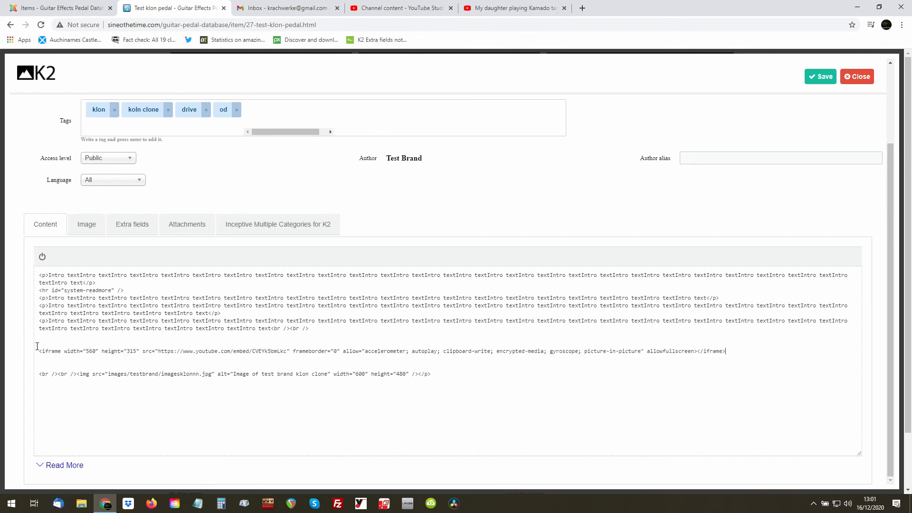
triple_click(348, 351)
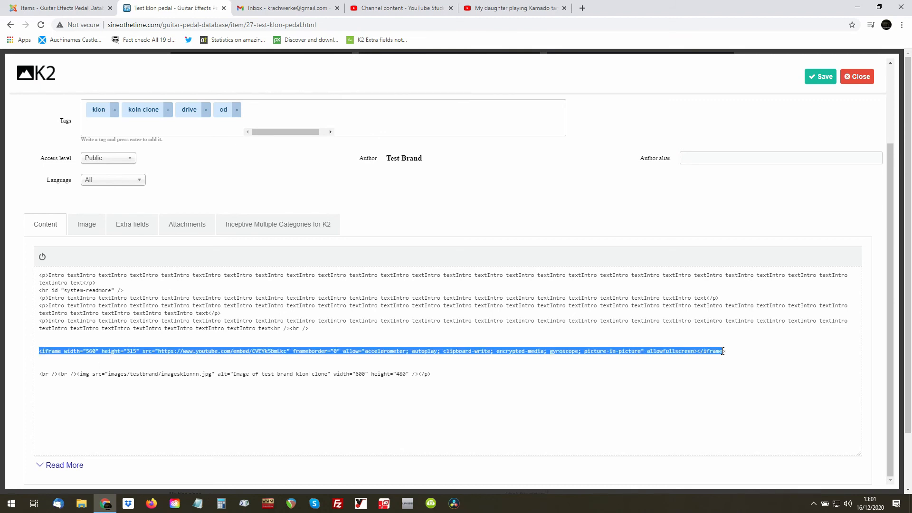
click(820, 76)
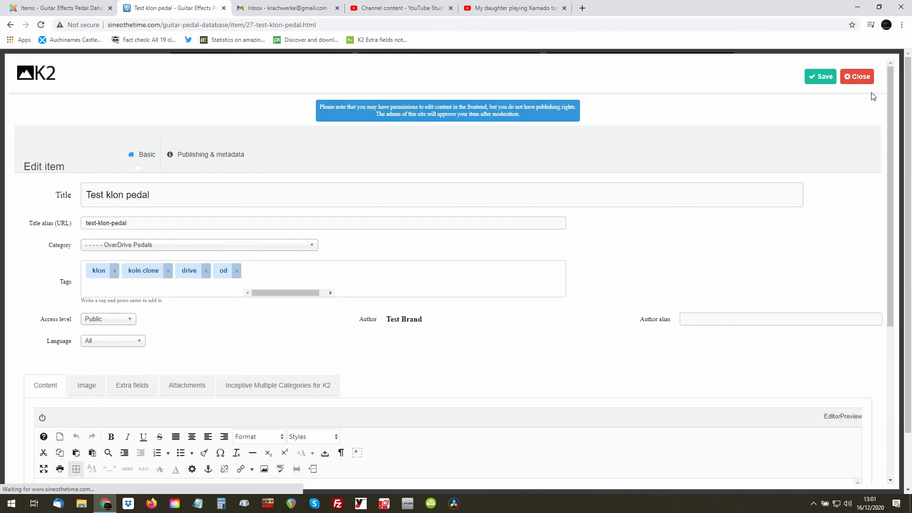
- Close the editor, republish Test klon pedal in K2 Items, and return to the live site
click(857, 76)
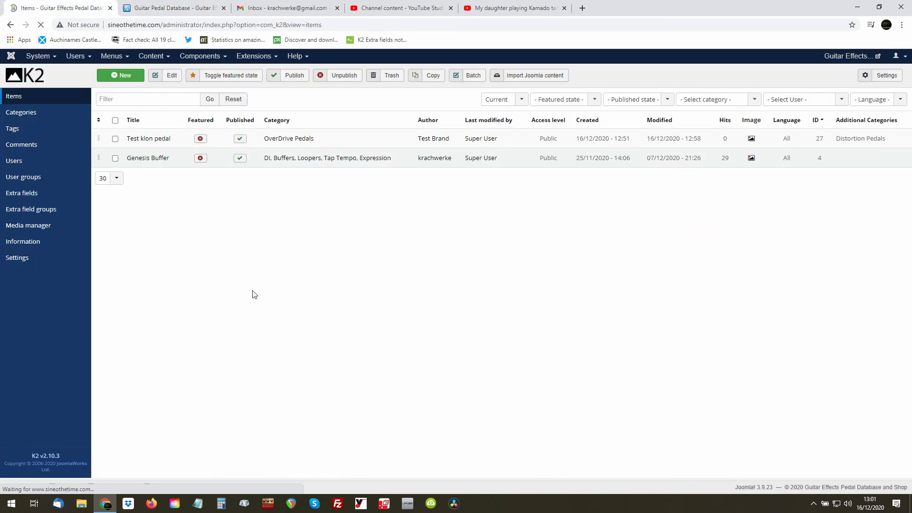
click(240, 139)
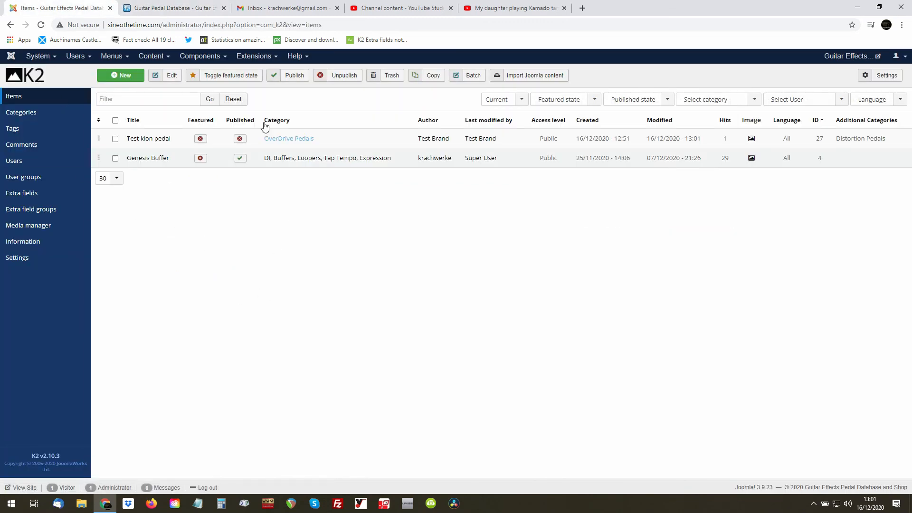
click(239, 139)
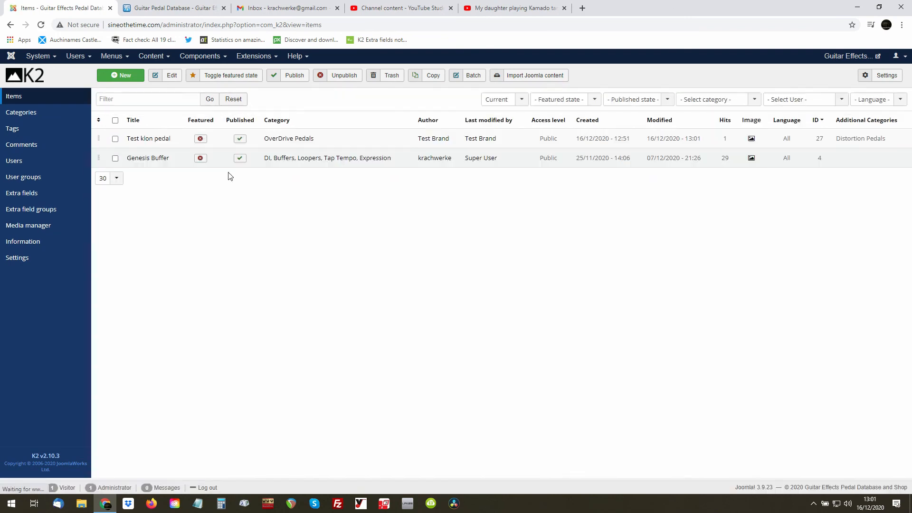
click(173, 8)
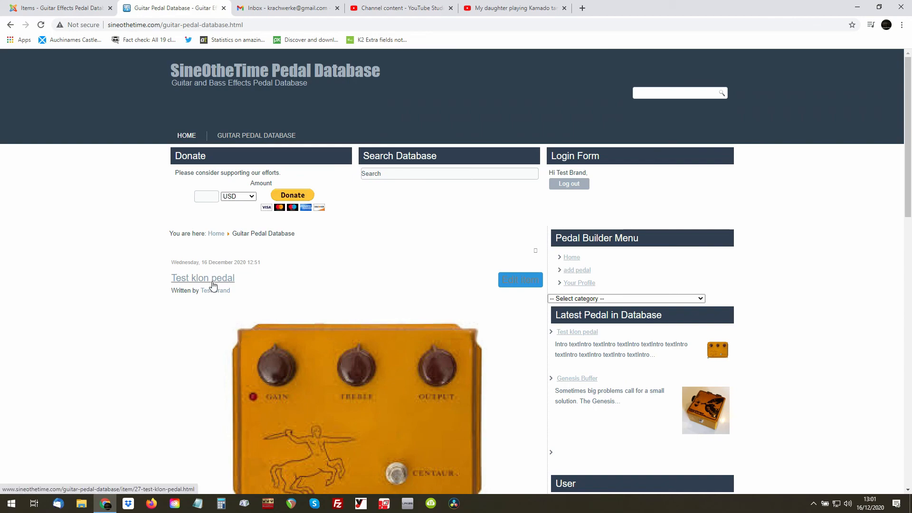
- View the live Test klon pedal page and play its embedded YouTube video
click(203, 277)
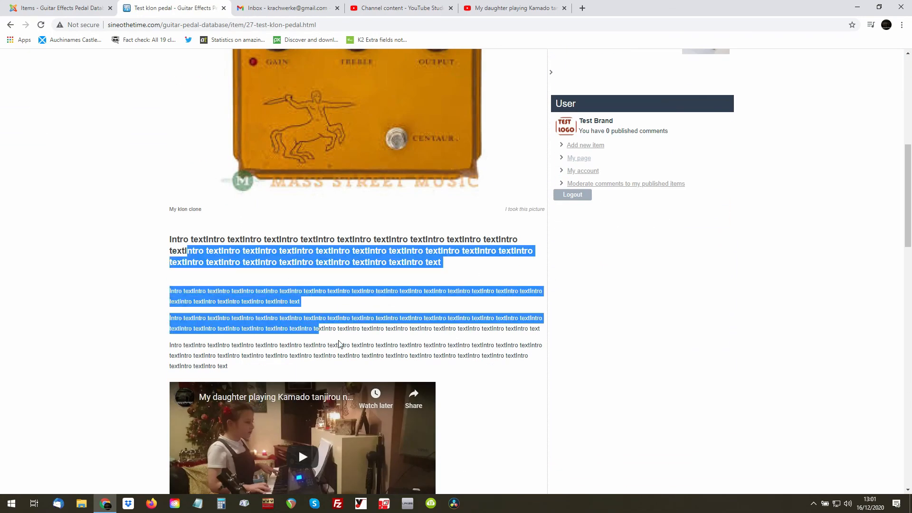
scroll(down, 3)
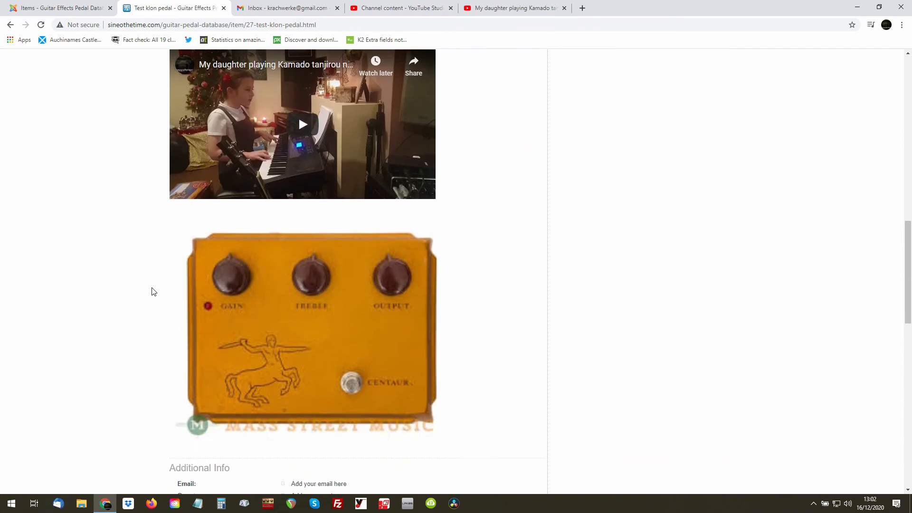
scroll(down, 3)
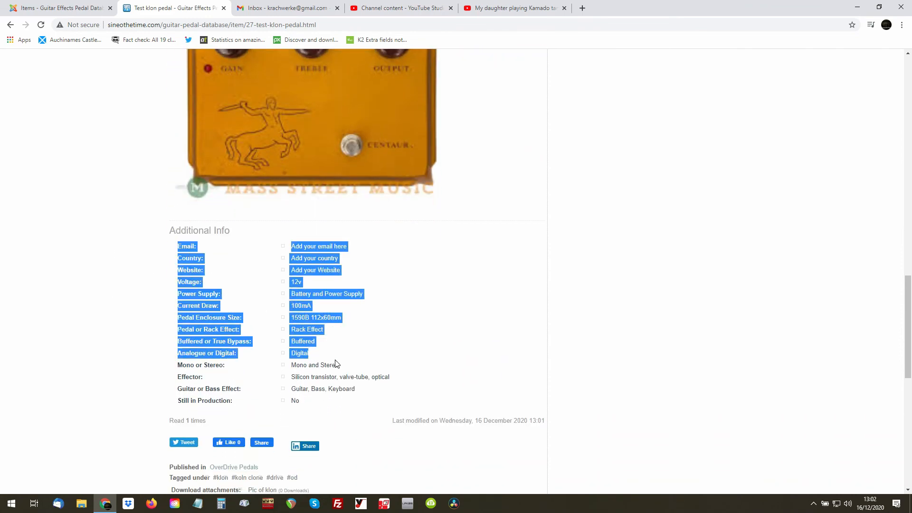
scroll(down, 3)
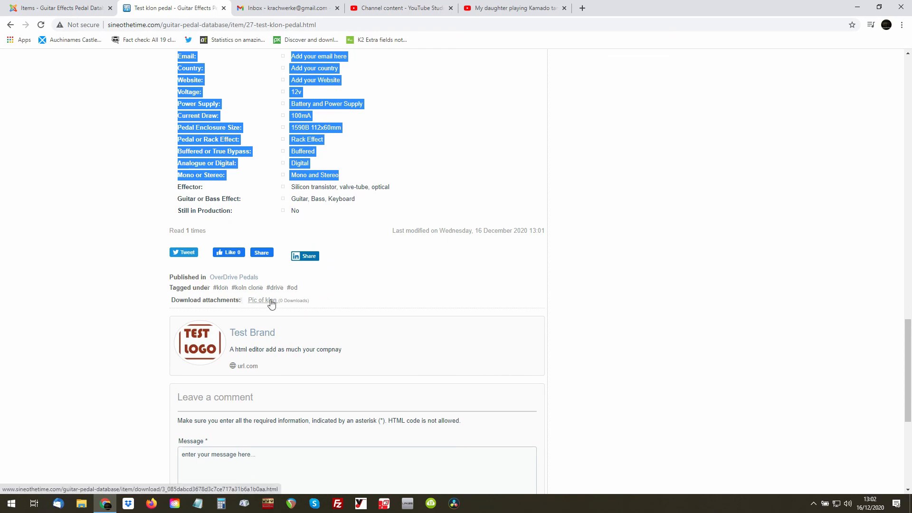
scroll(up, 3)
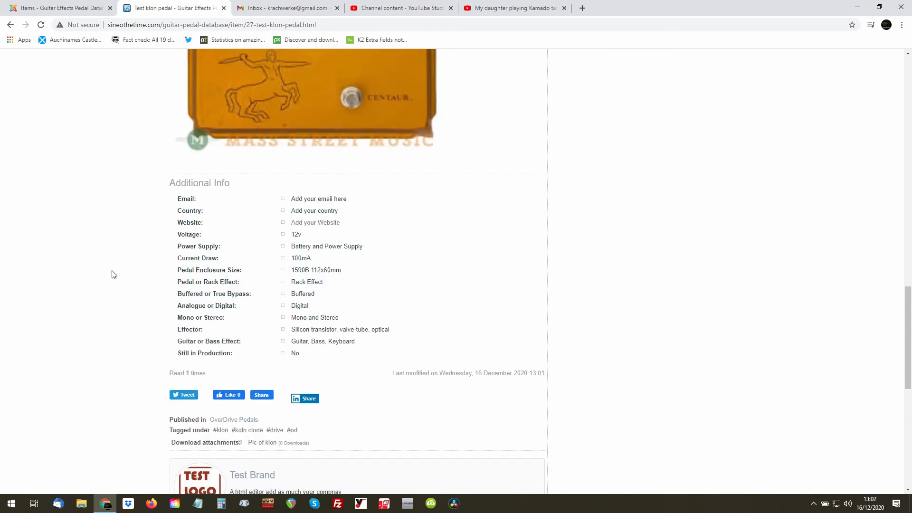
scroll(up, 3)
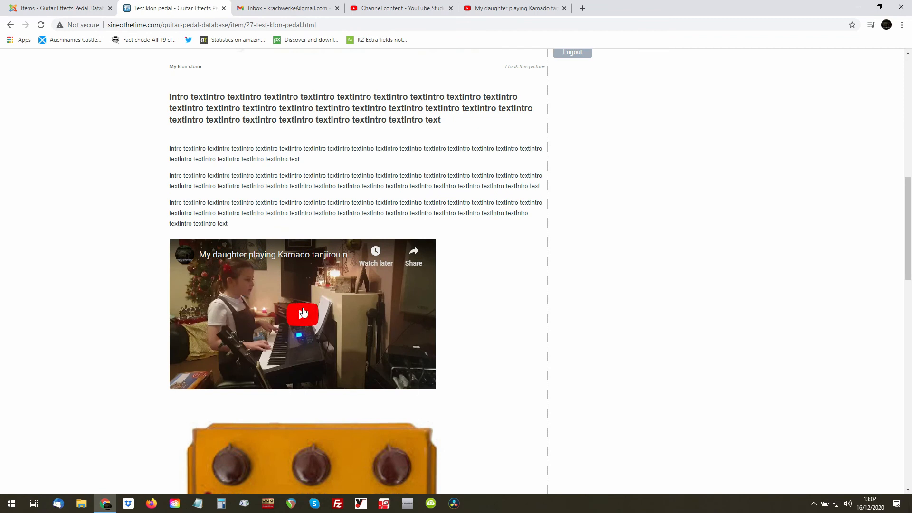
click(302, 313)
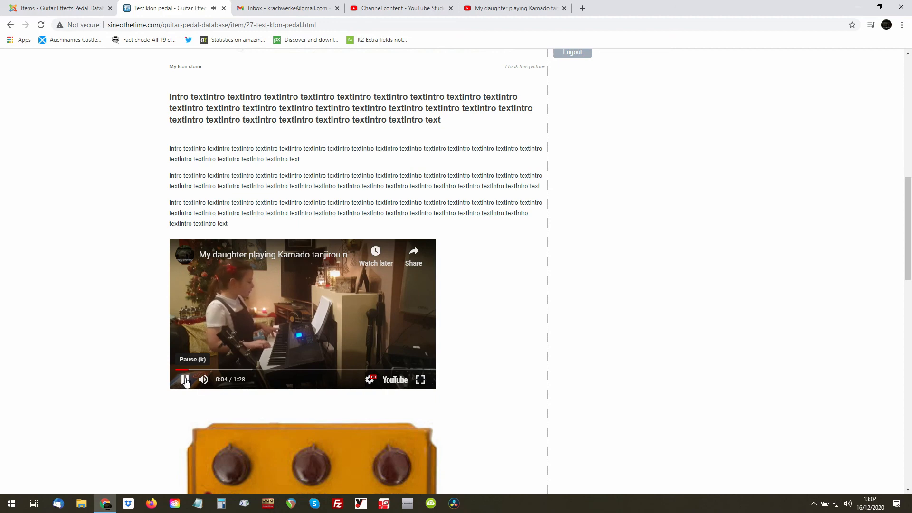
scroll(up, 3)
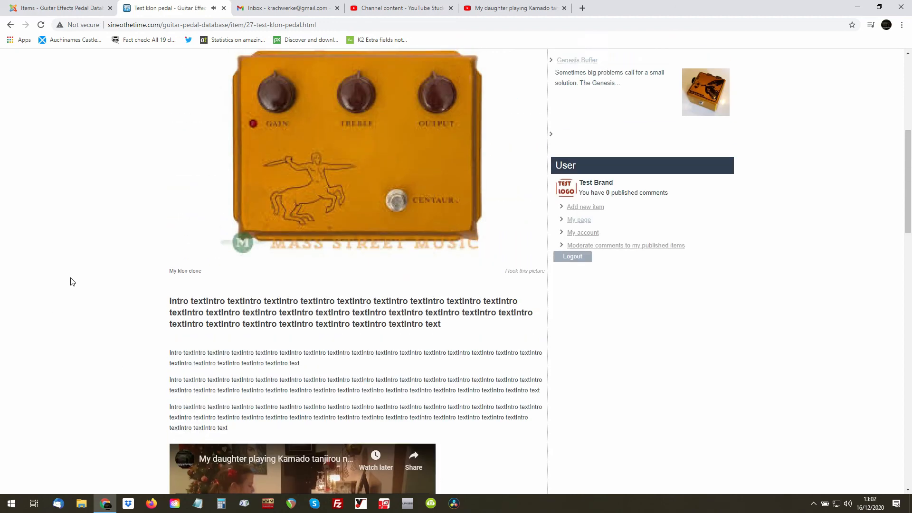
scroll(up, 3)
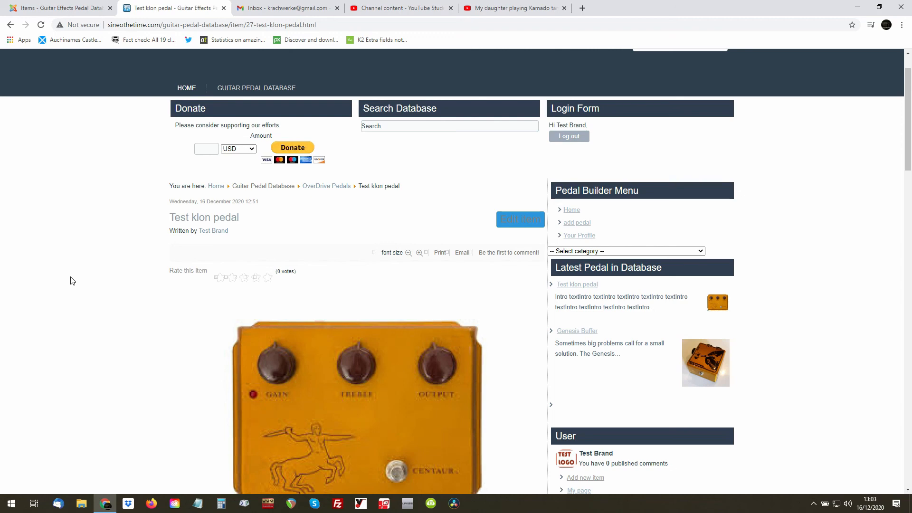
mouse_move(84, 230)
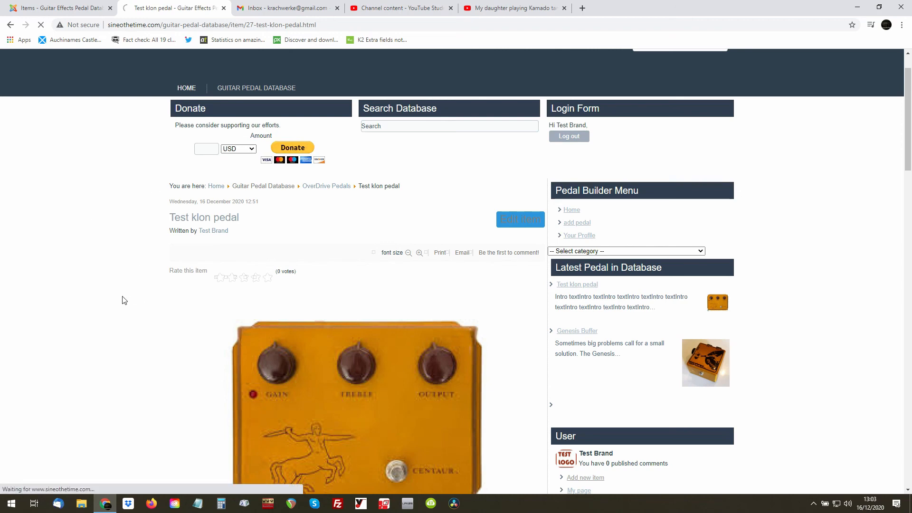
- Return to the sineothetime.com home page
click(186, 88)
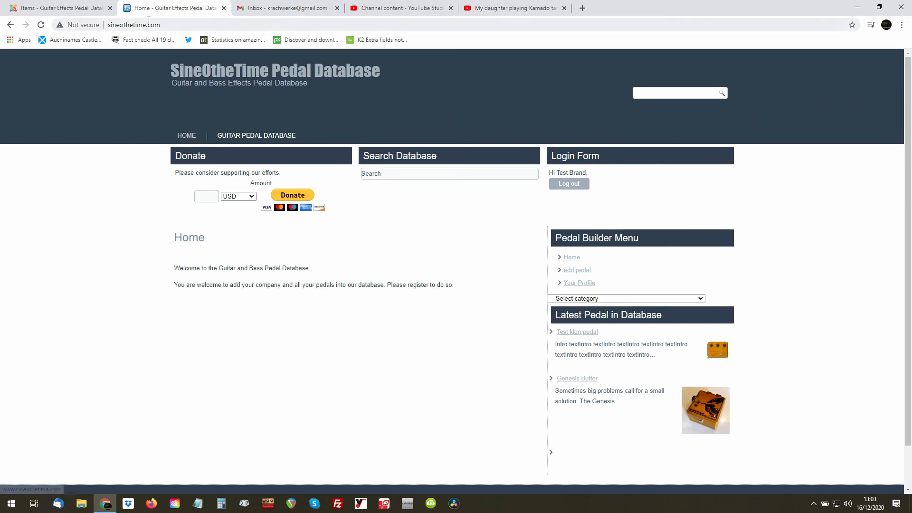
mouse_move(110, 262)
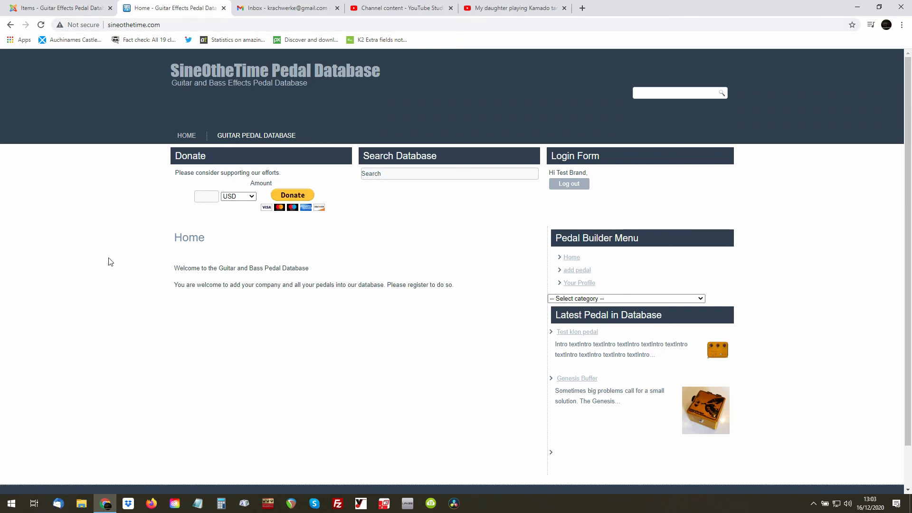